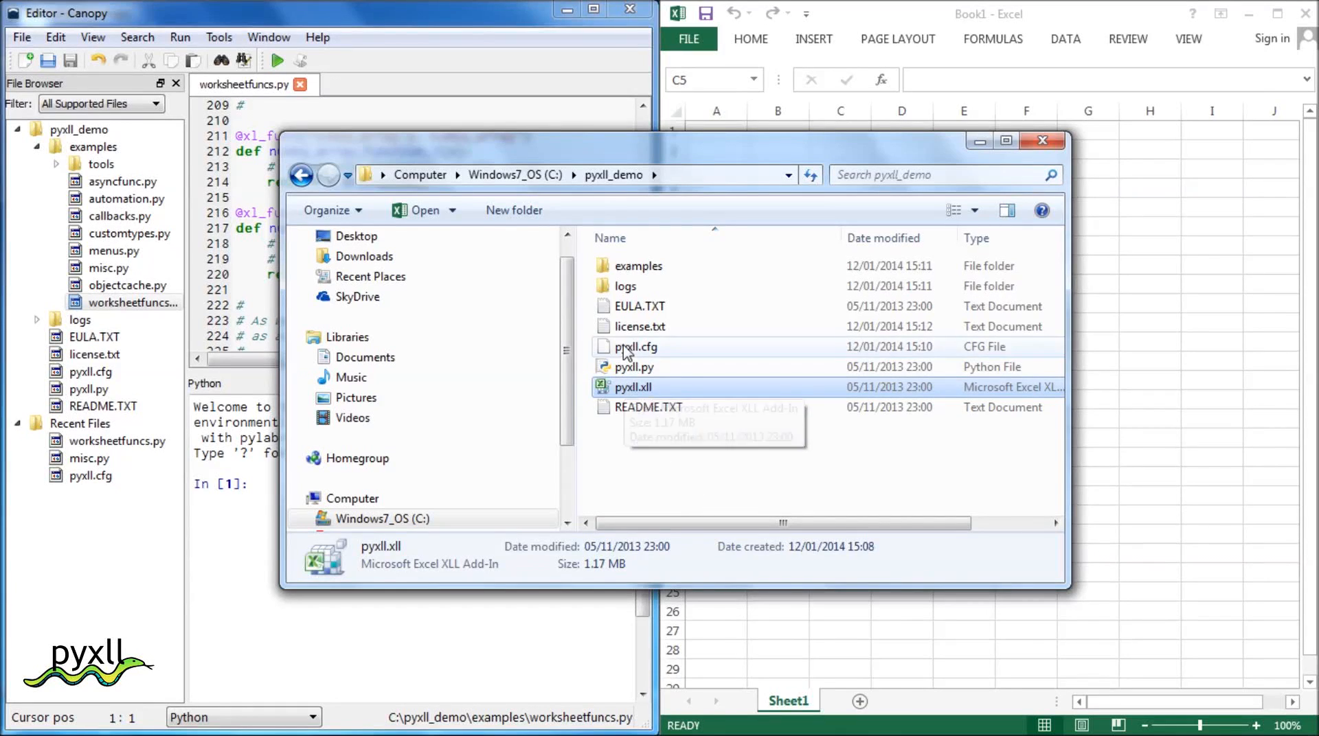
# Step: Select the examples folder inside C:\pyxll_demo in Explorer
pyautogui.click(639, 266)
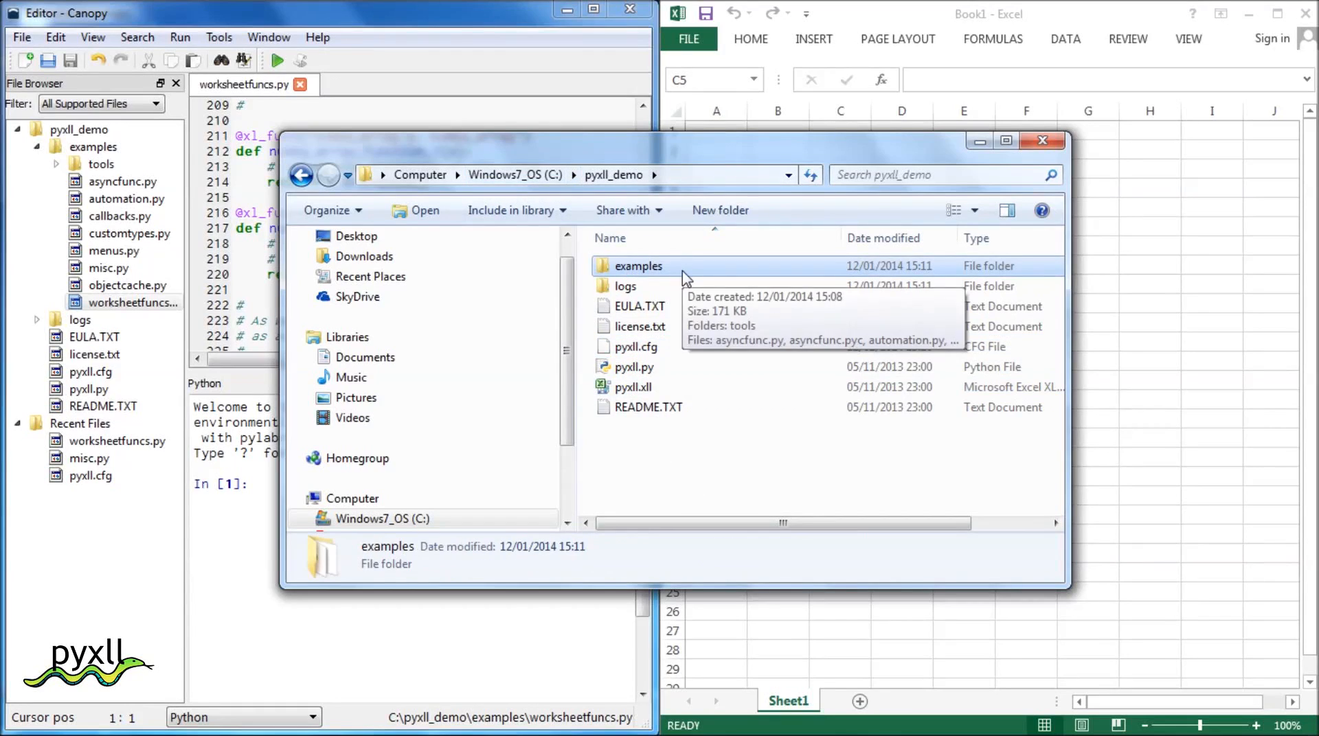
pyautogui.moveTo(714, 261)
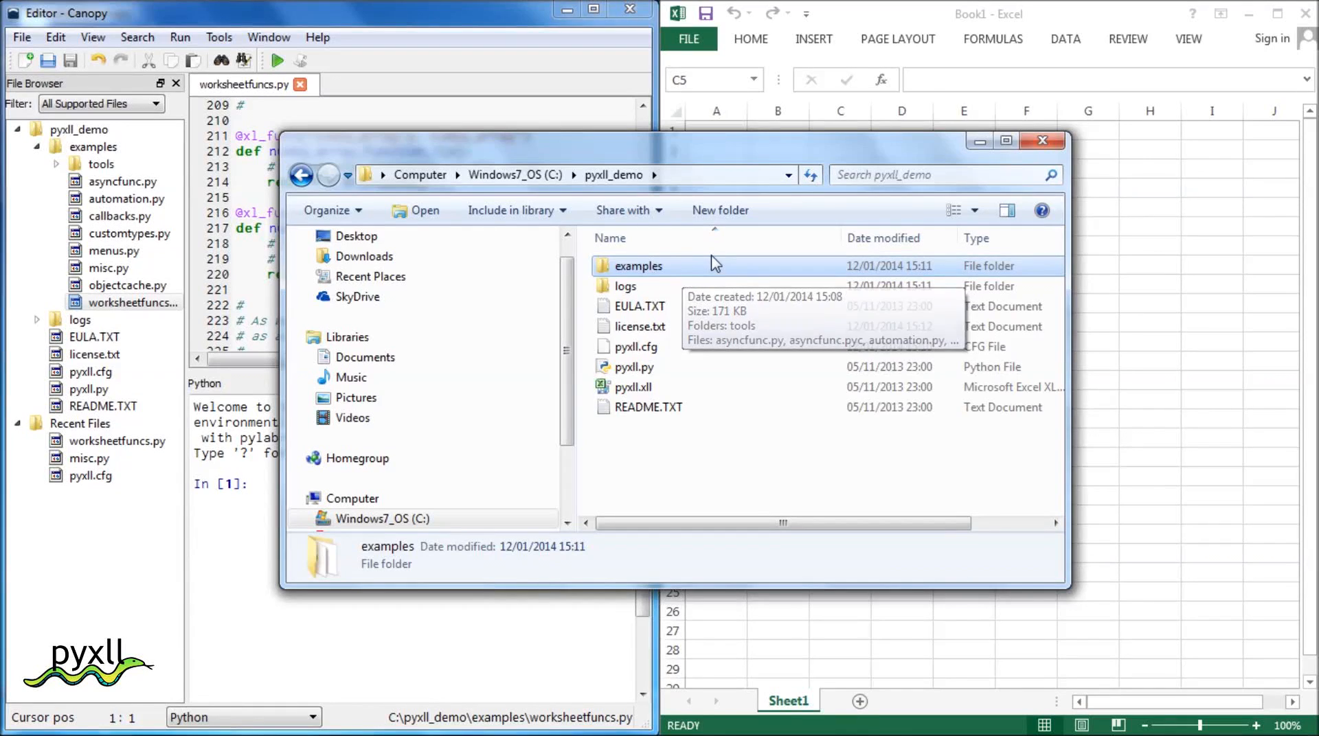
pyautogui.moveTo(1077, 71)
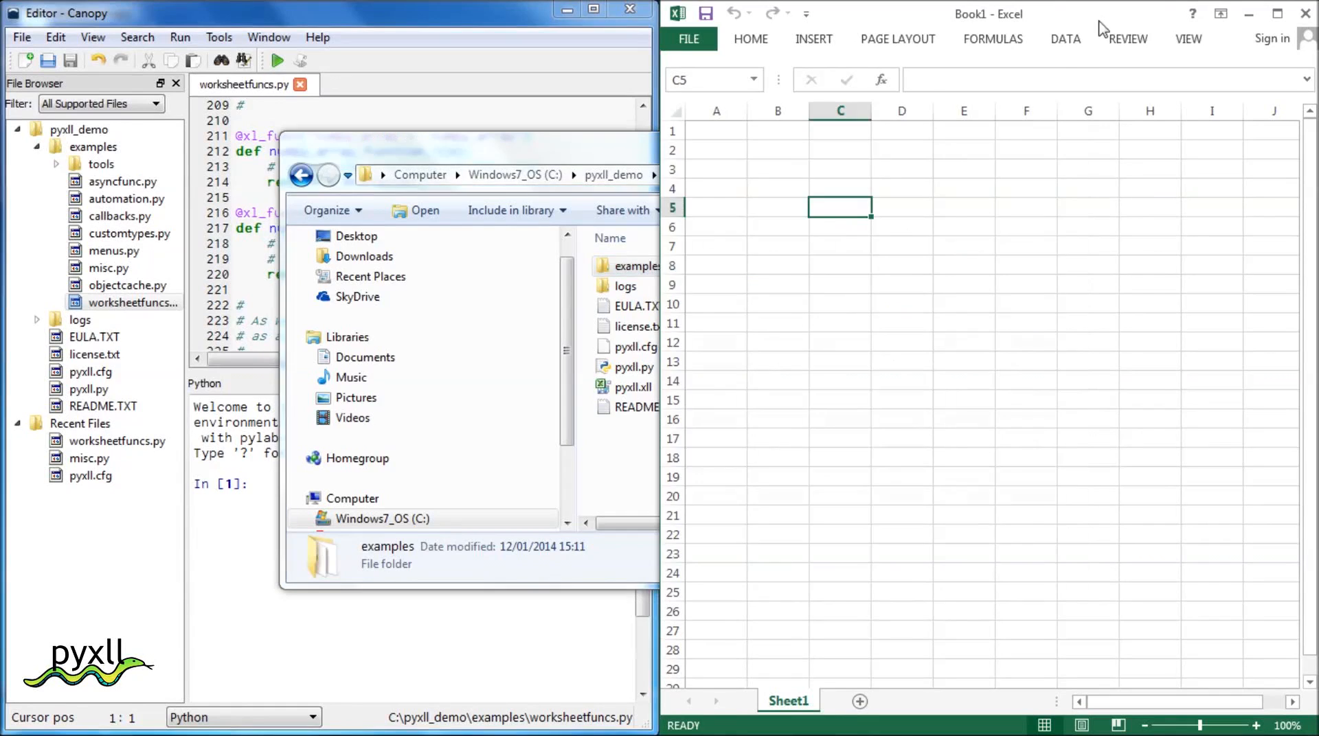
pyautogui.moveTo(1276, 14)
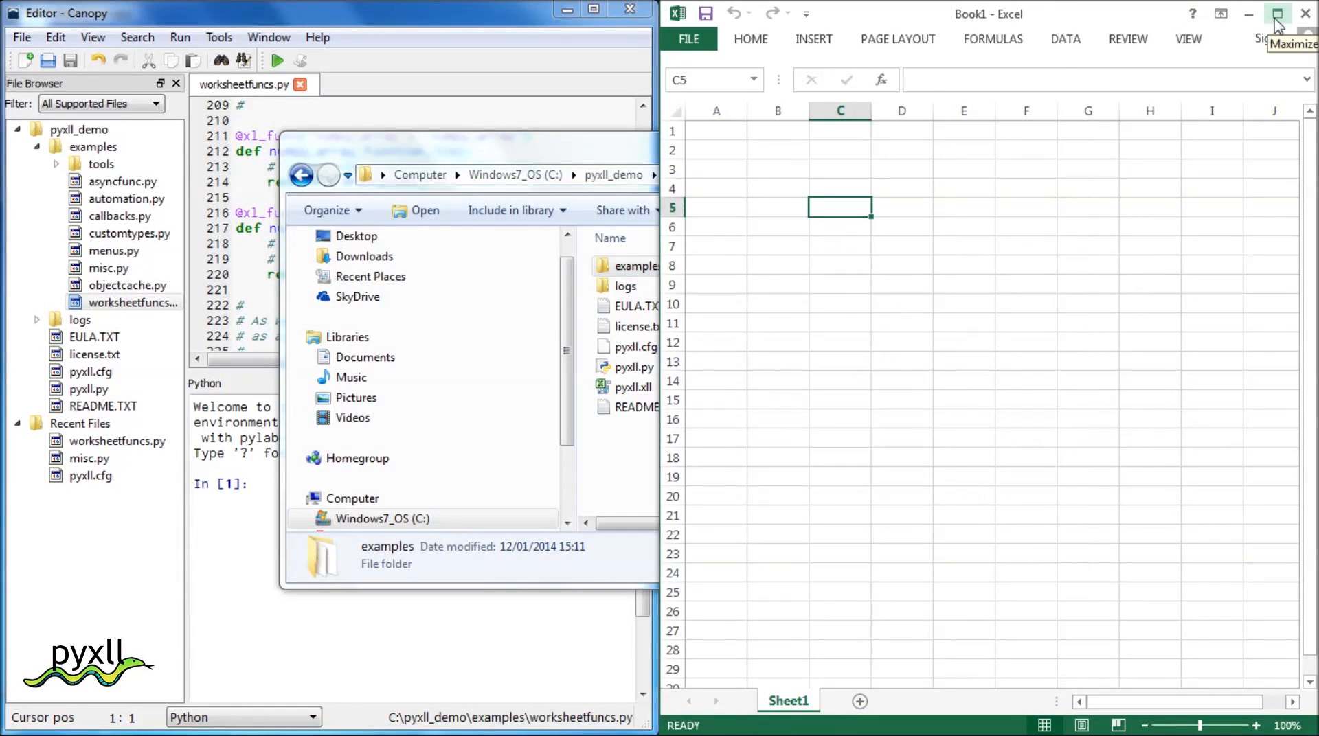
# Step: Maximize Excel and bring up Excel Options on the Add-Ins category
pyautogui.click(1276, 14)
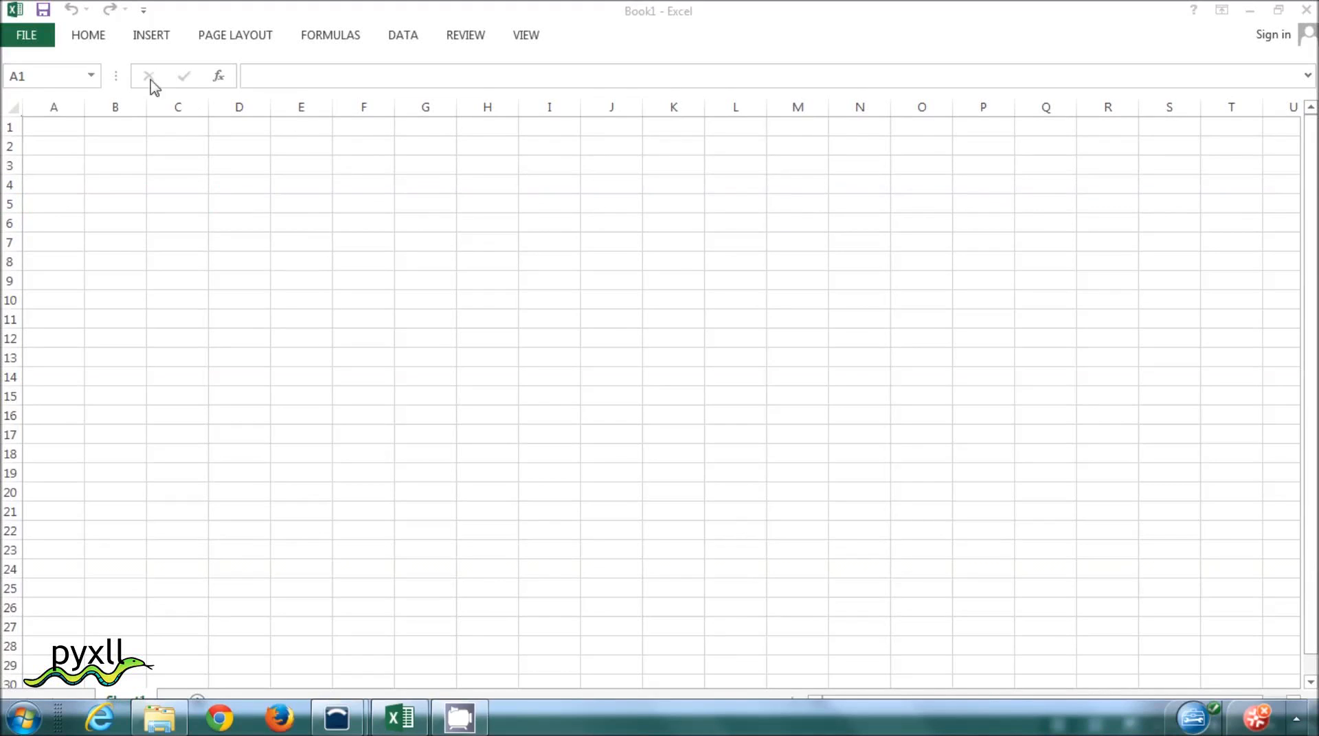
pyautogui.click(24, 35)
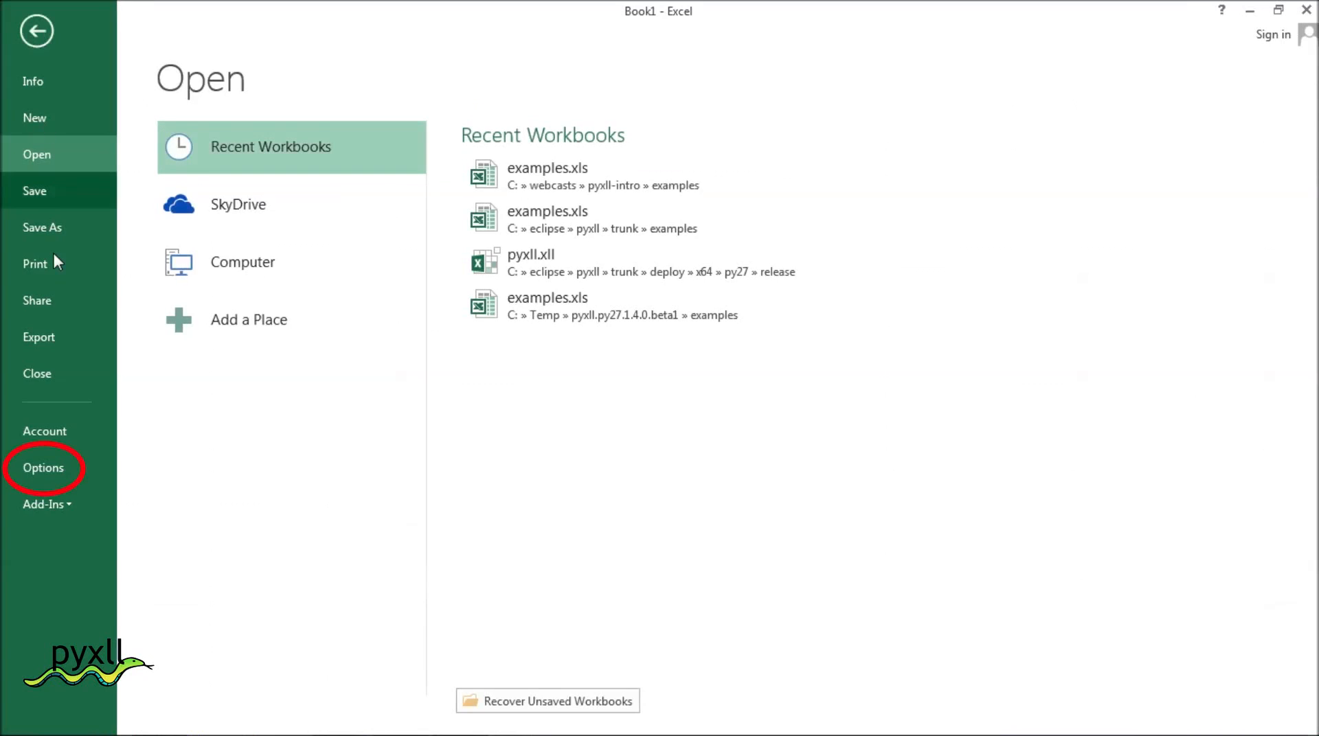
pyautogui.click(42, 469)
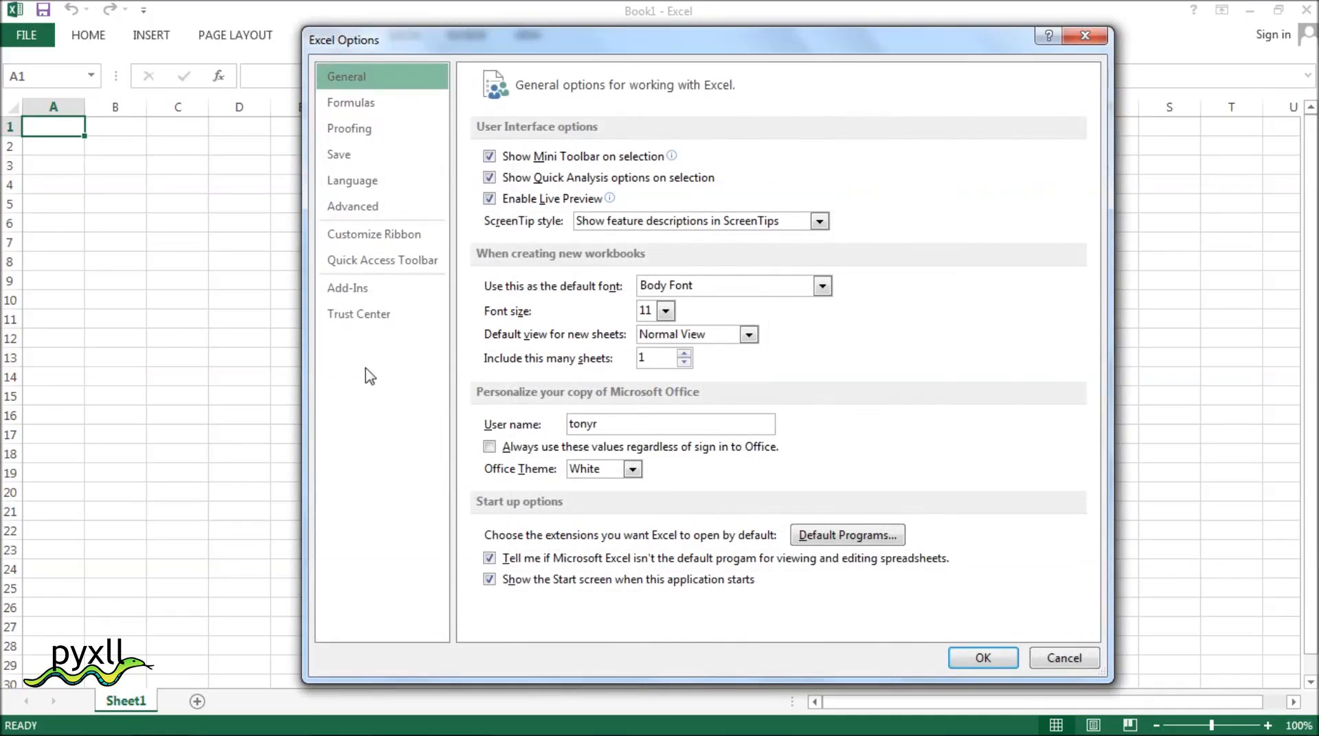
pyautogui.click(348, 287)
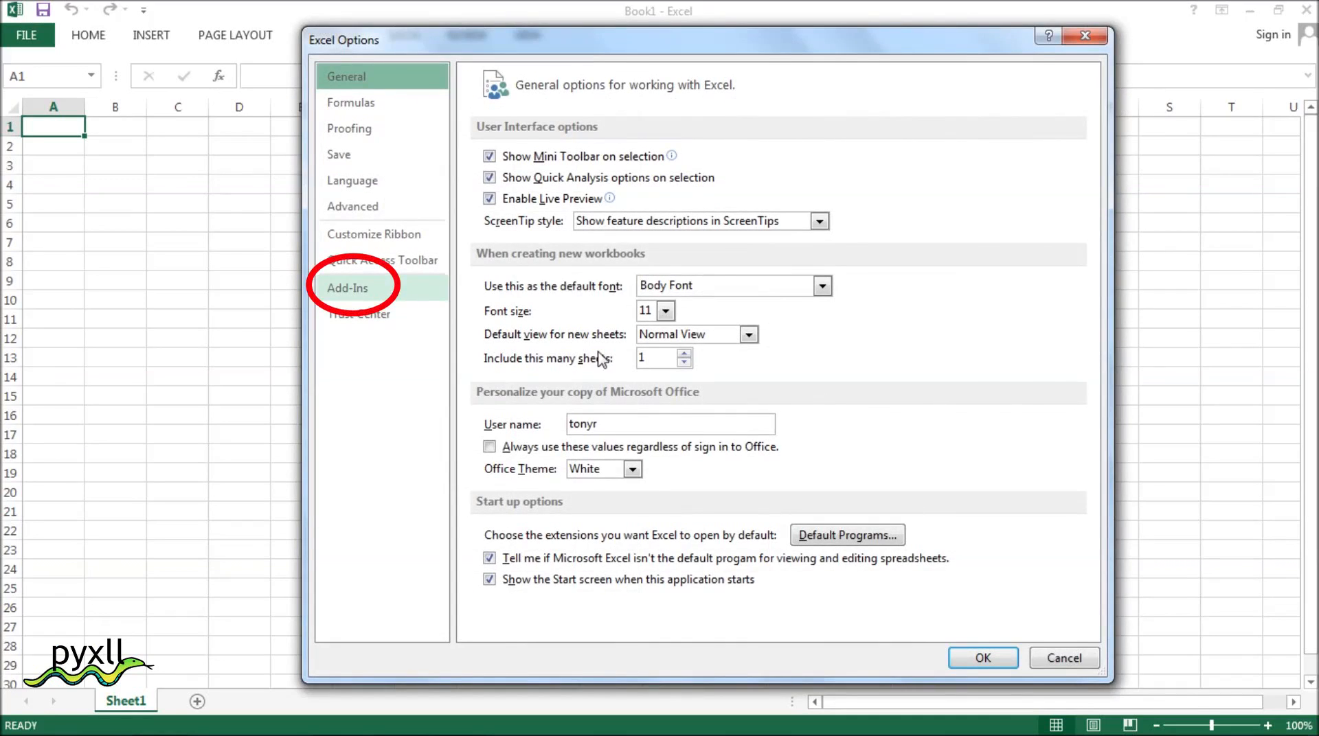
# Step: Install C:\pyxll_demo\pyxll.xll via Browse, replace the existing entry, and enable Pyxll
pyautogui.click(350, 288)
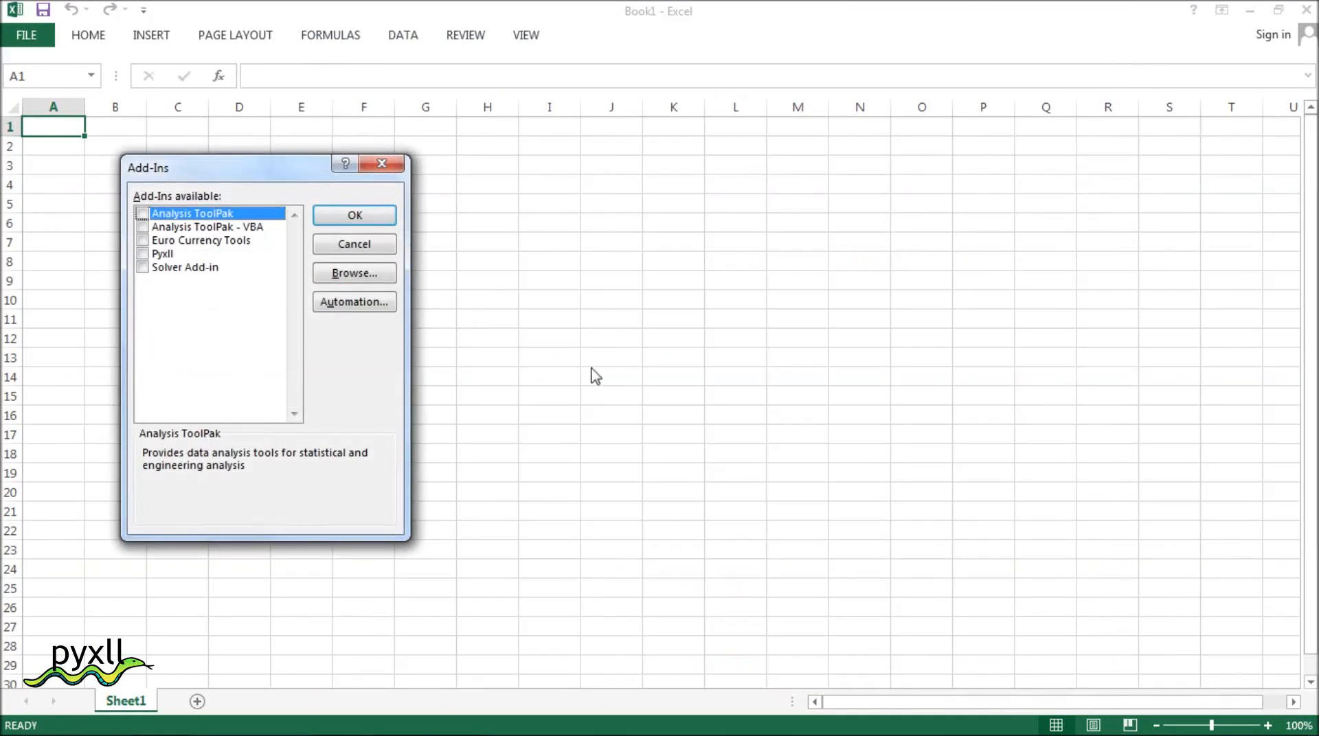
pyautogui.click(353, 272)
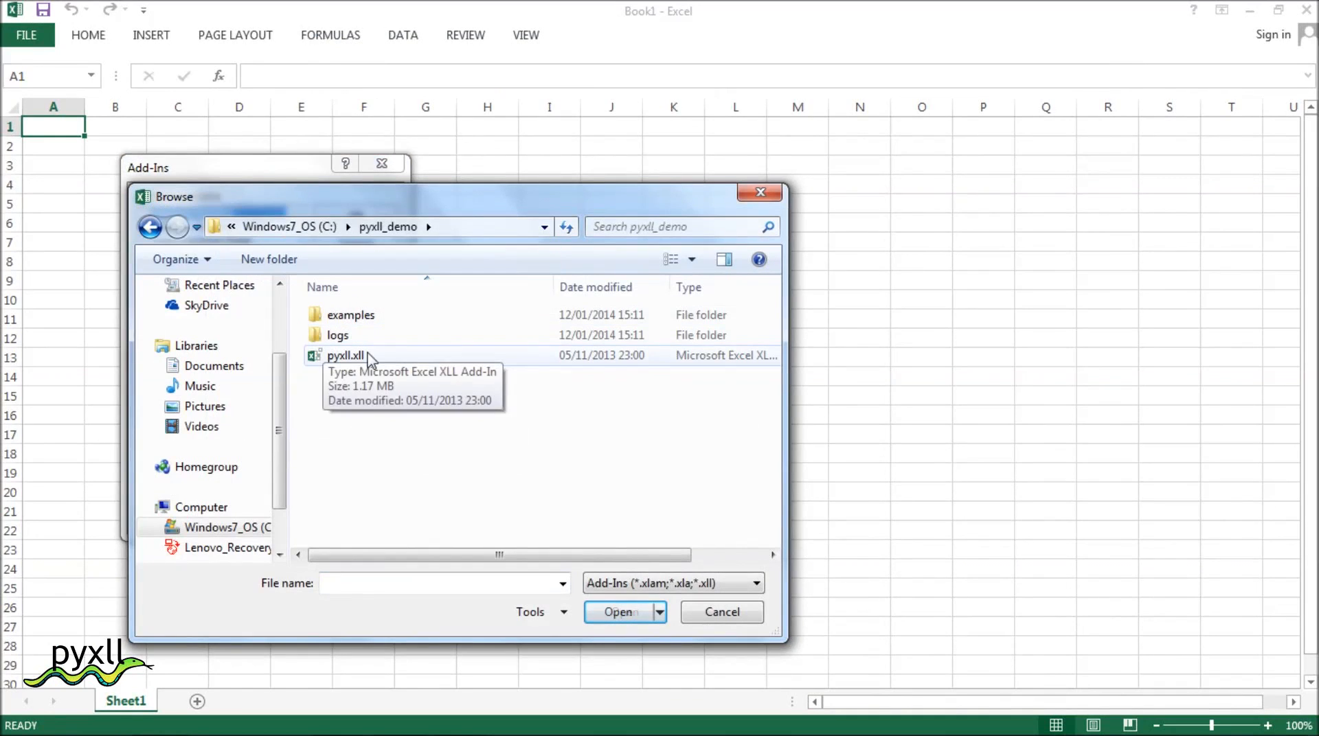
pyautogui.click(618, 612)
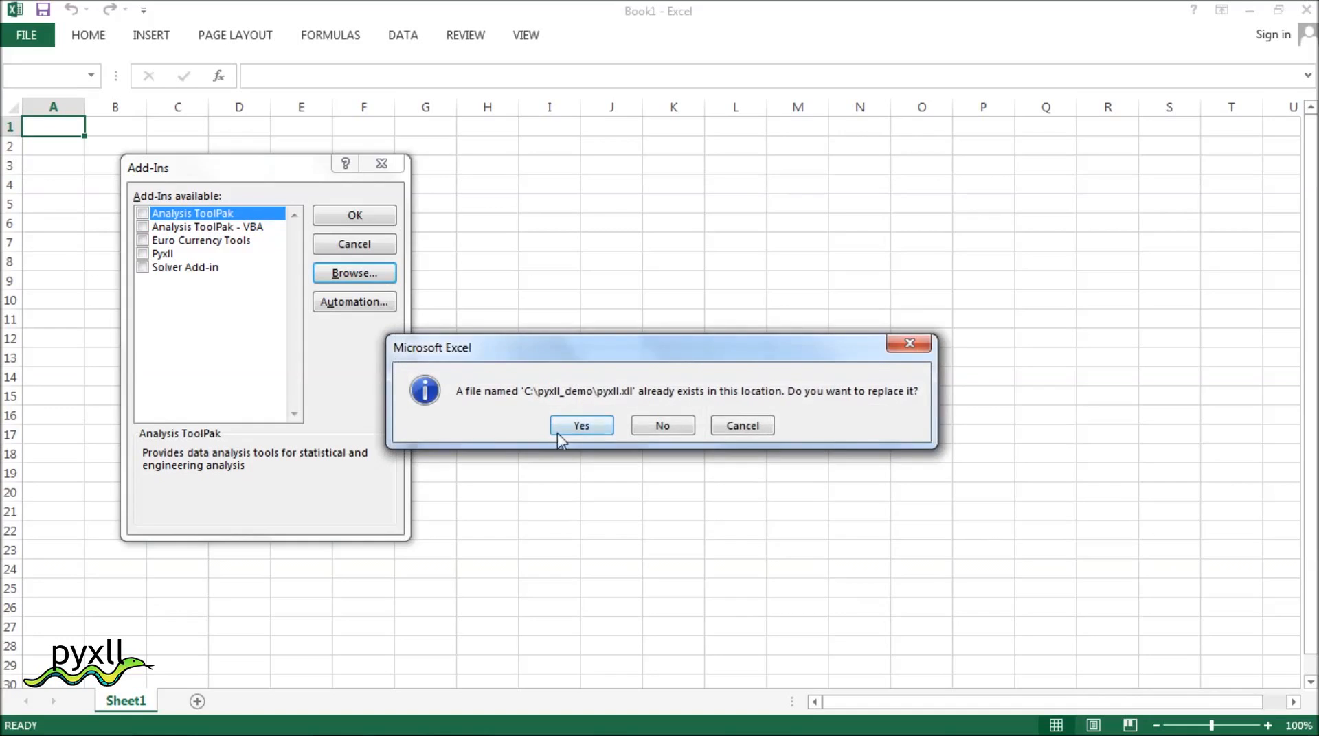
pyautogui.click(580, 425)
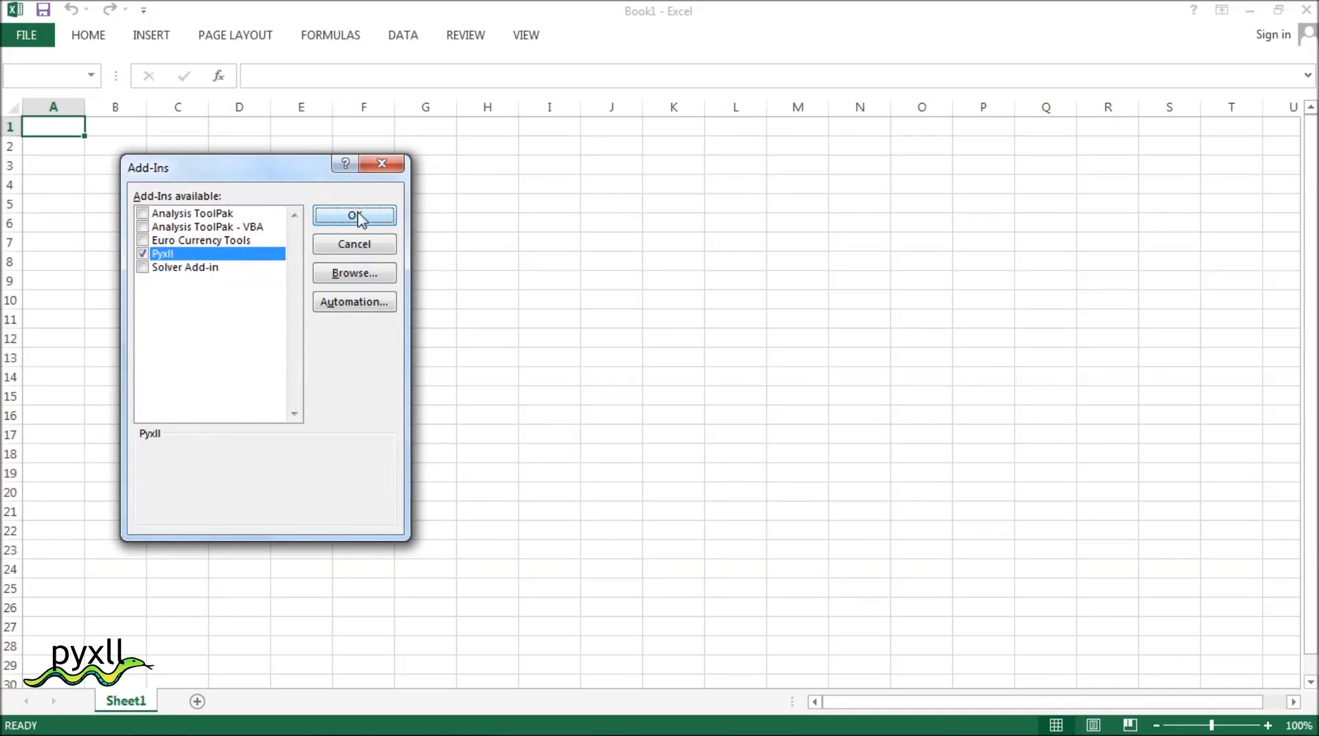
pyautogui.click(355, 216)
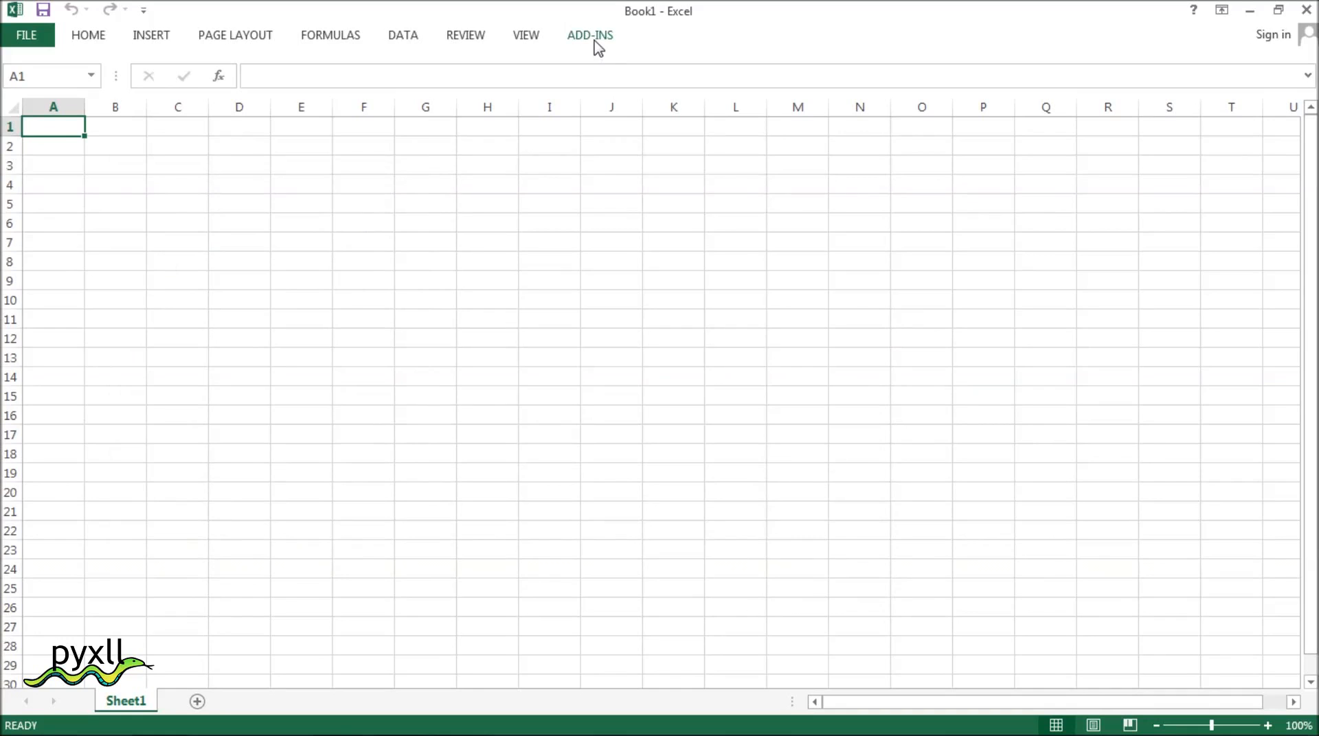
# Step: Show the Add-Ins ribbon with the PyXLL and PyXLL example menus
pyautogui.click(589, 34)
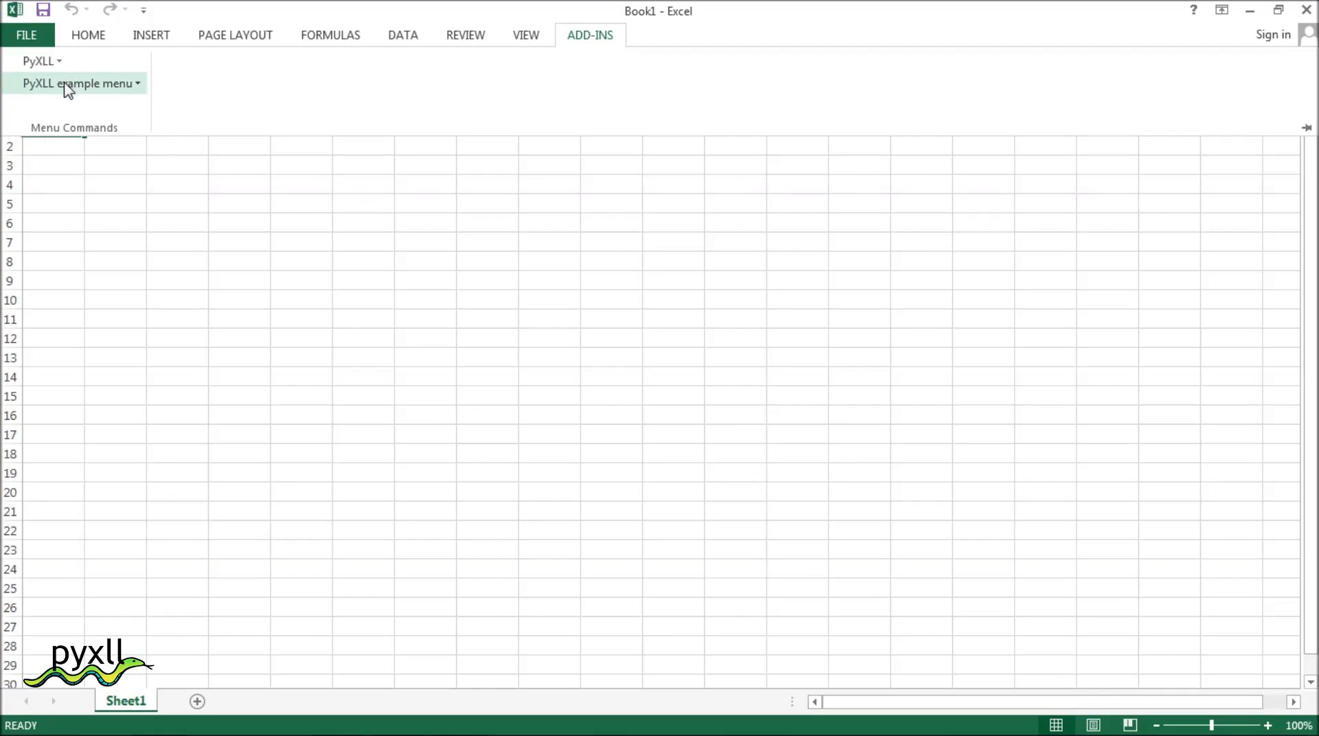
pyautogui.moveTo(75, 98)
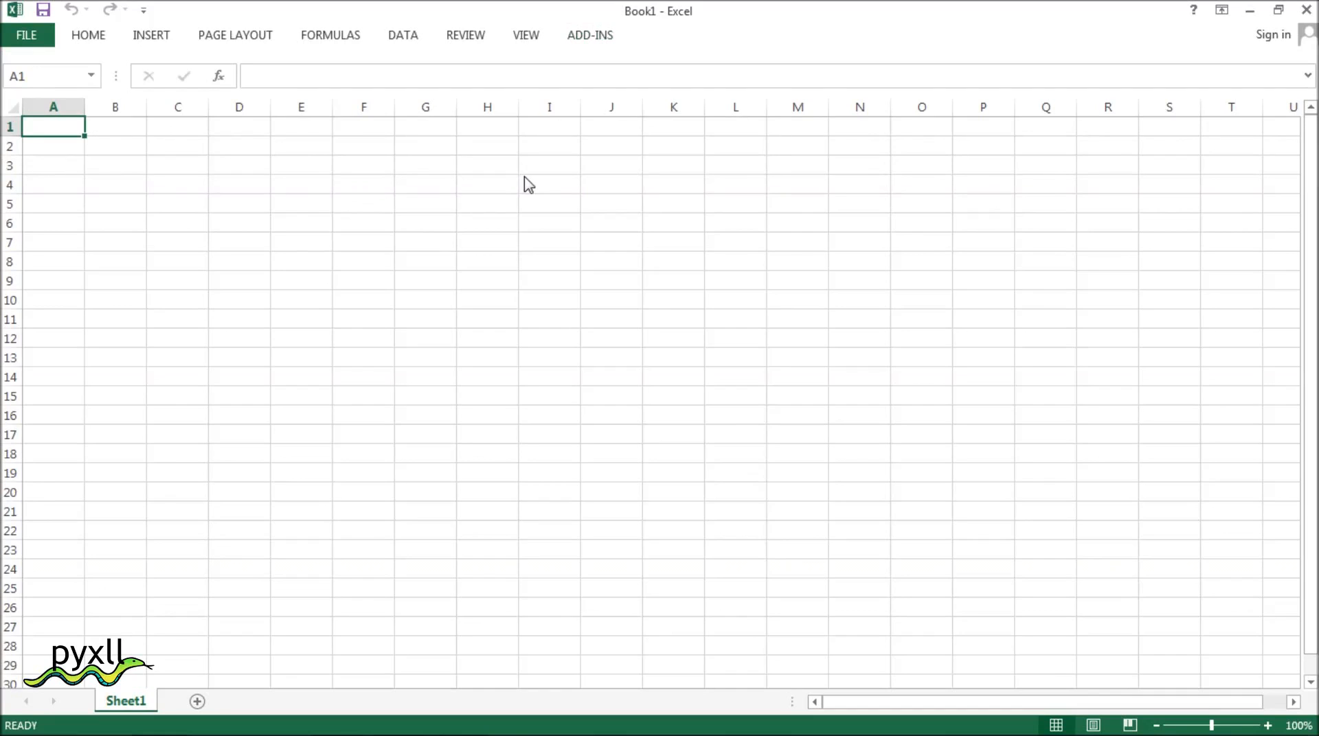
pyautogui.moveTo(538, 185)
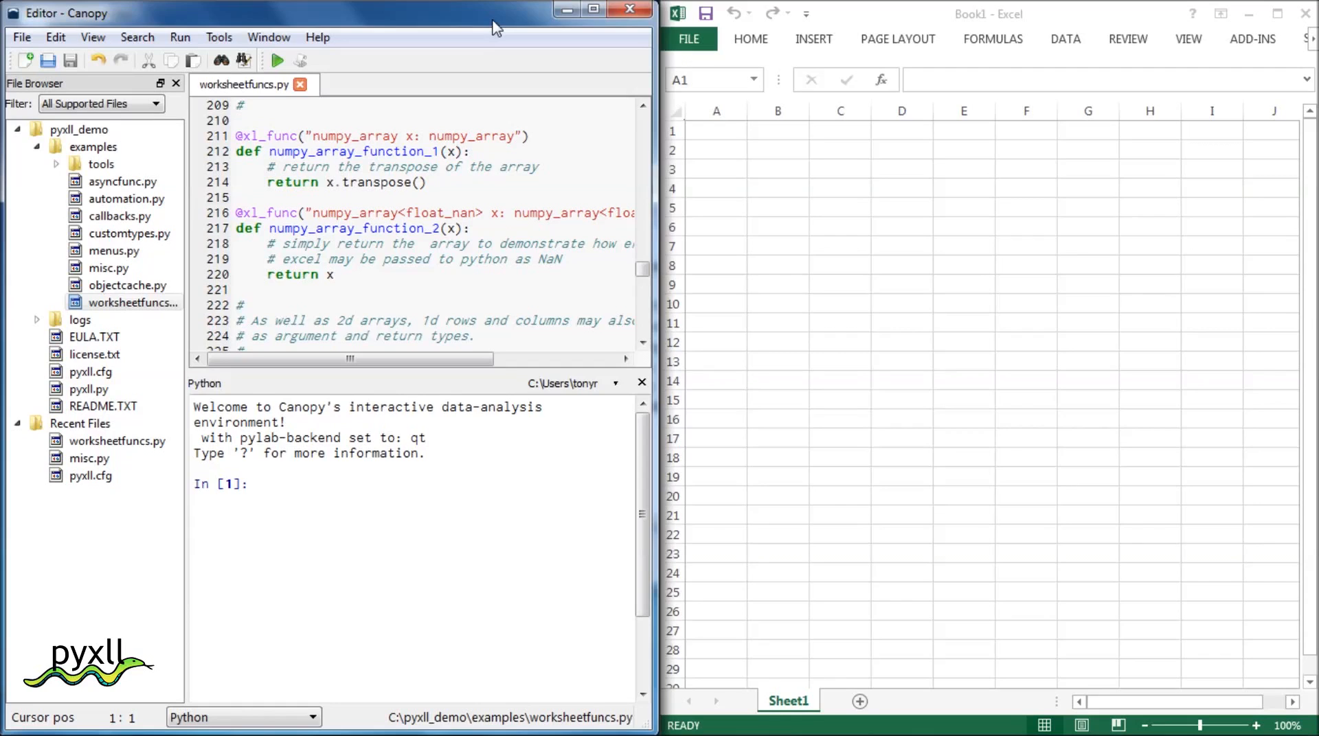
# Step: Maximize Canopy and create a new file intro.py in the pyxll_demo folder
pyautogui.click(445, 219)
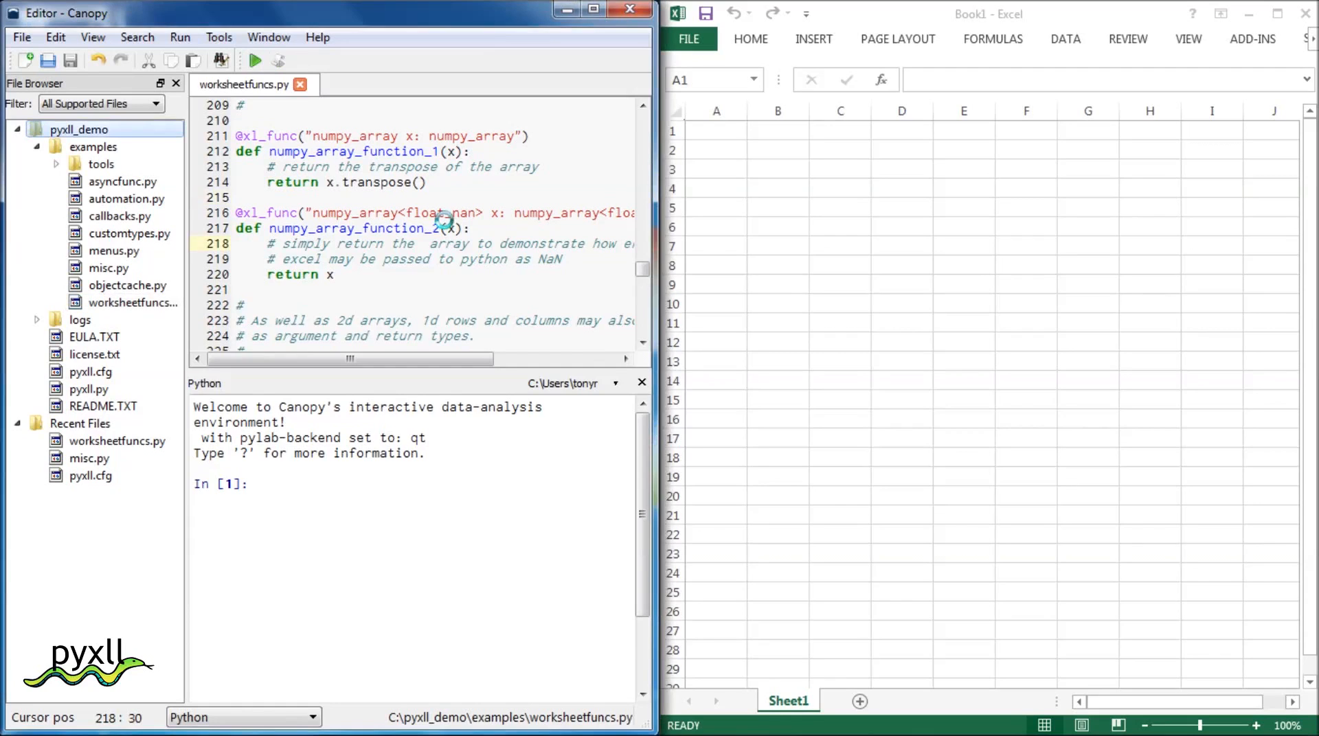
pyautogui.click(594, 9)
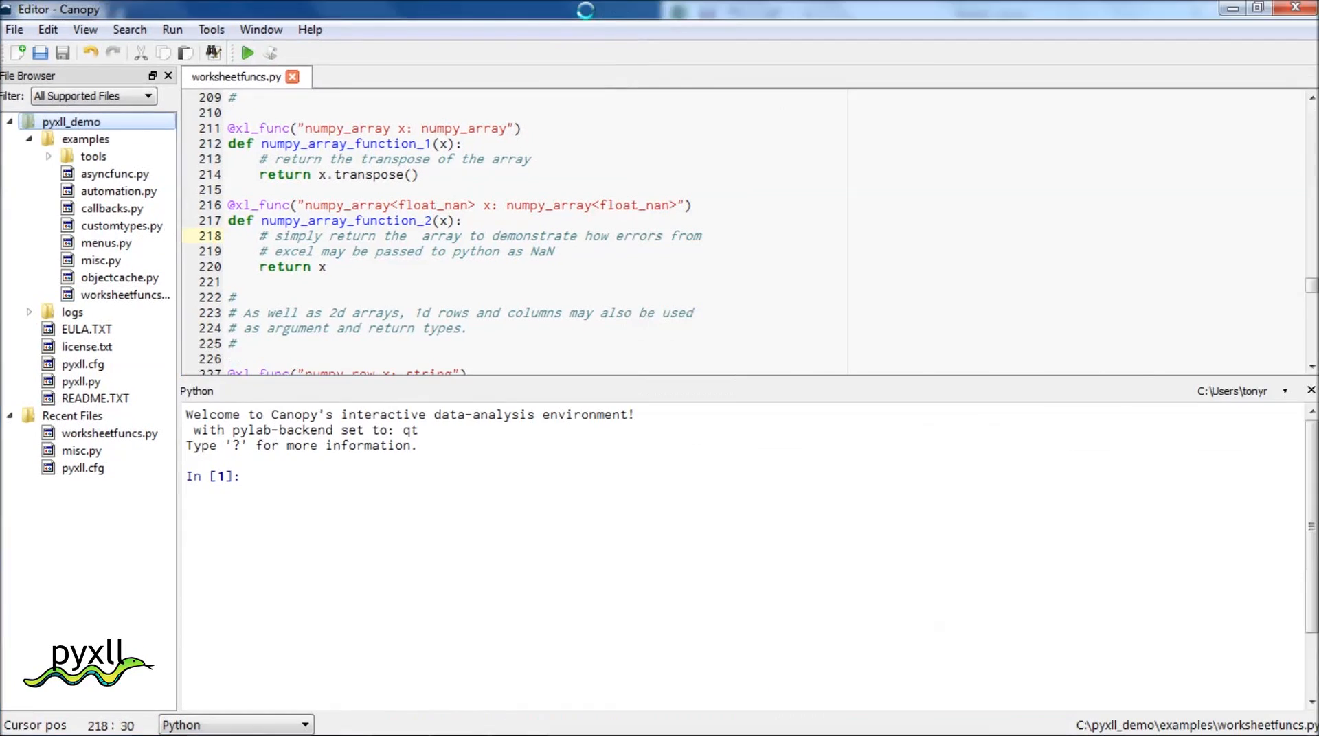
pyautogui.rightClick(71, 121)
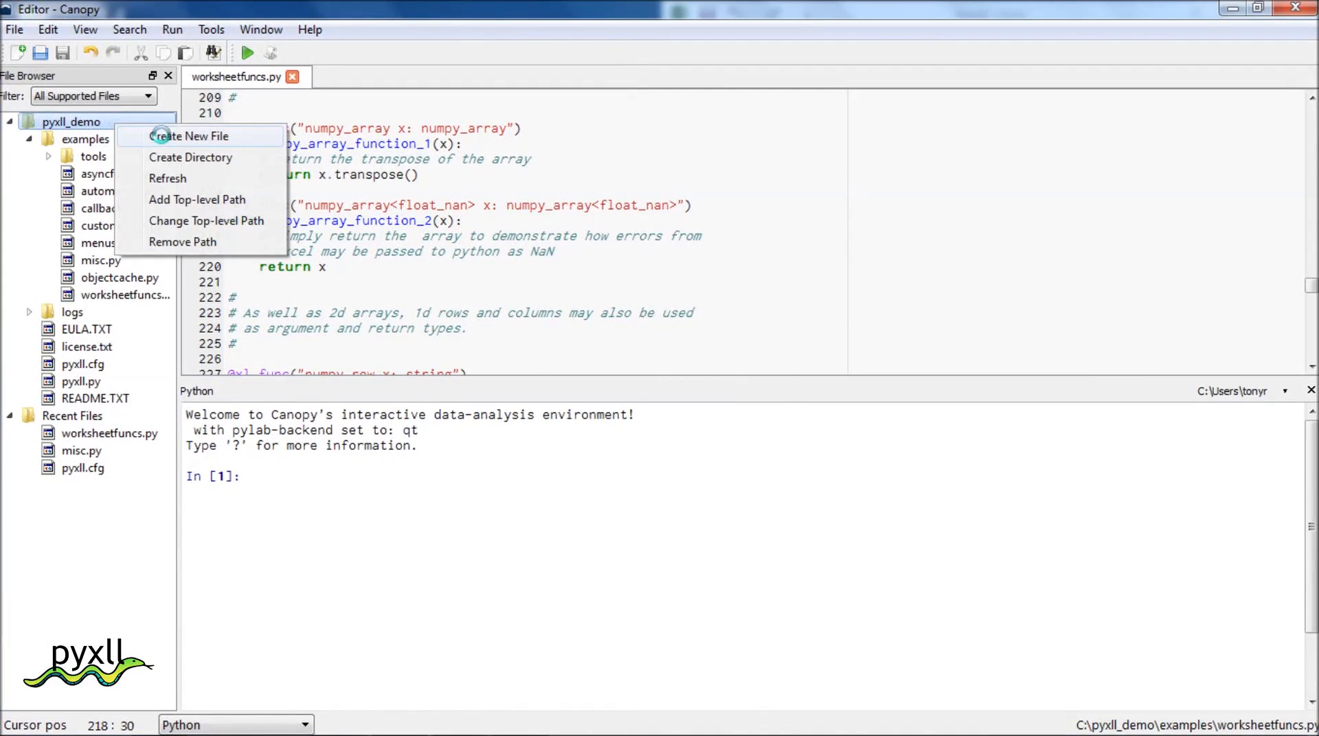
pyautogui.click(188, 136)
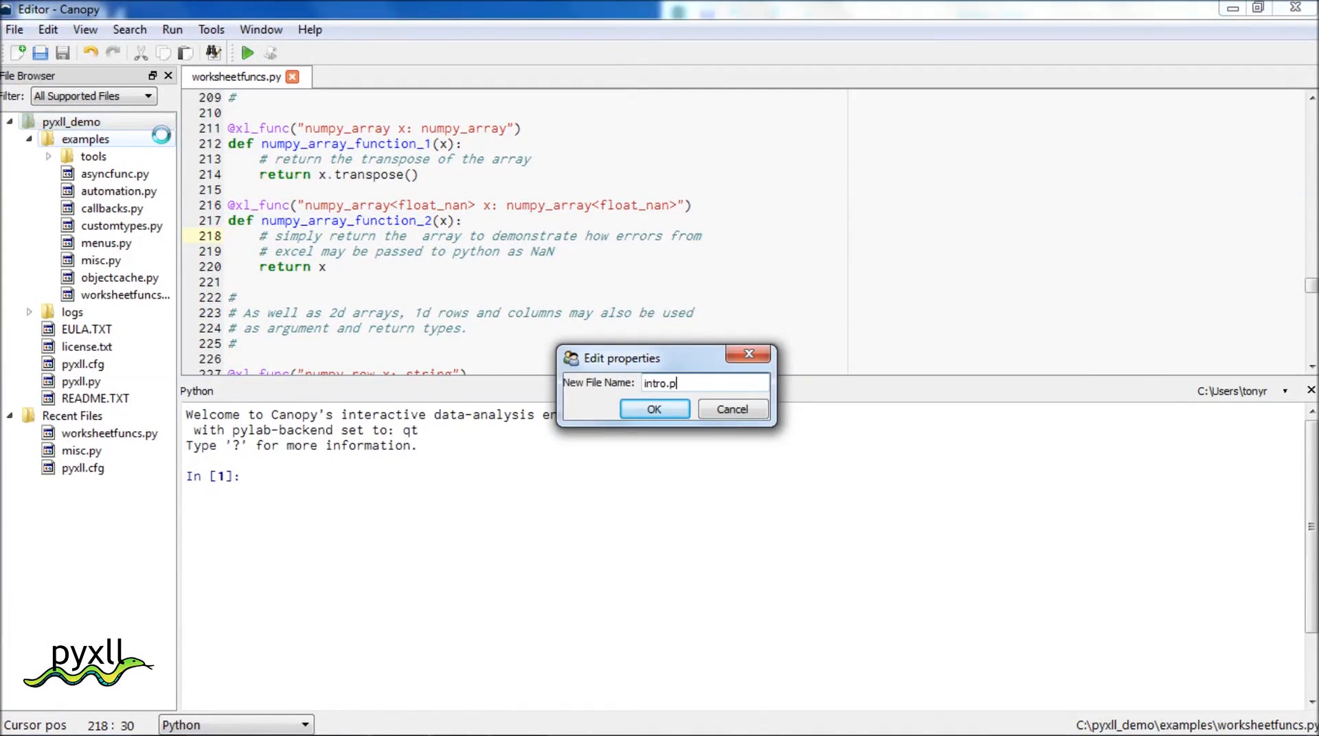
pyautogui.click(654, 409)
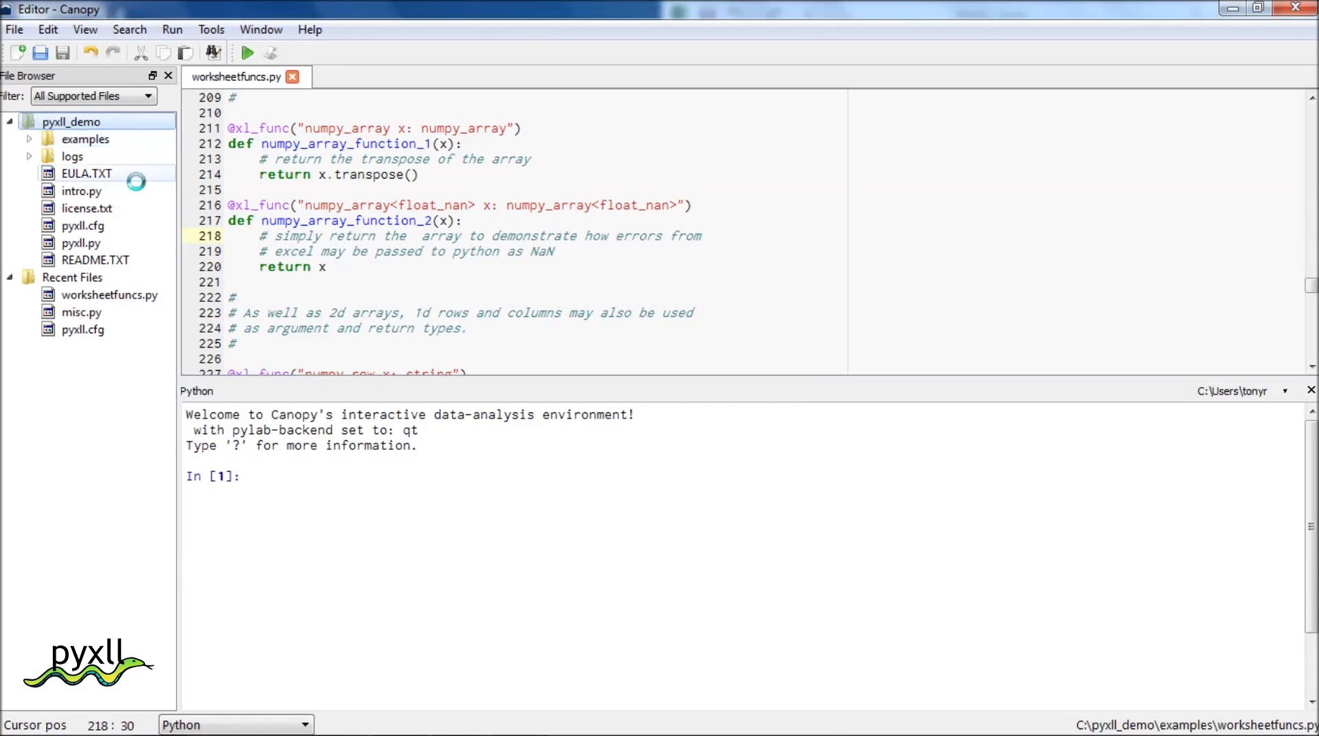
pyautogui.click(81, 191)
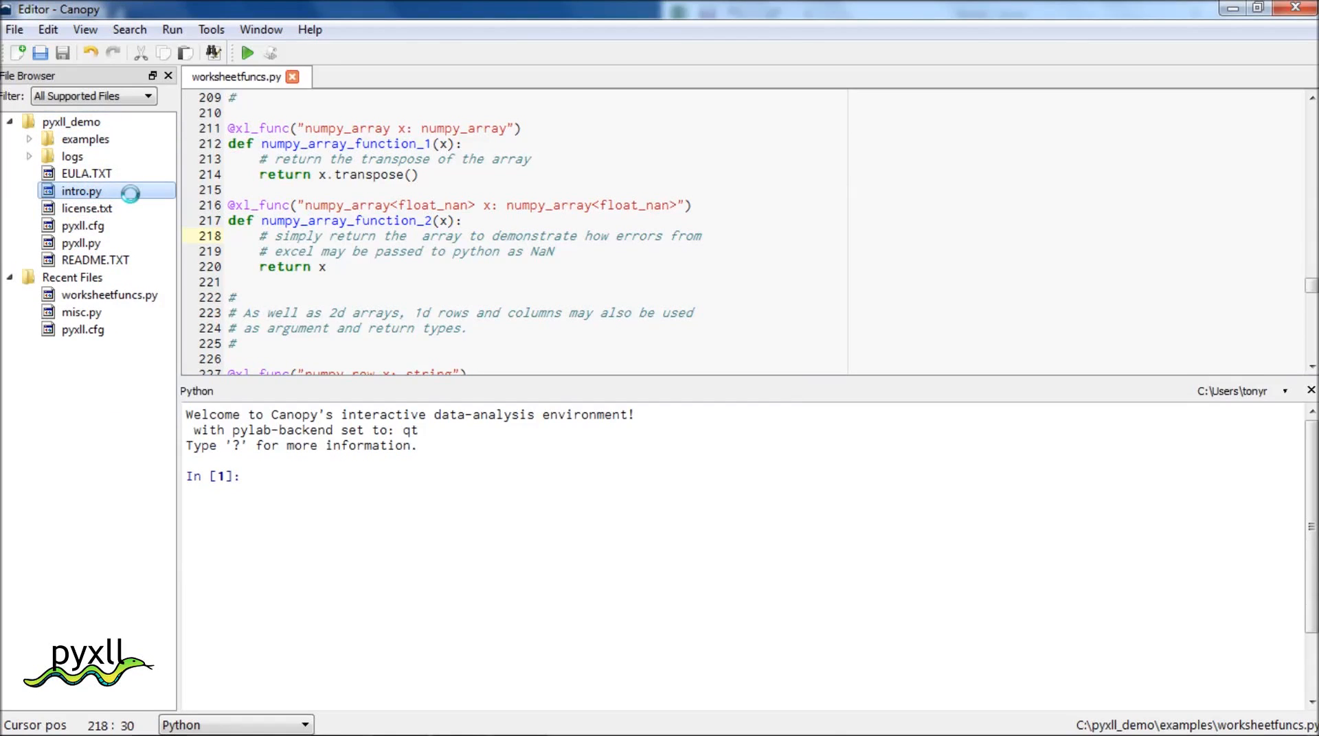
# Step: In intro.py define py_test(a, b, c) returning (a+b)*c and begin a 'from' import line
pyautogui.doubleClick(81, 191)
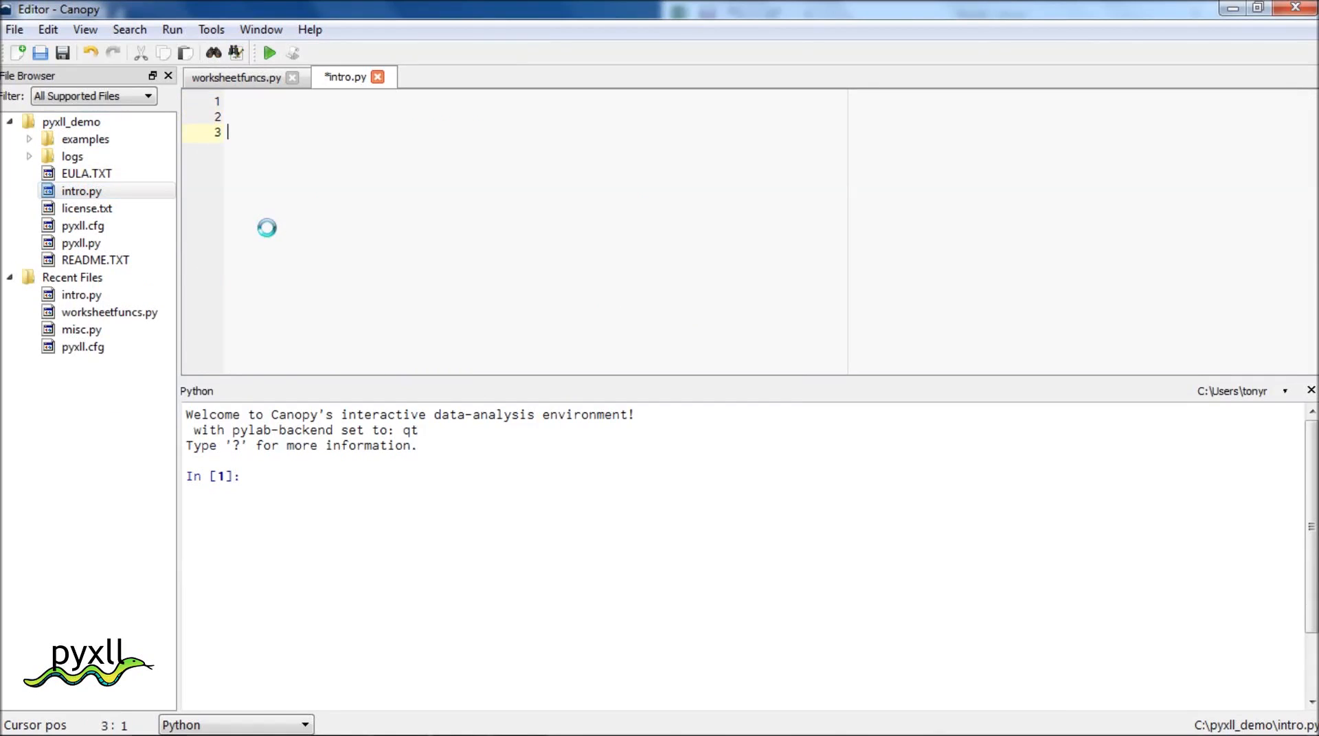
pyautogui.write('def py_')
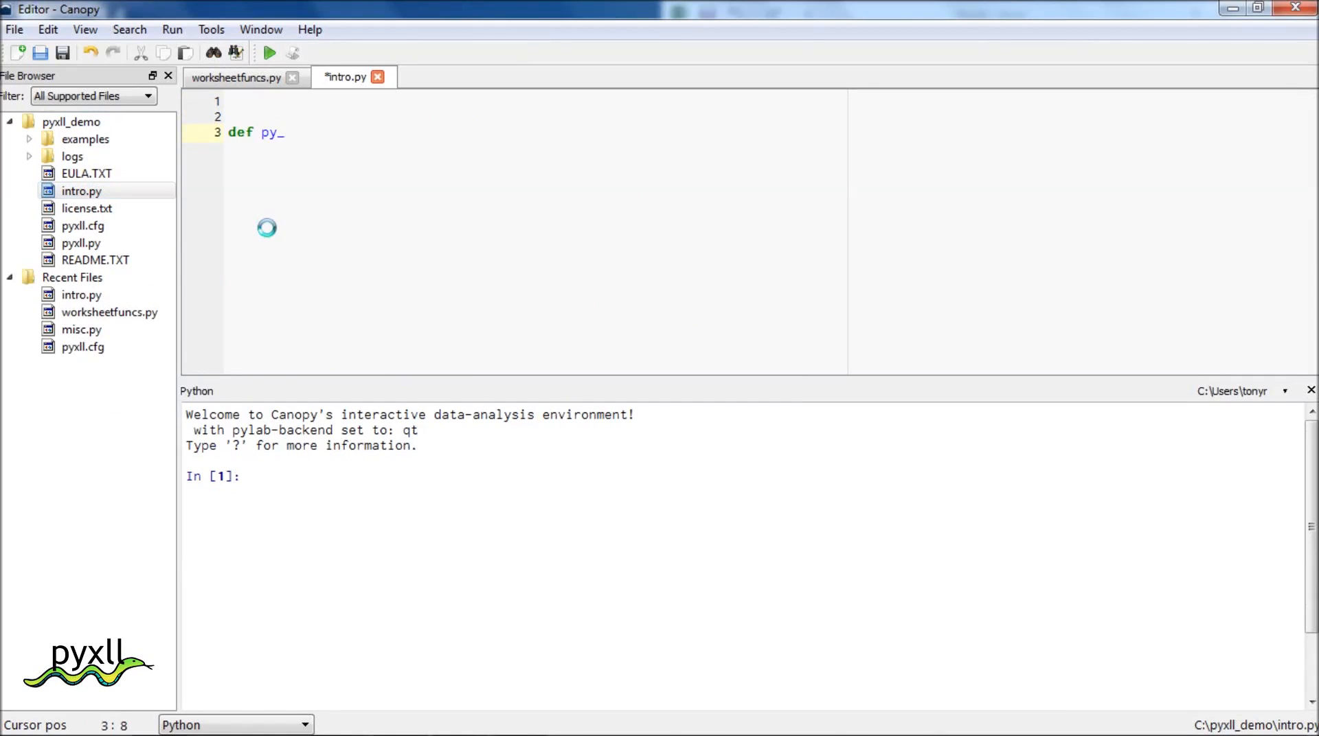
pyautogui.write('test(a, b, c):')
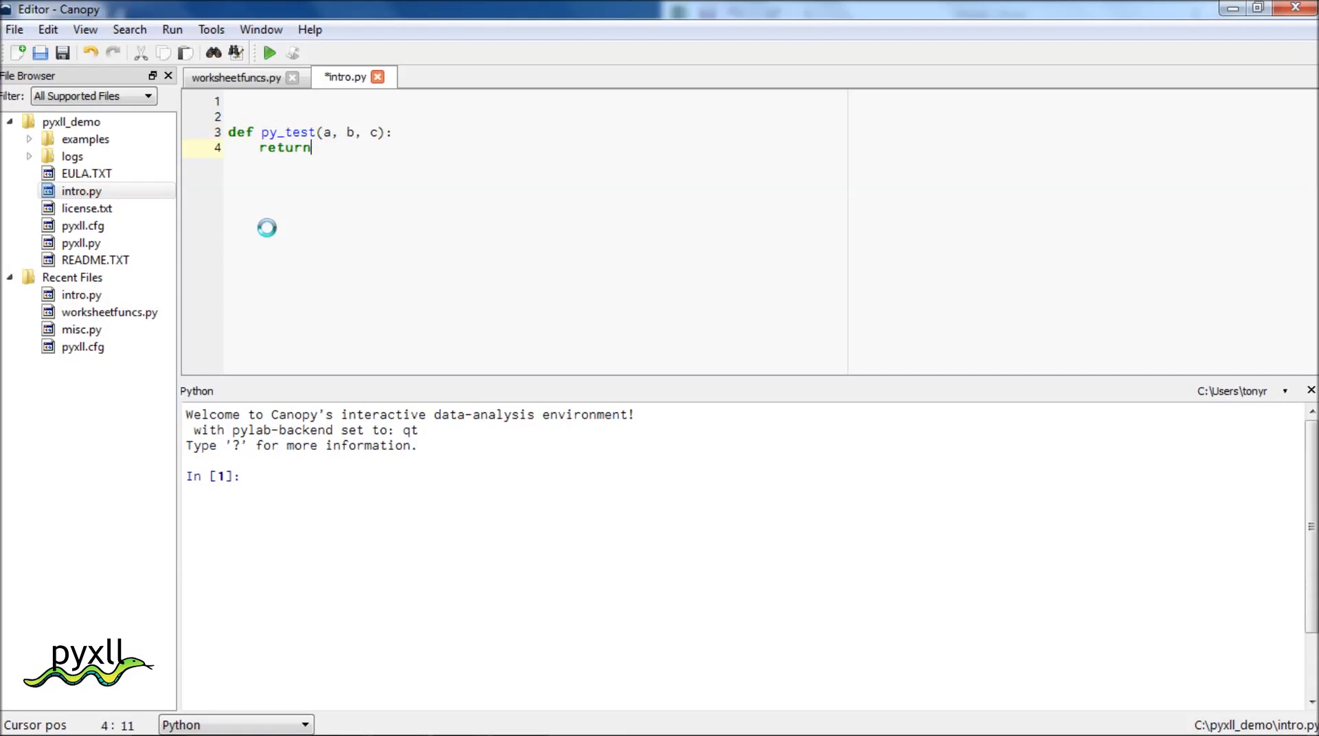
pyautogui.write('(a+b)')
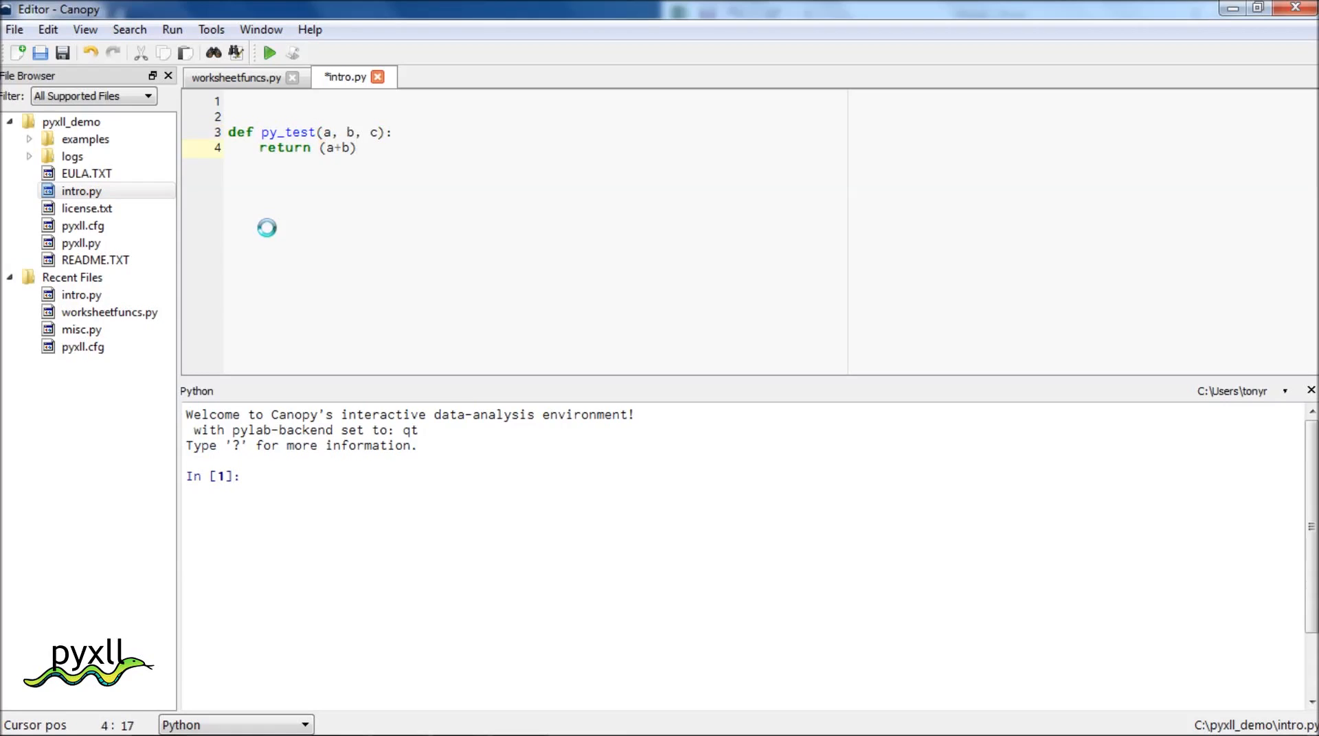
pyautogui.write('*c')
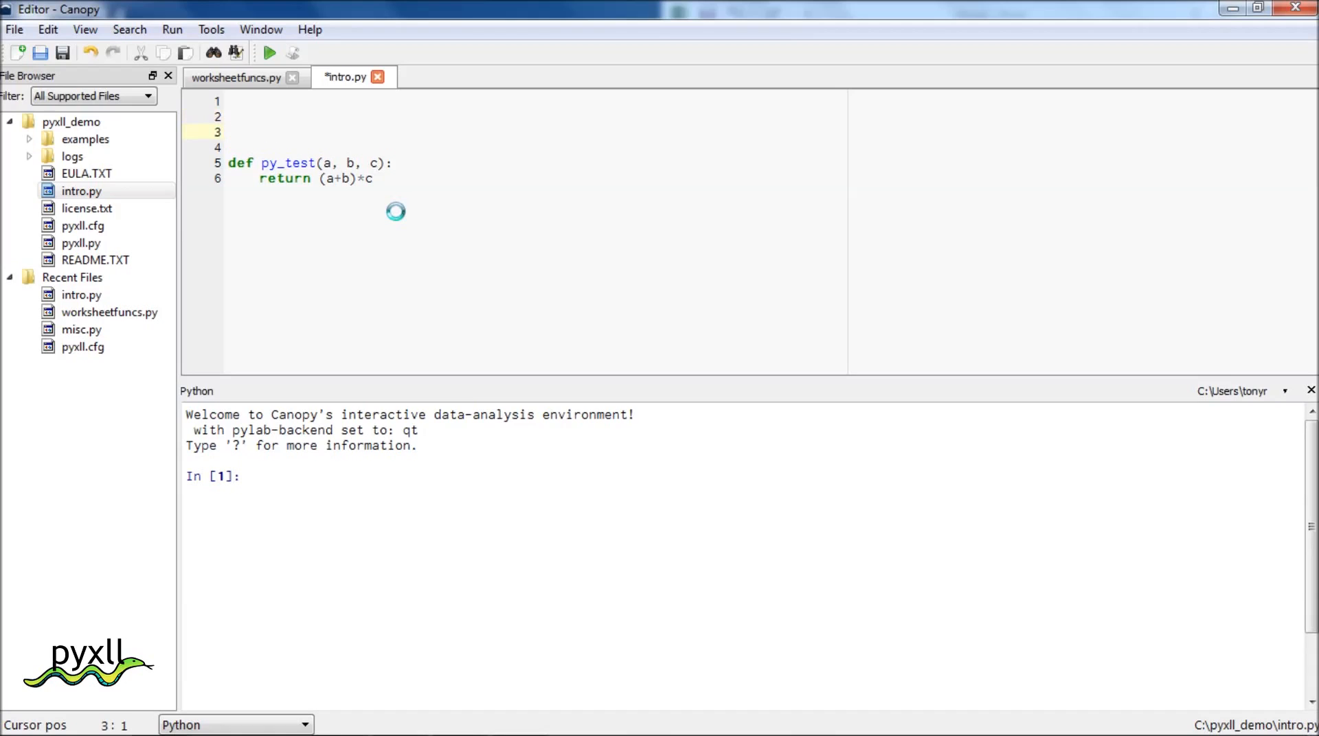
pyautogui.write('from')
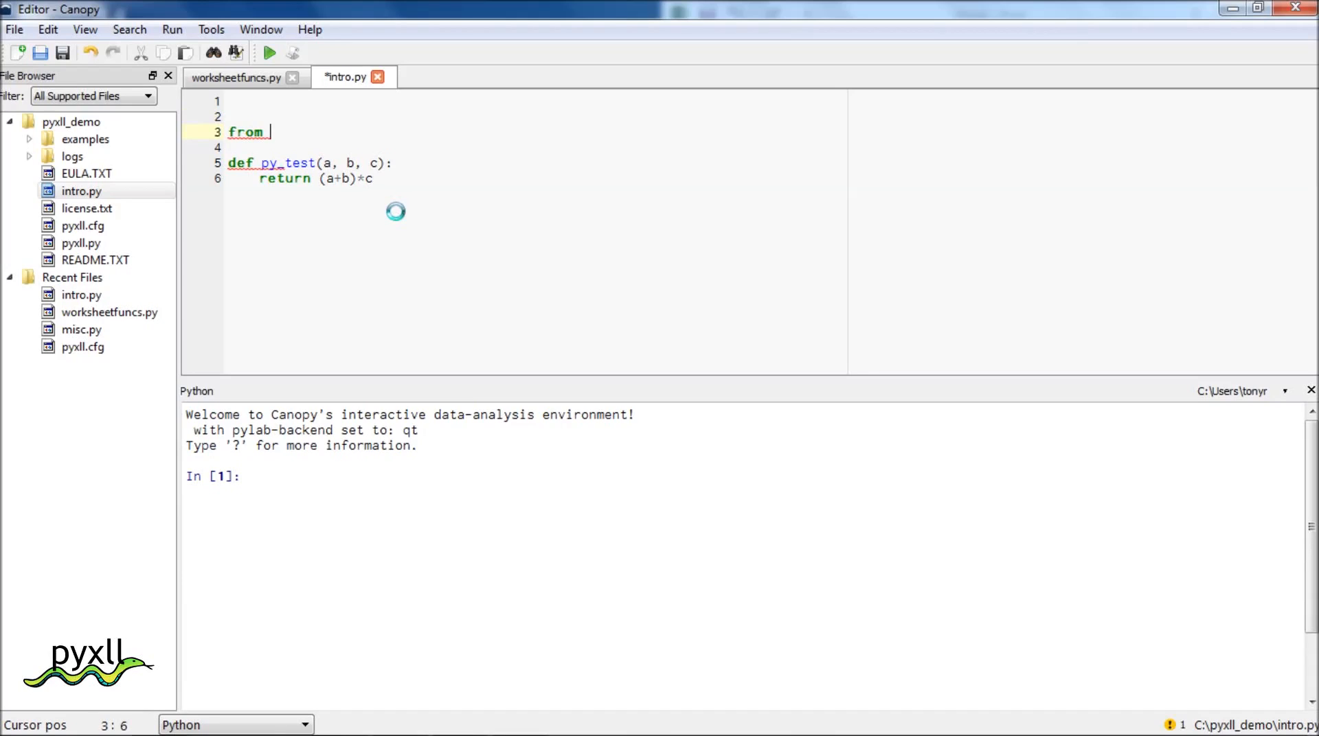
pyautogui.write('pyxll import xl_func')
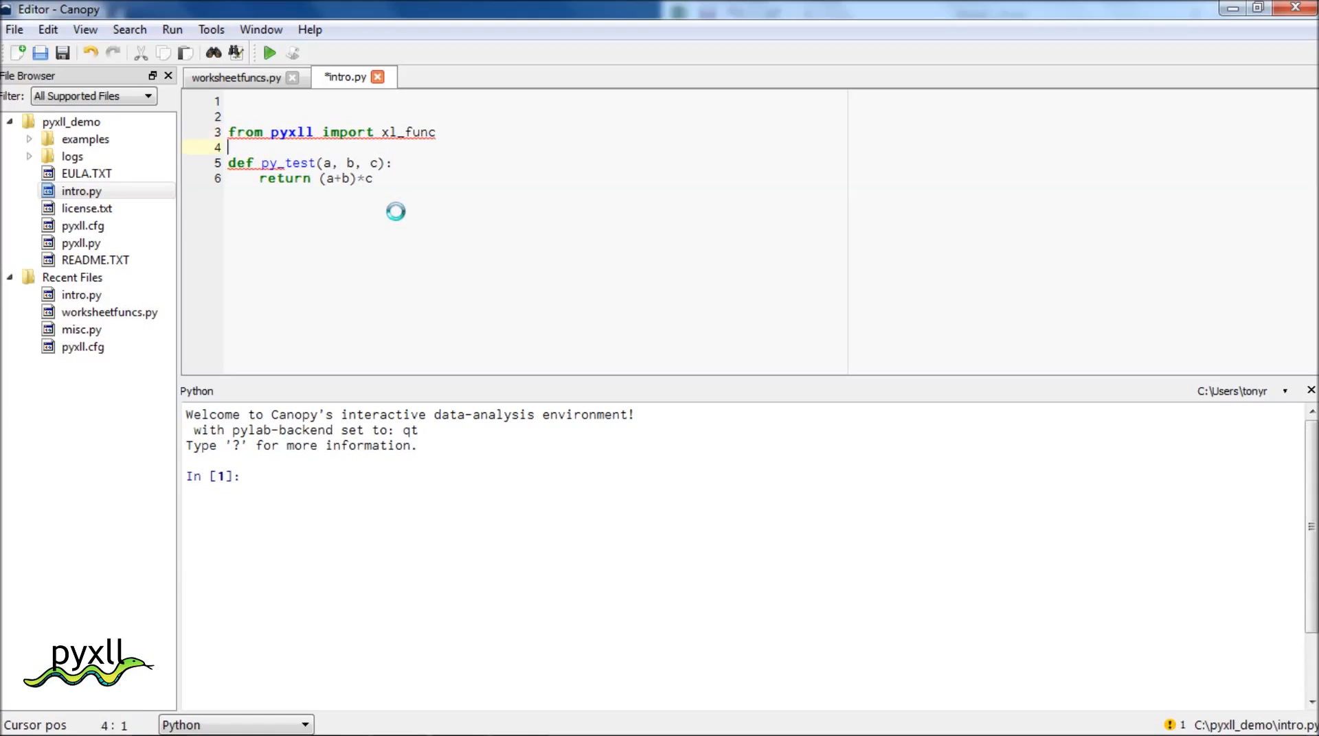
pyautogui.write('@xl_func(@')
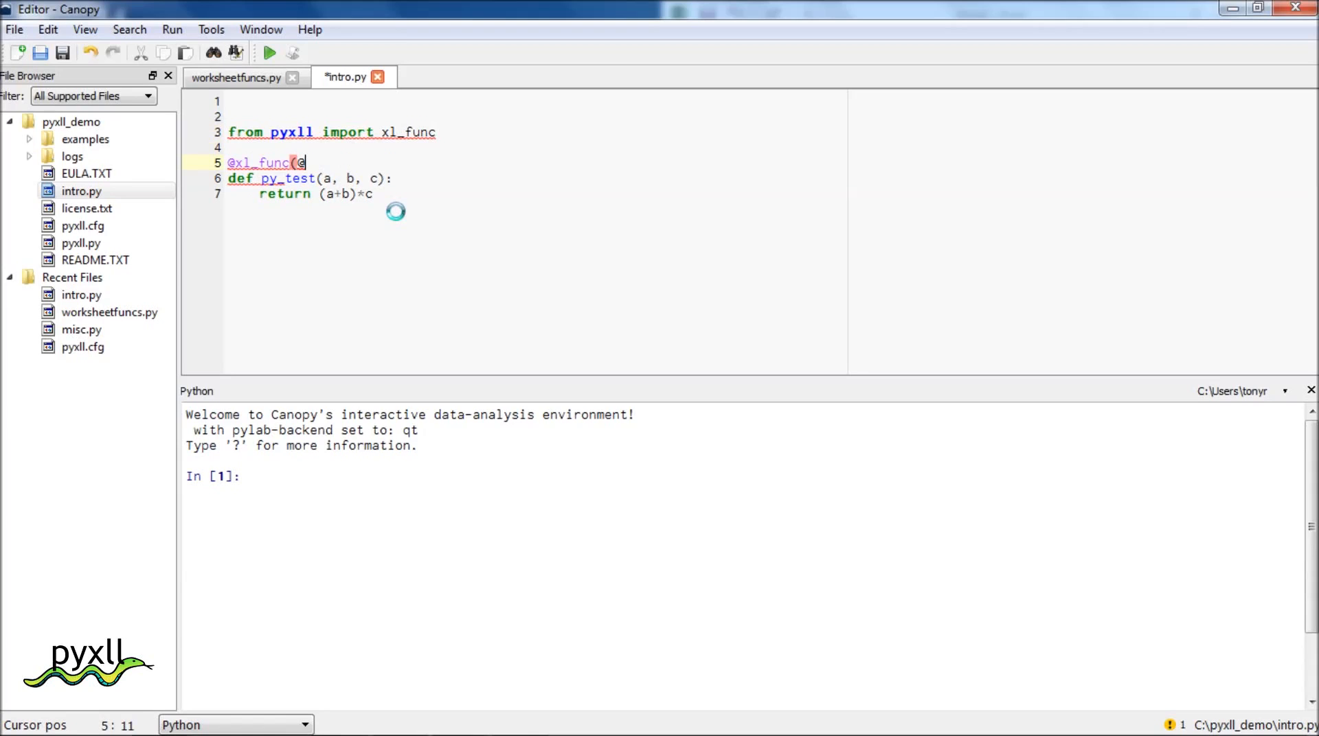
pyautogui.write('"int')
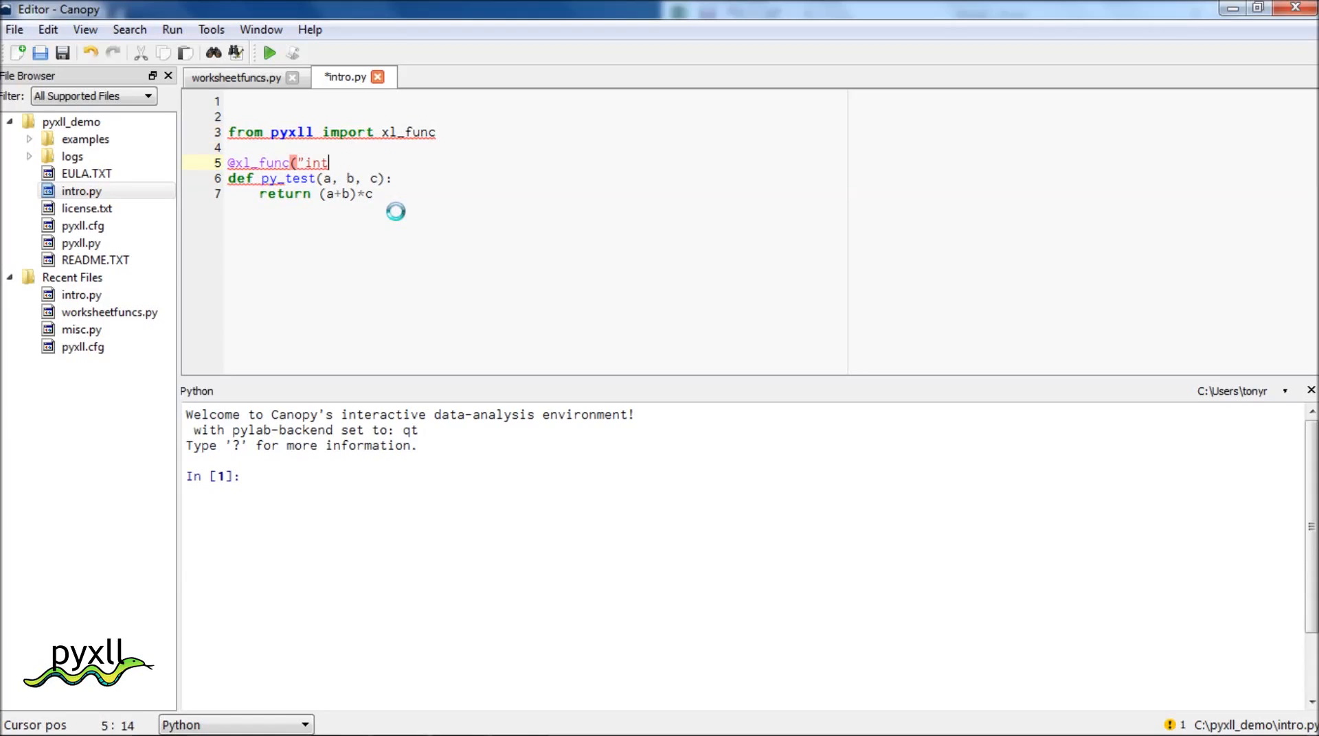
pyautogui.write('a, int b')
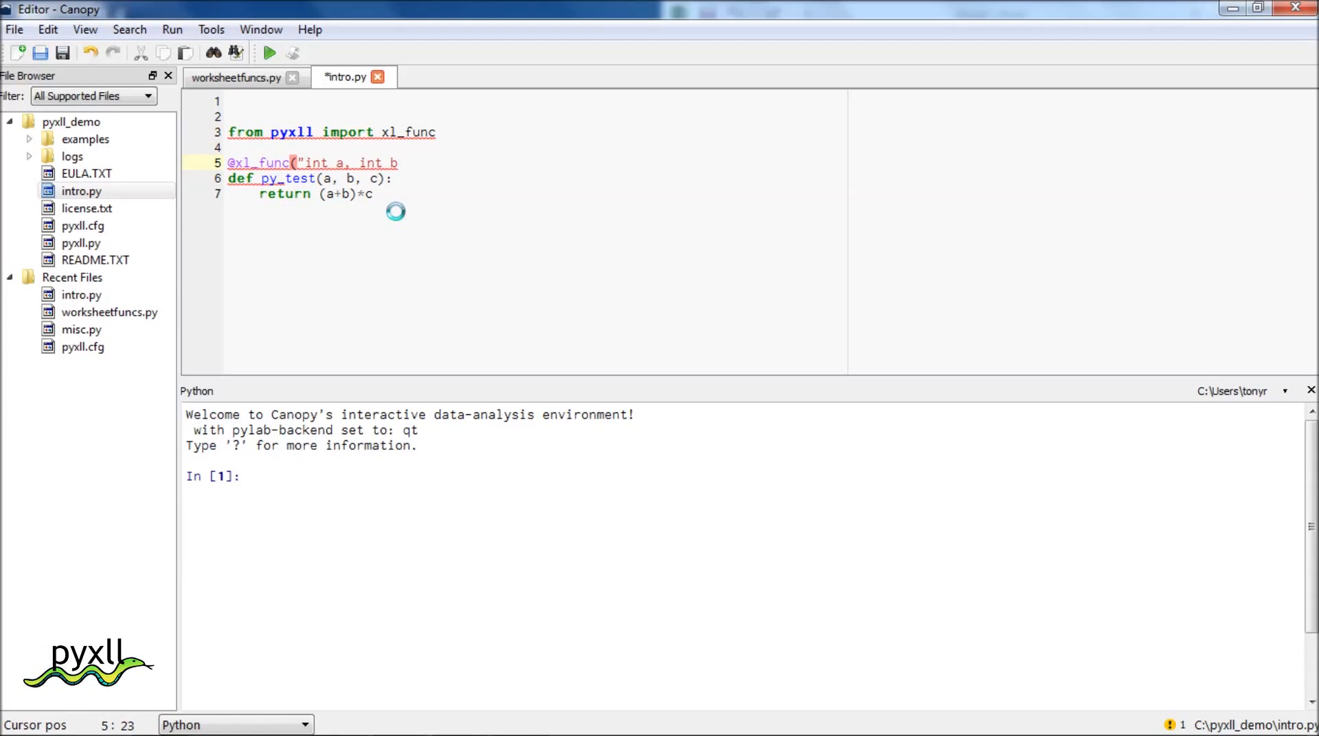
pyautogui.write(', int c:')
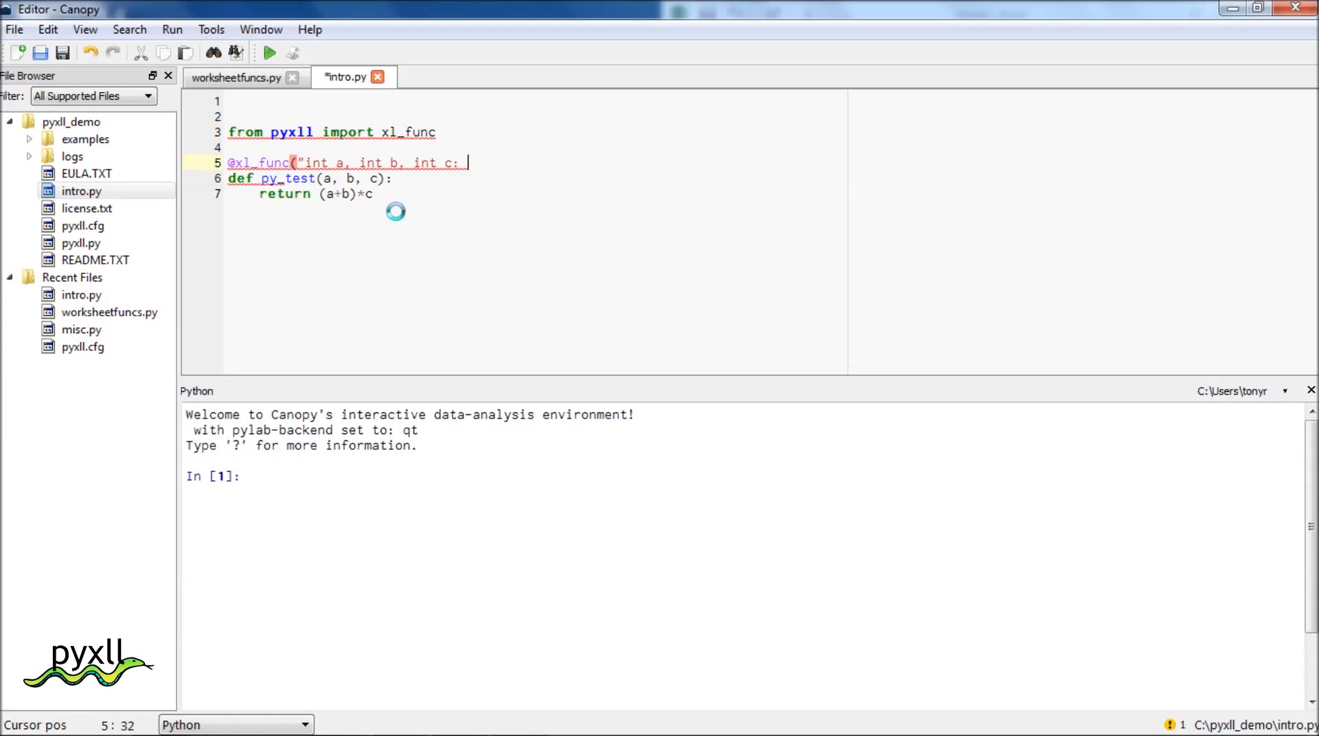
pyautogui.write('int")')
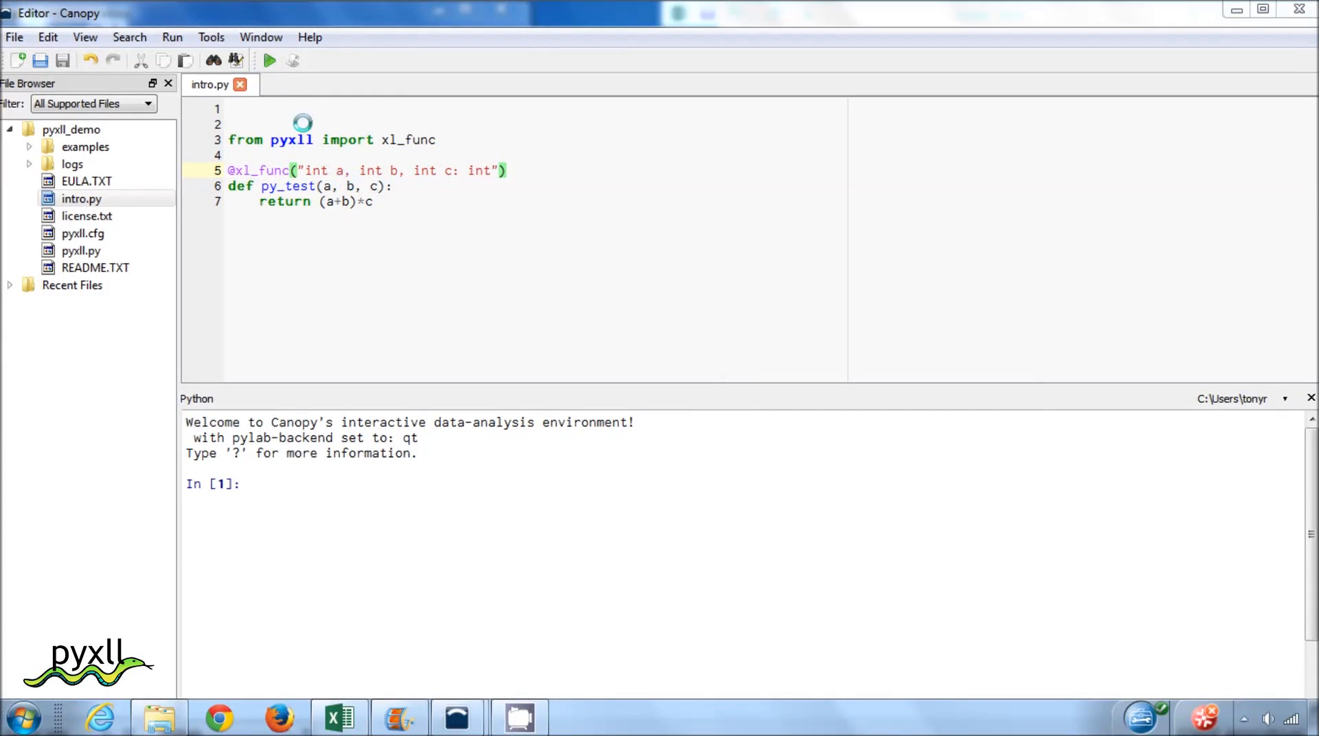
# Step: Run intro.py and evaluate py_test(1,2,3) in the IPython console, returning 9
pyautogui.click(246, 59)
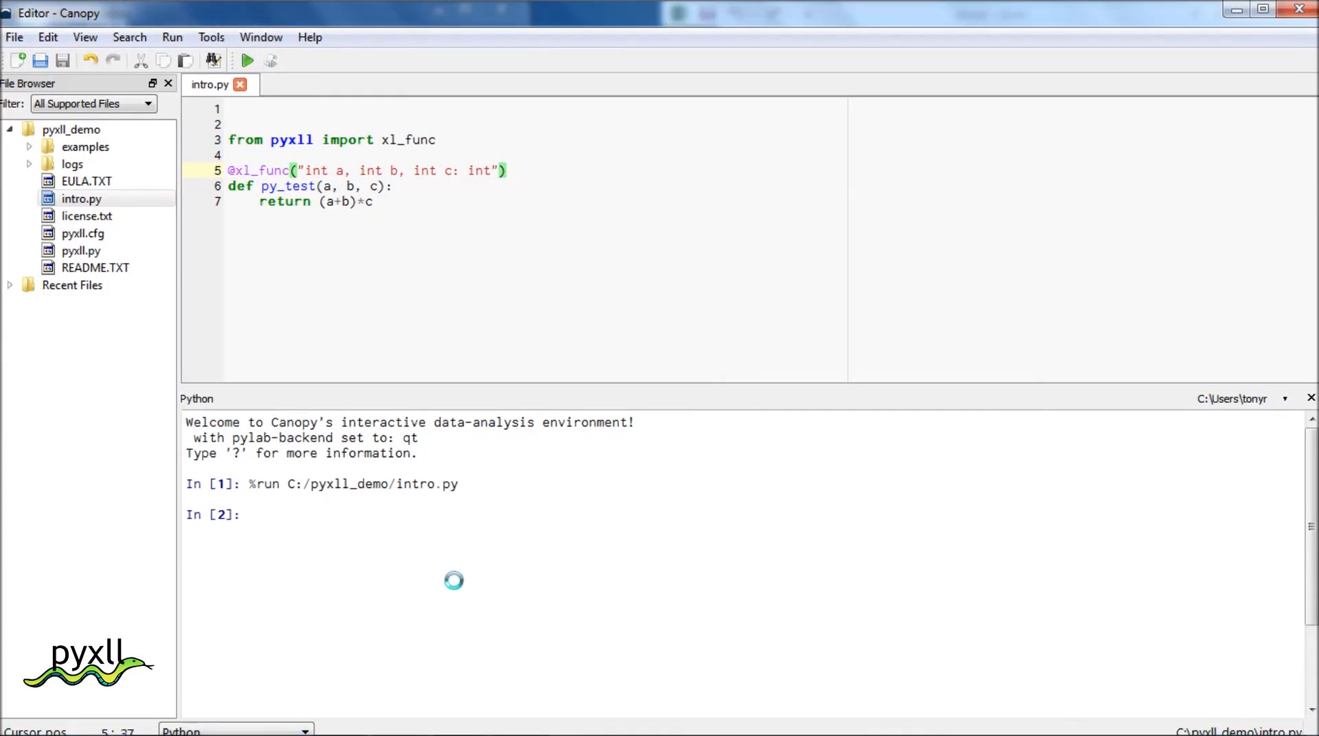
pyautogui.write('py_tst(')
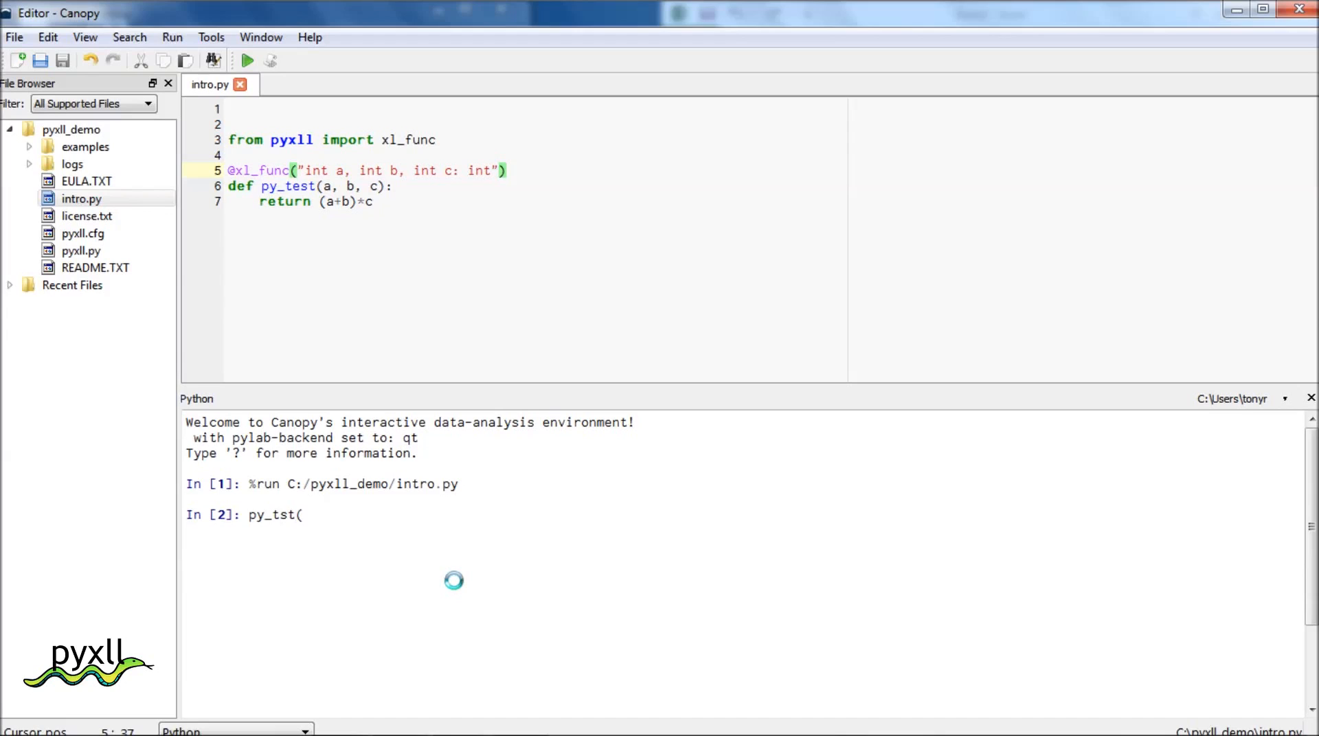
pyautogui.write('1,2,3')
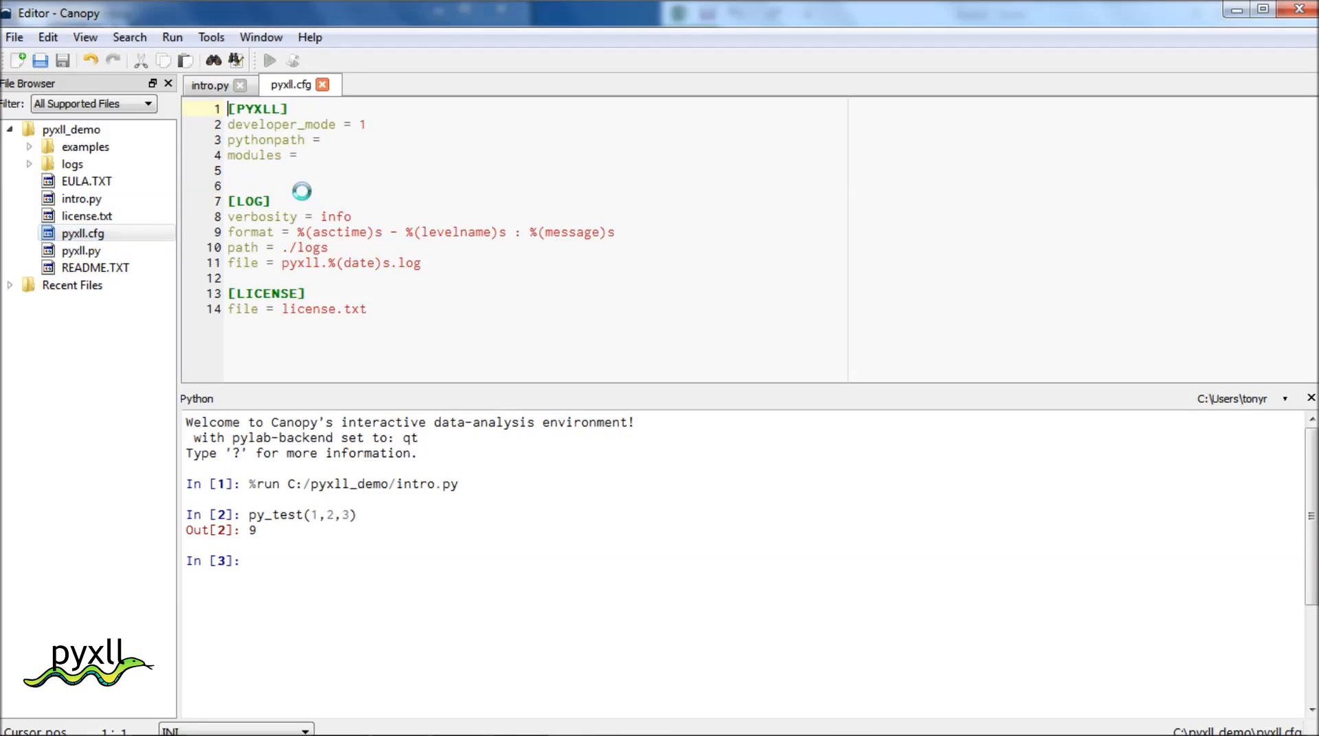
# Step: Set modules = intro under [PYXLL] in pyxll.cfg and save it
pyautogui.write('intro')
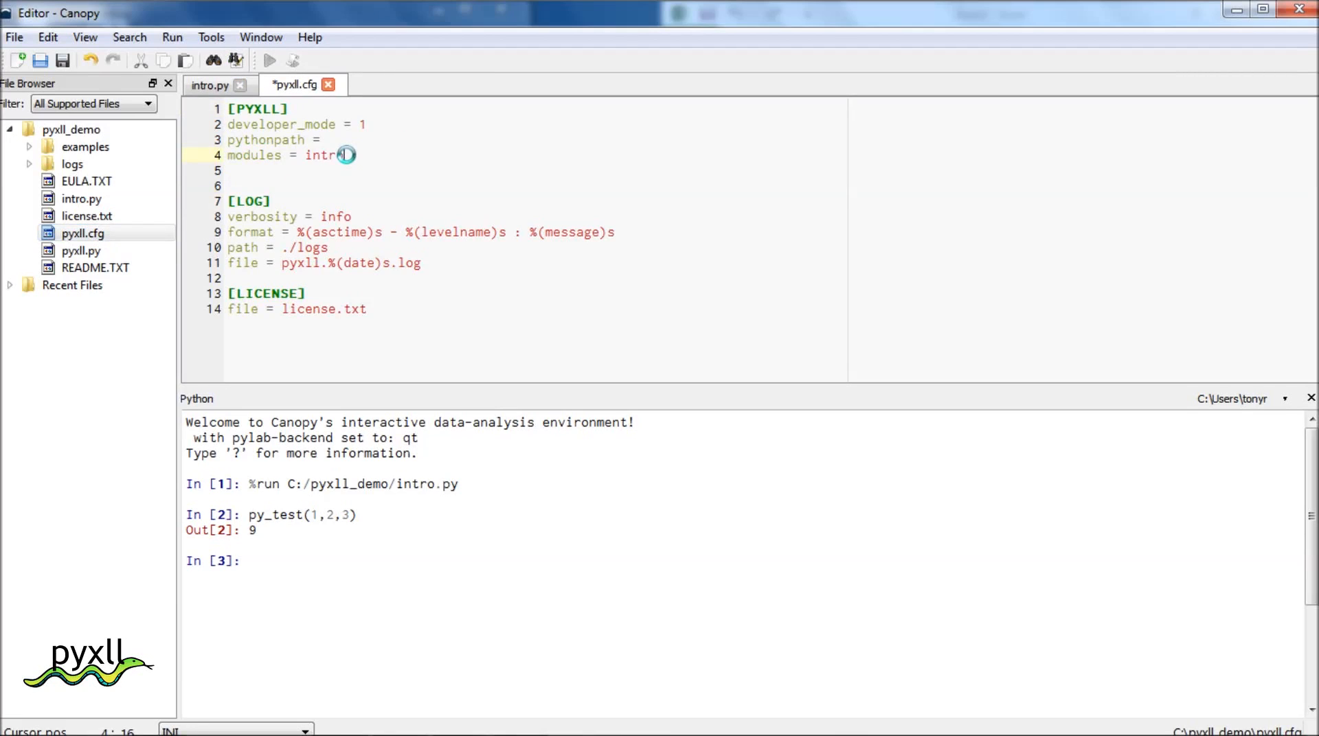
pyautogui.press('ctrl+s')
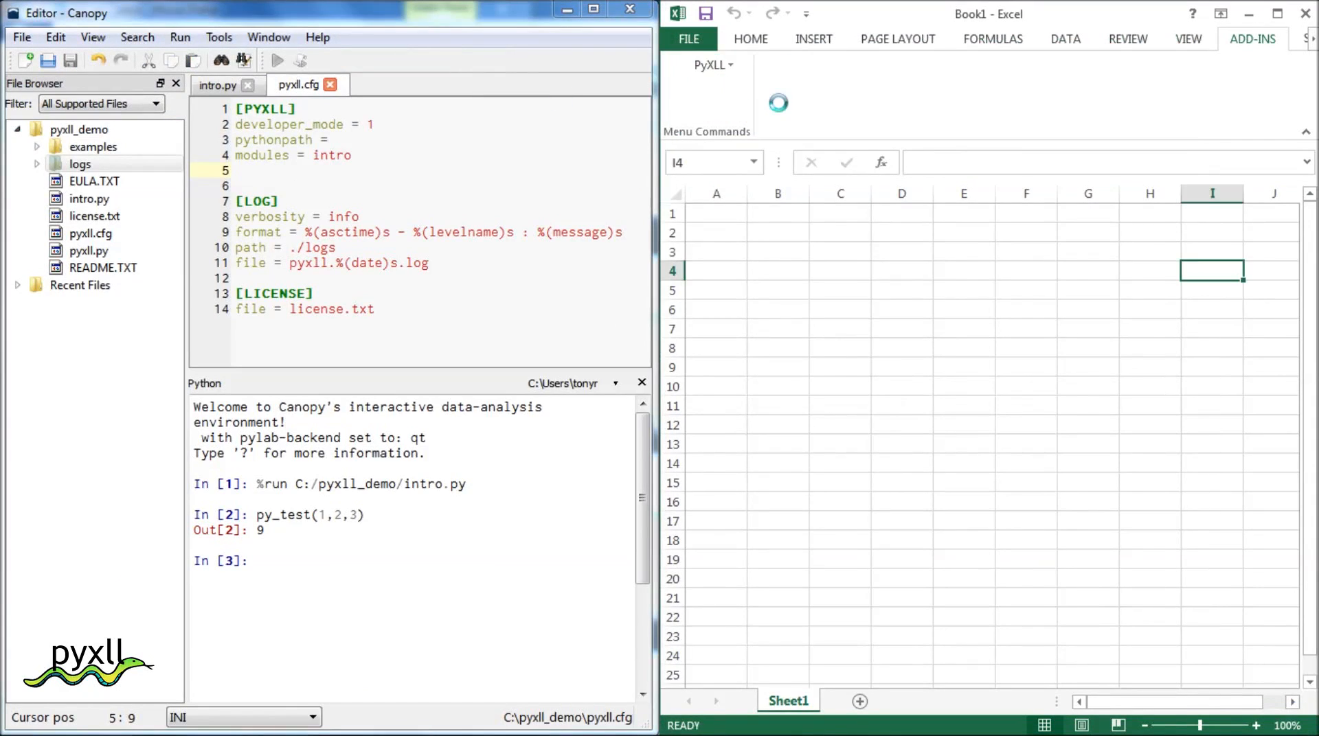
# Step: Insert py_test from the PyXLL category into I4 with arguments 1, 2, 3, giving 9
pyautogui.click(880, 162)
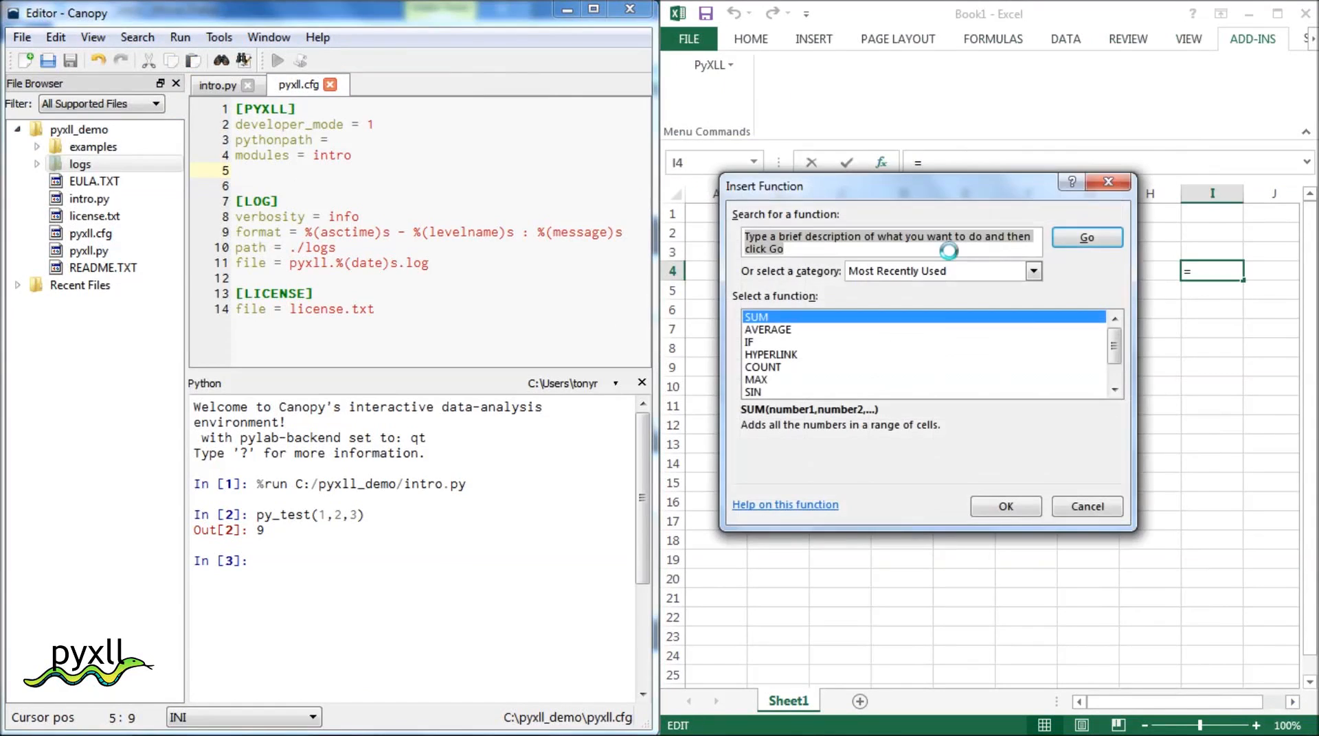
pyautogui.click(1033, 271)
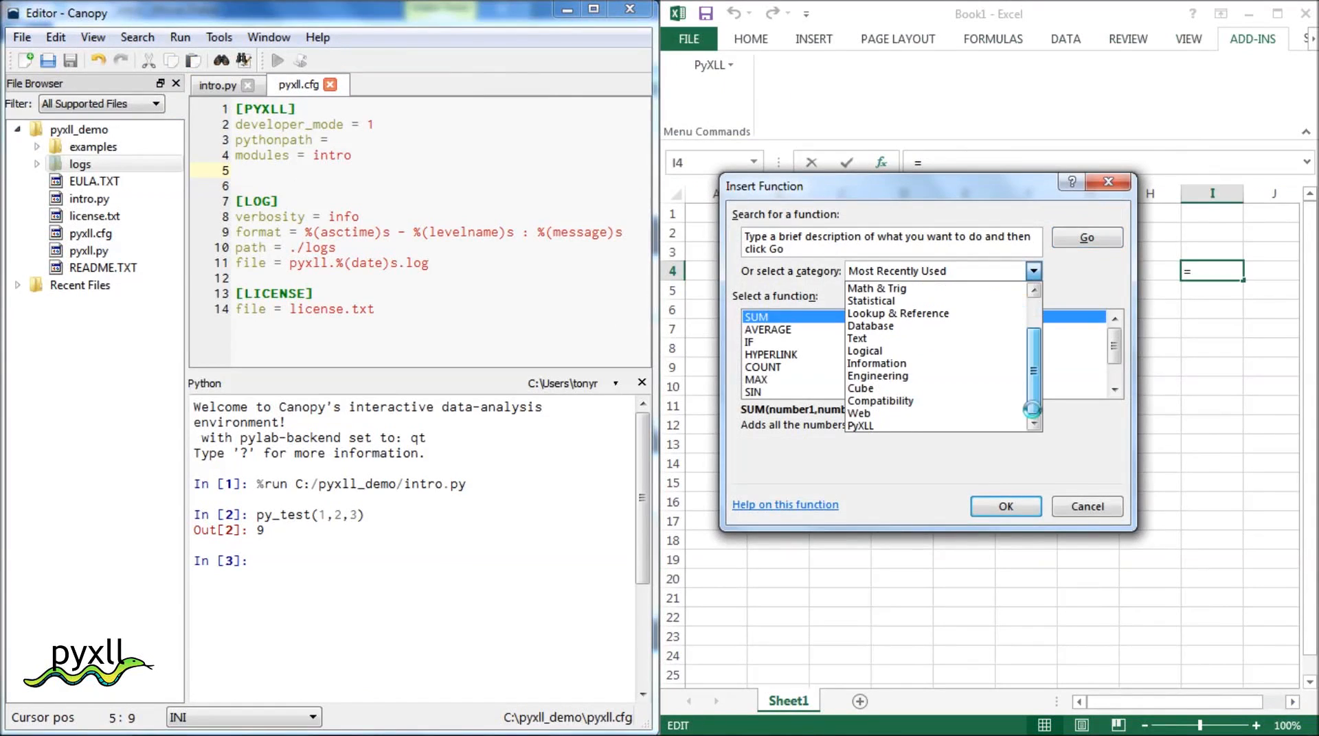
pyautogui.click(858, 425)
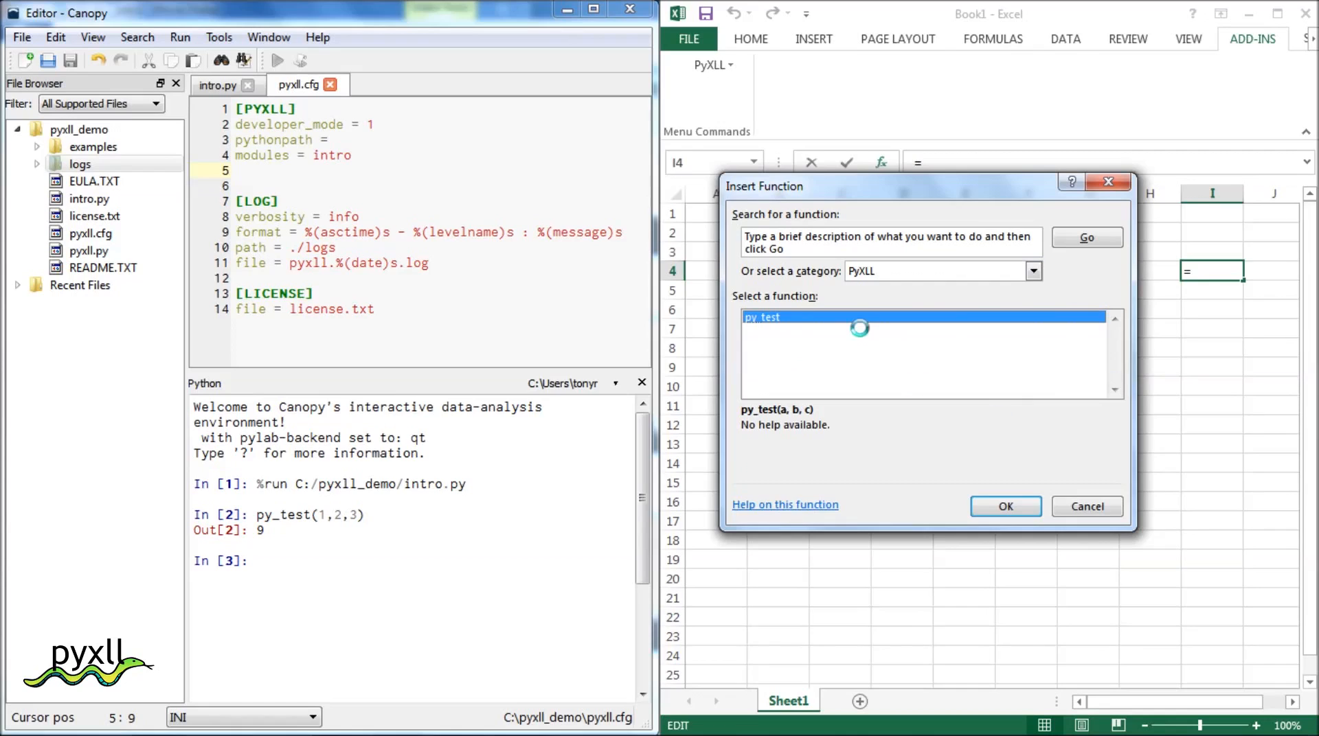
pyautogui.click(1004, 505)
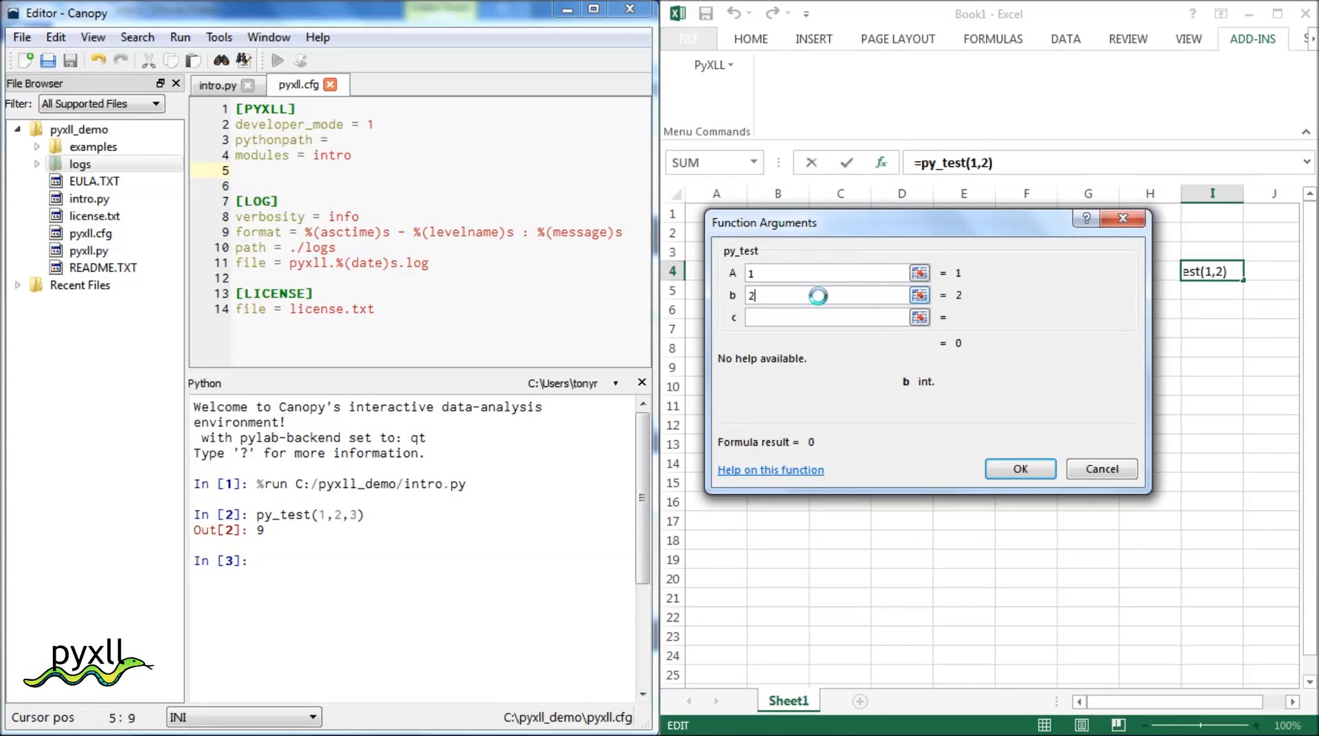
pyautogui.write('3')
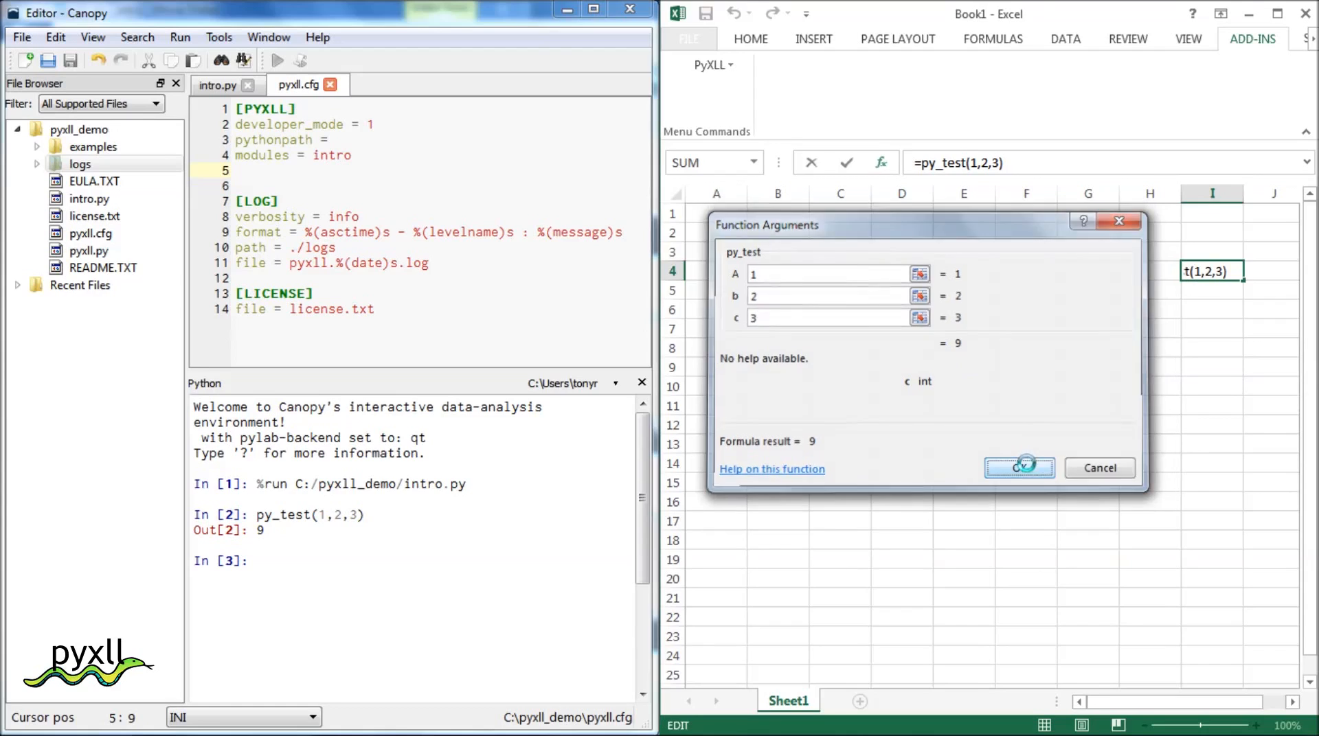
pyautogui.click(1018, 469)
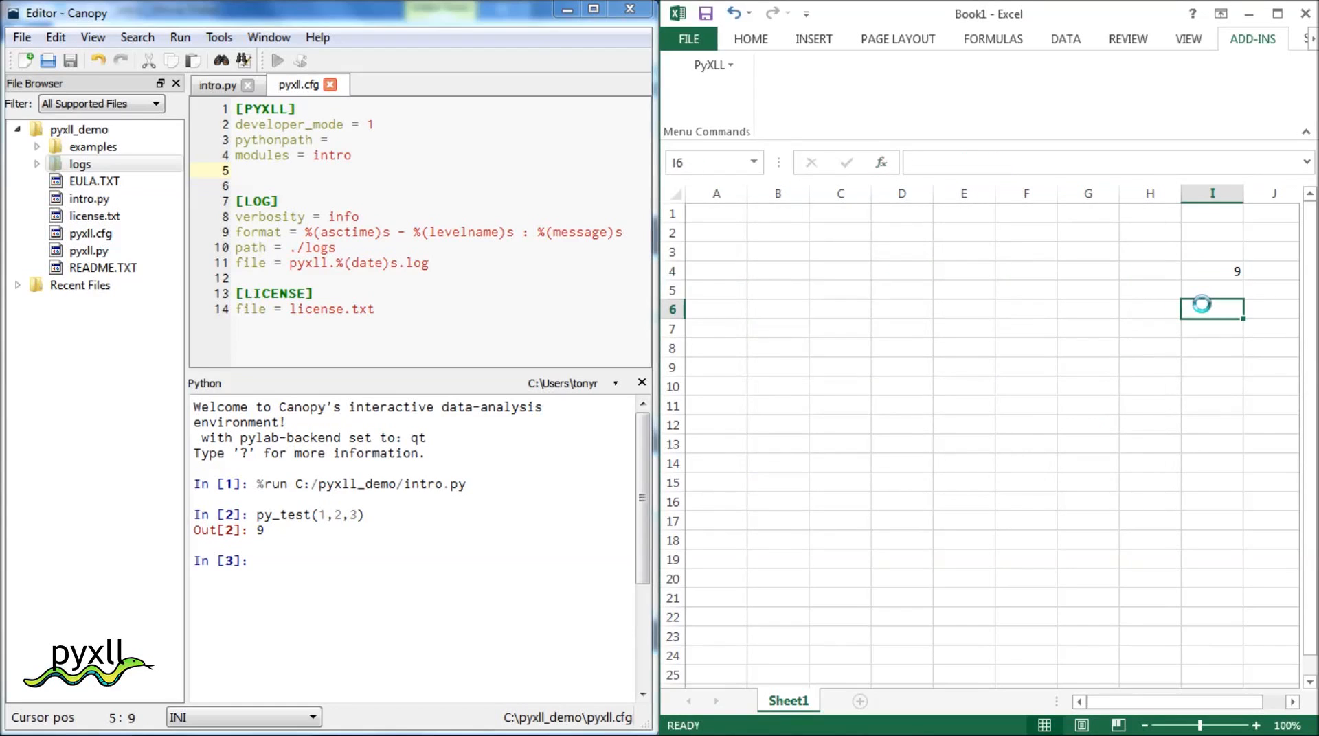
# Step: Enter =py_test(1,2,3) directly in cell I6 to show 9 again
pyautogui.write('=py_tst(')
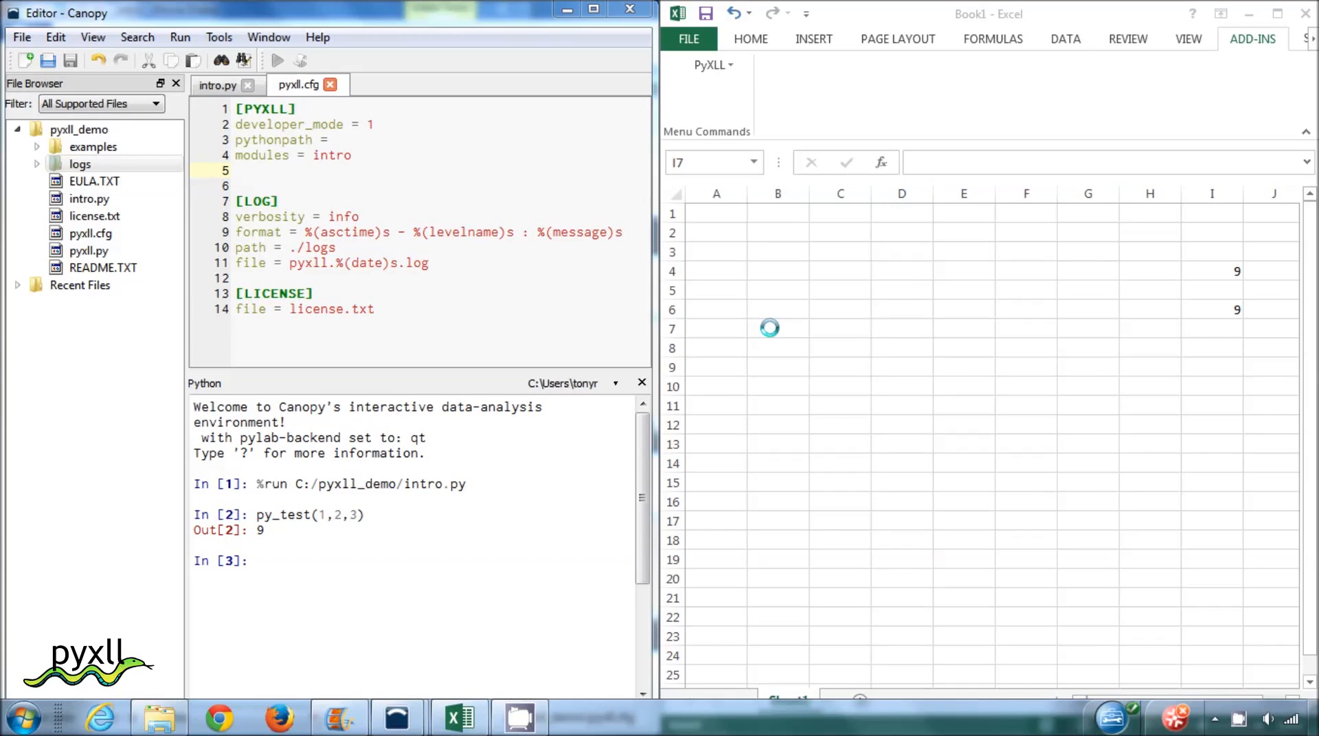
# Step: Define py_test_2(a, b) in intro.py returning a ** b
pyautogui.click(88, 199)
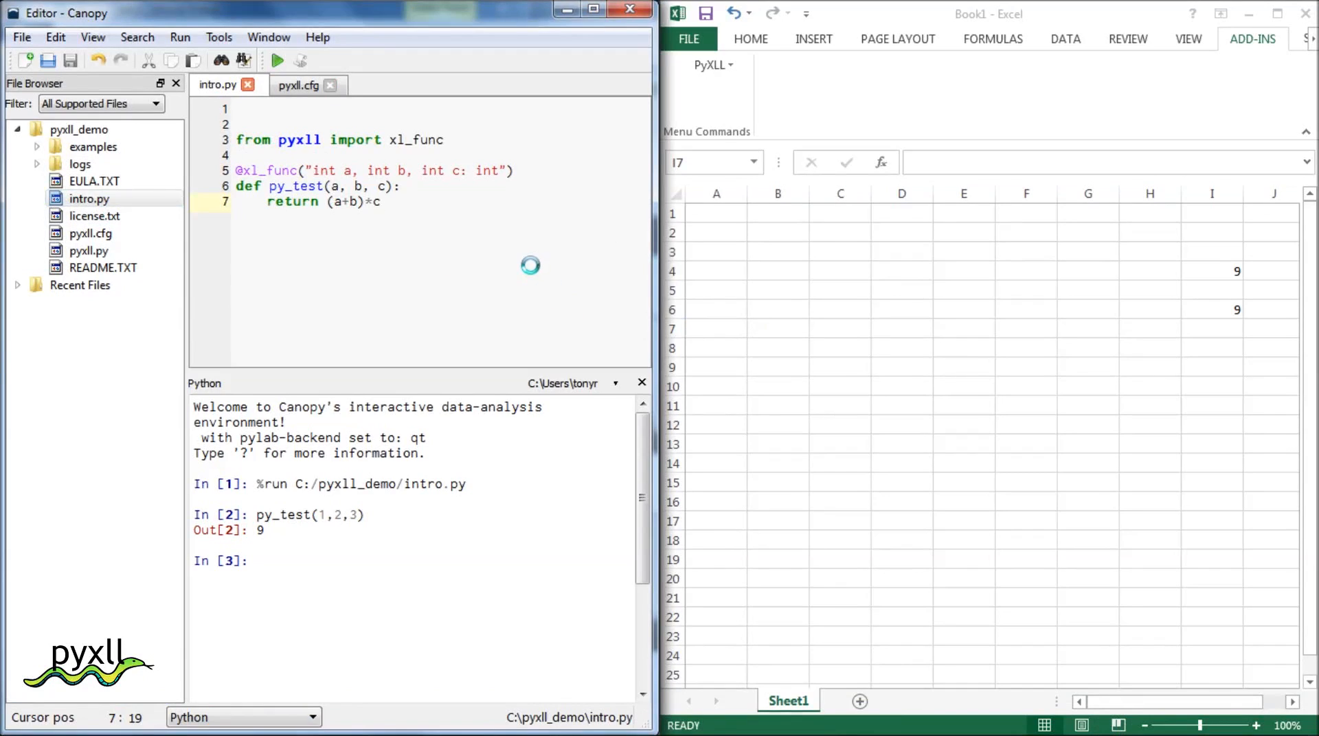
pyautogui.write('def py')
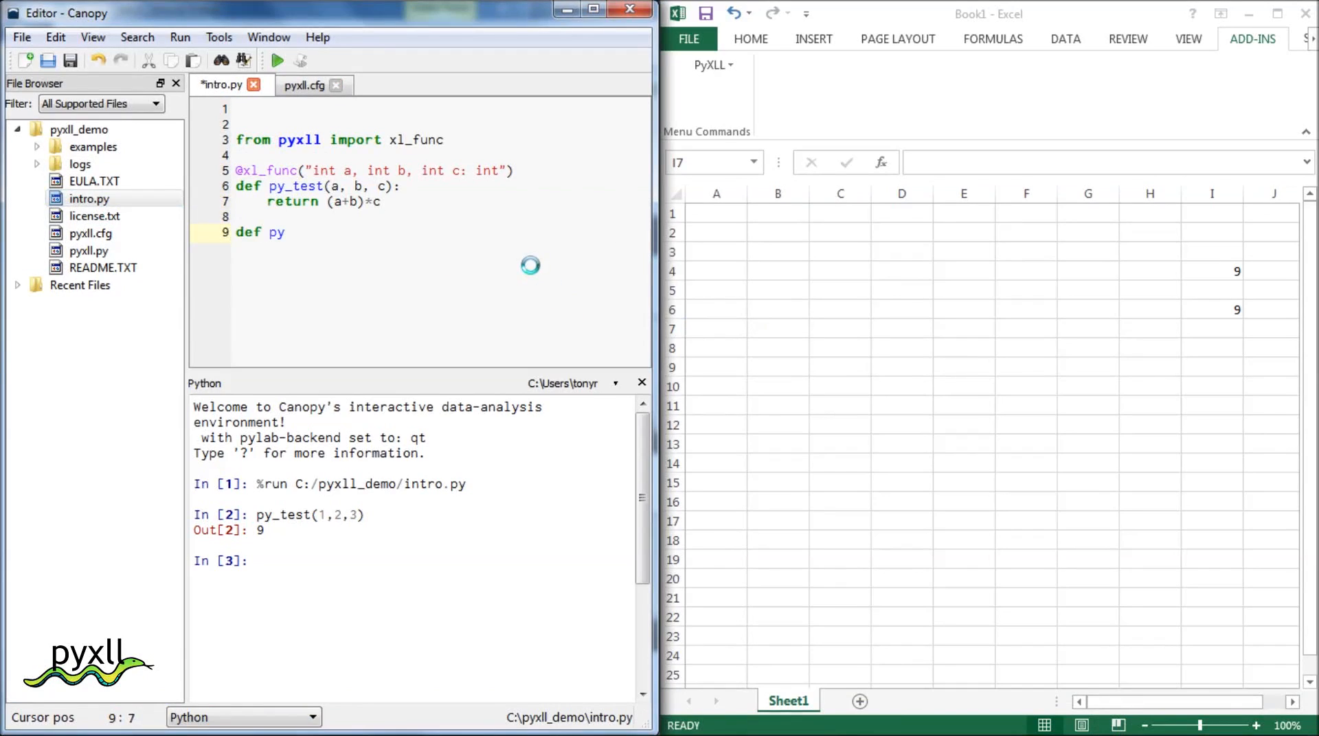
pyautogui.write('_test_2(a, b):')
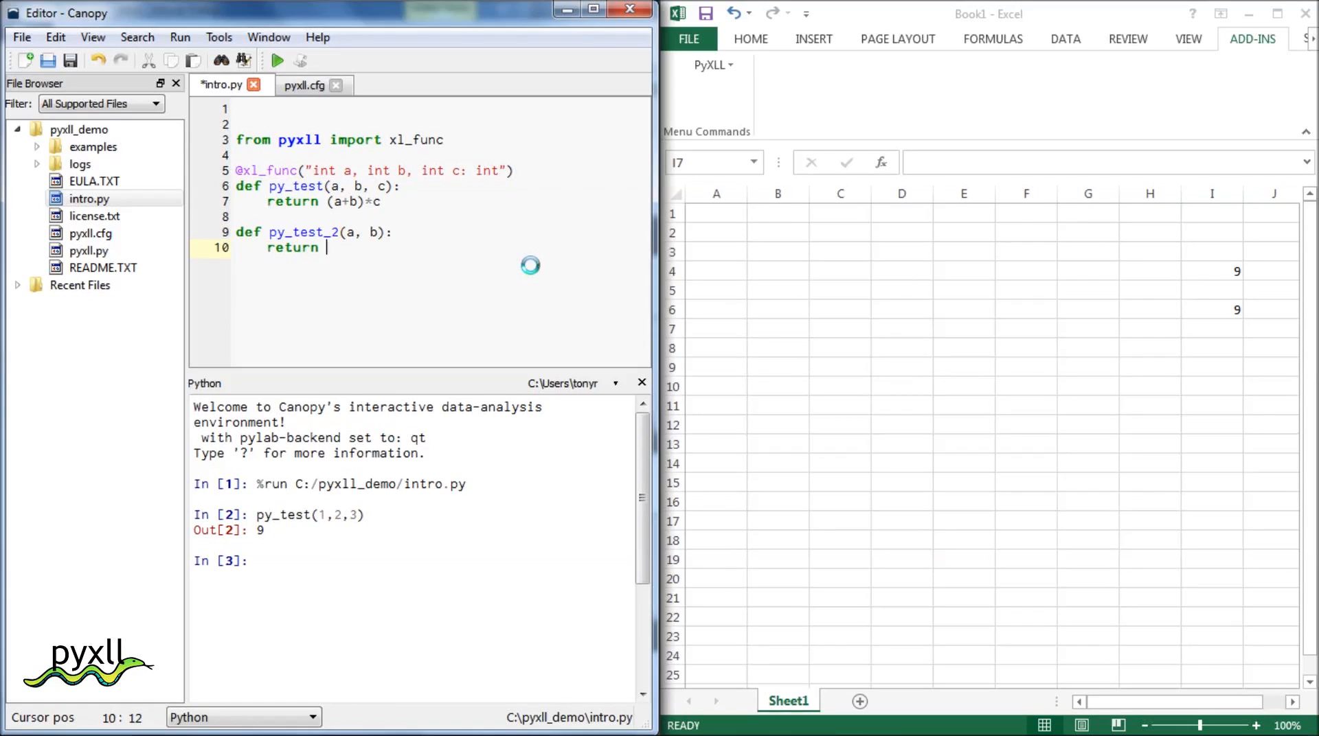
pyautogui.write('a **')
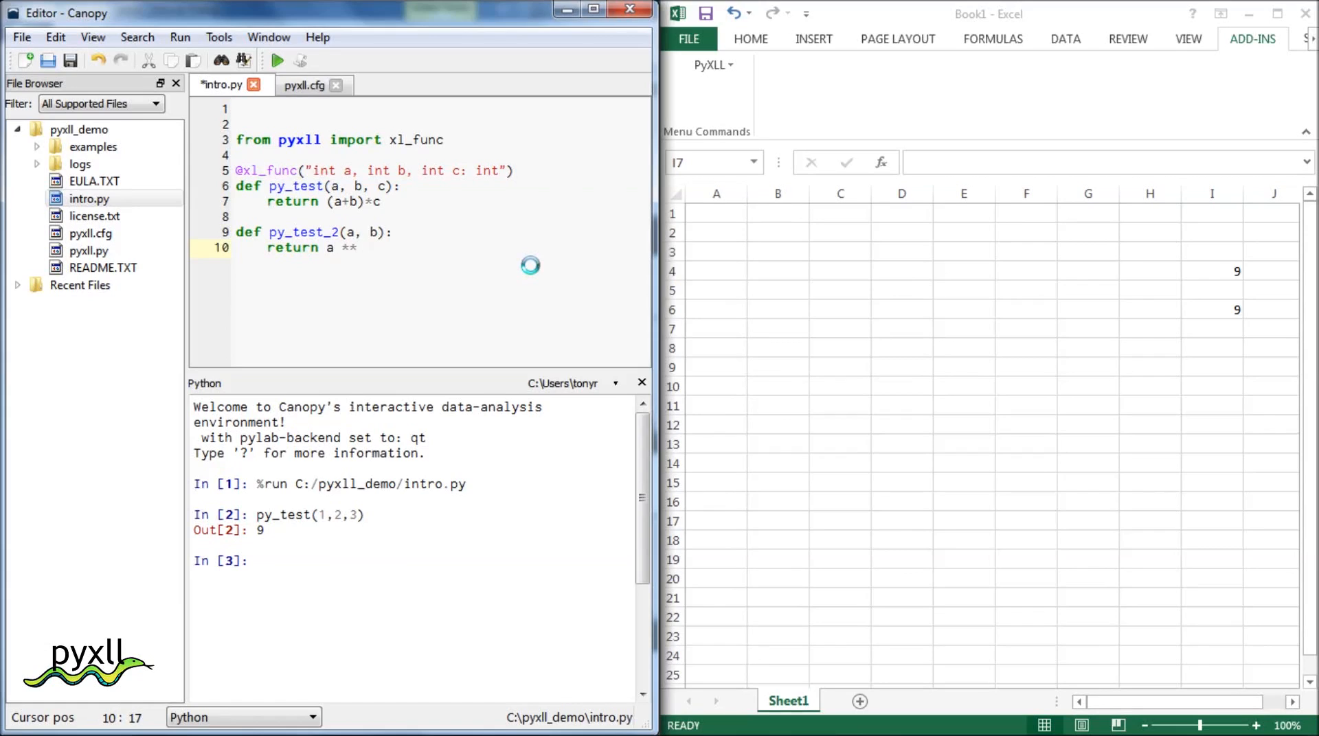
pyautogui.write('b')
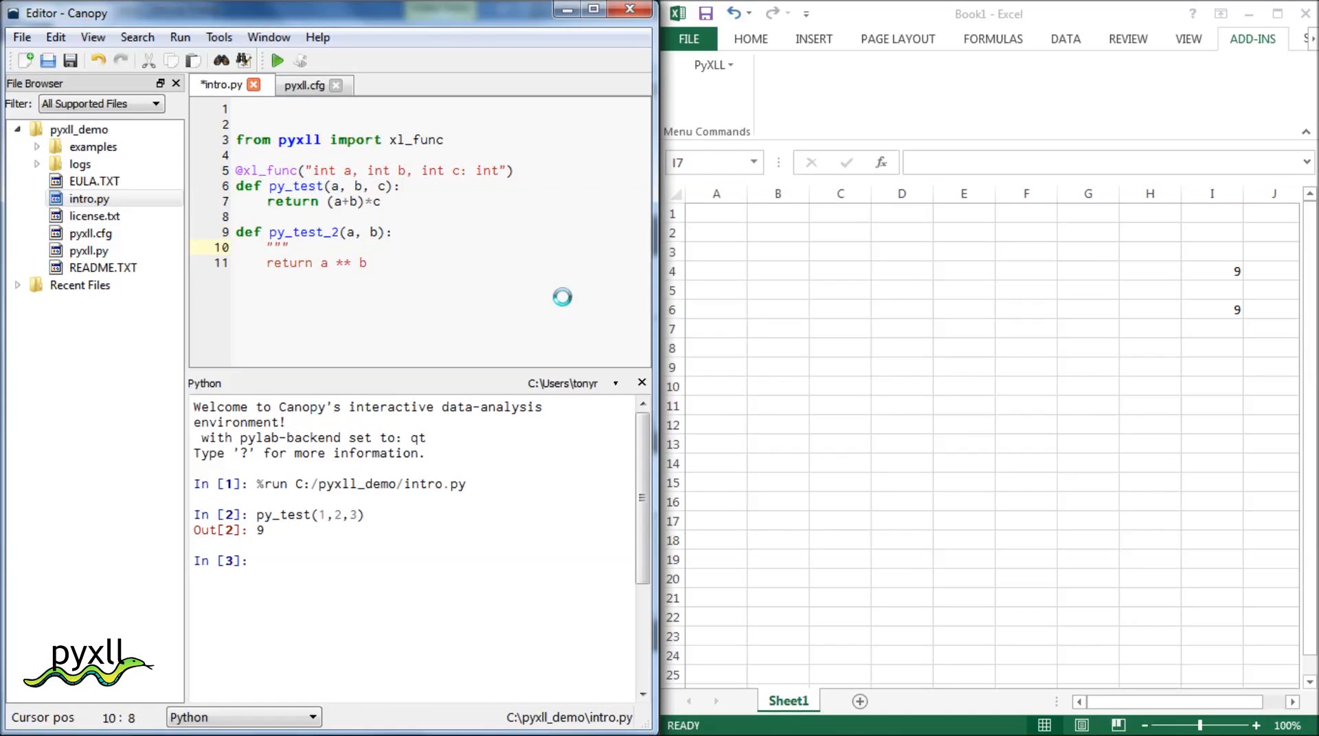
# Step: Write py_test_2's docstring describing raising a number to an exponent
pyautogui.write('raise a to the power b.')
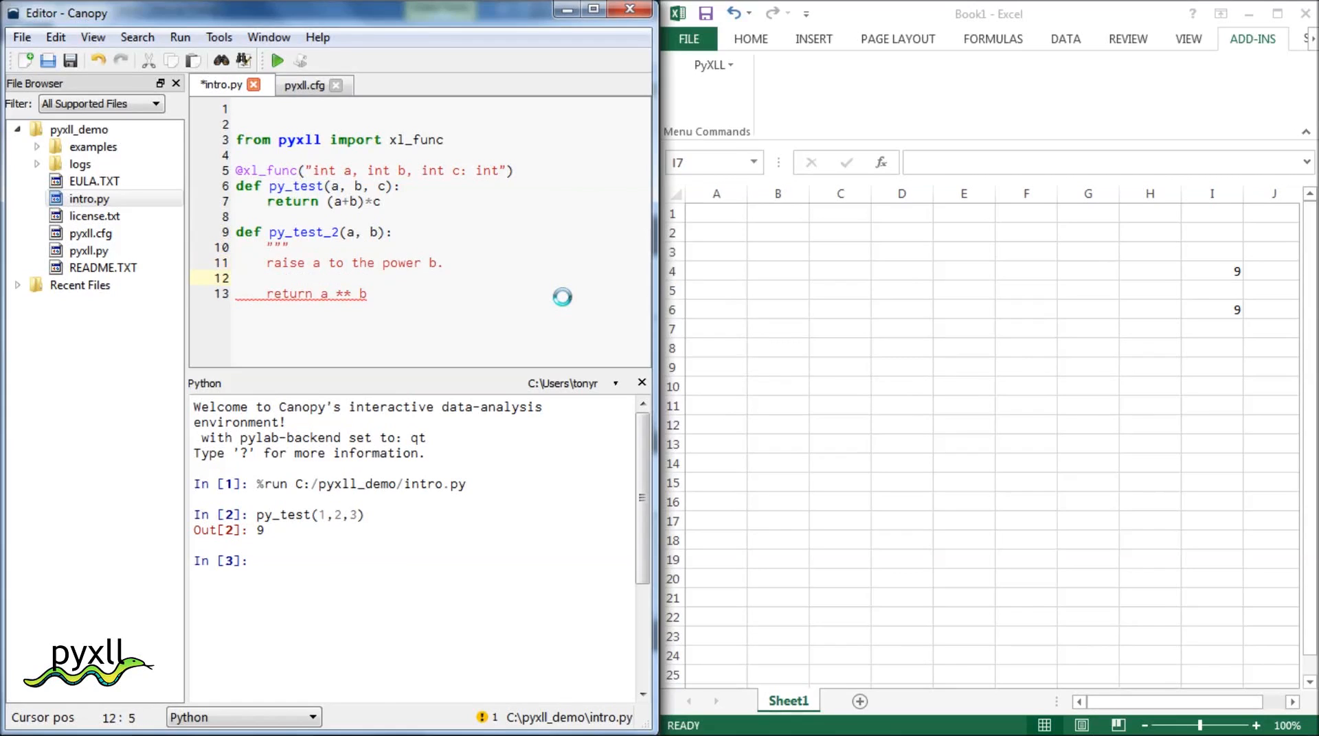
pyautogui.write('a: a number')
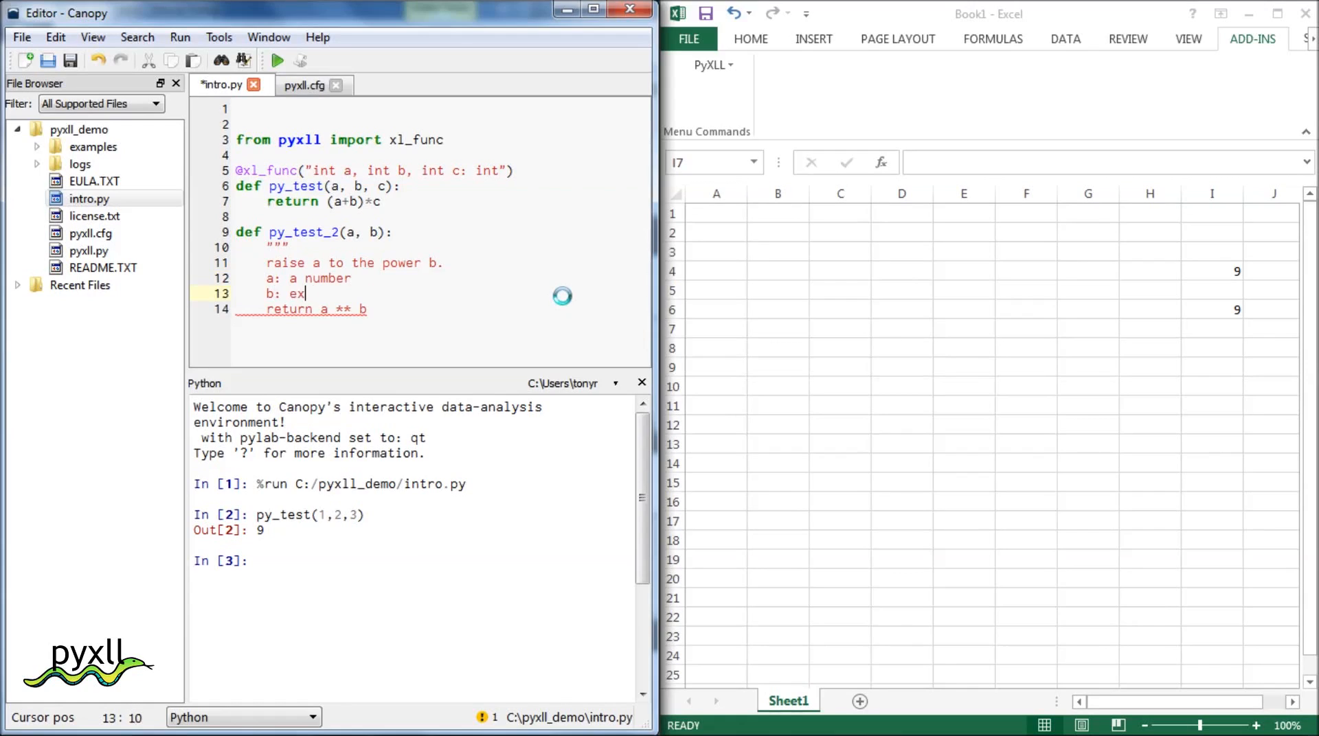
pyautogui.write('ponent')
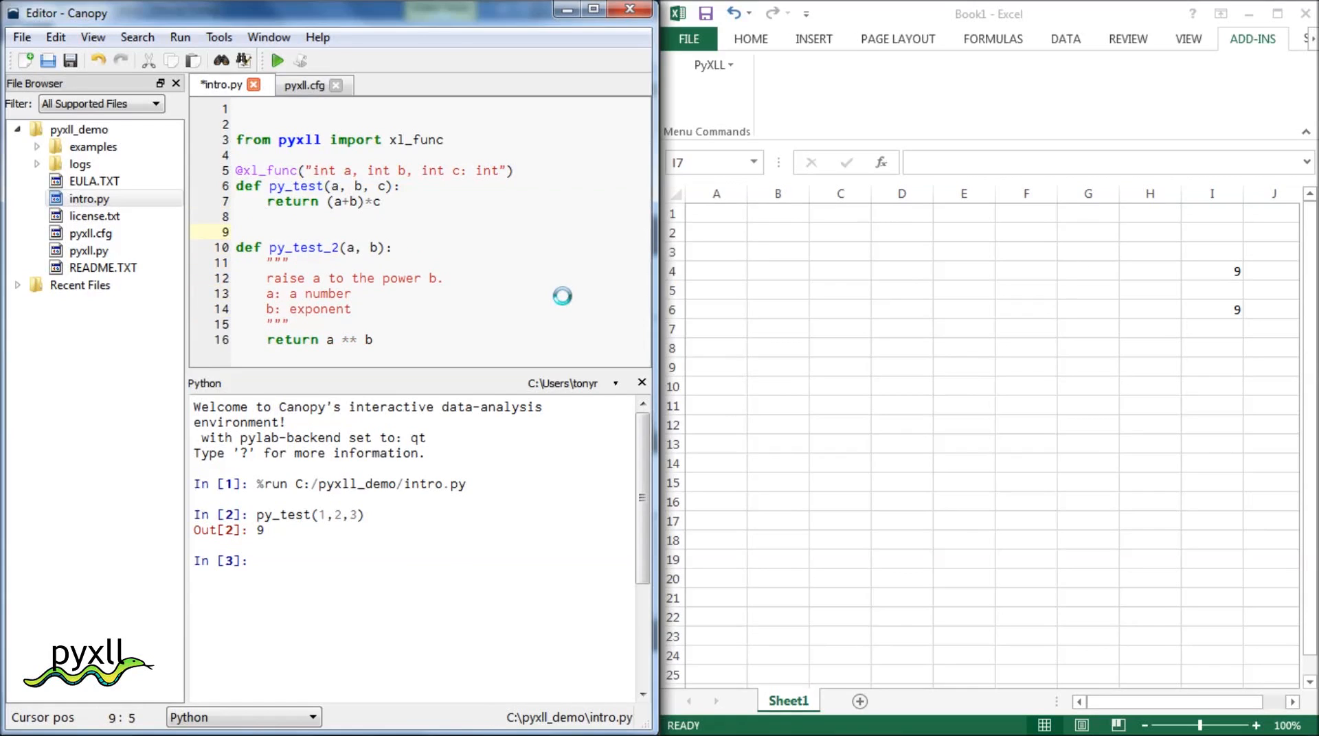
pyautogui.write('@xl_func(')
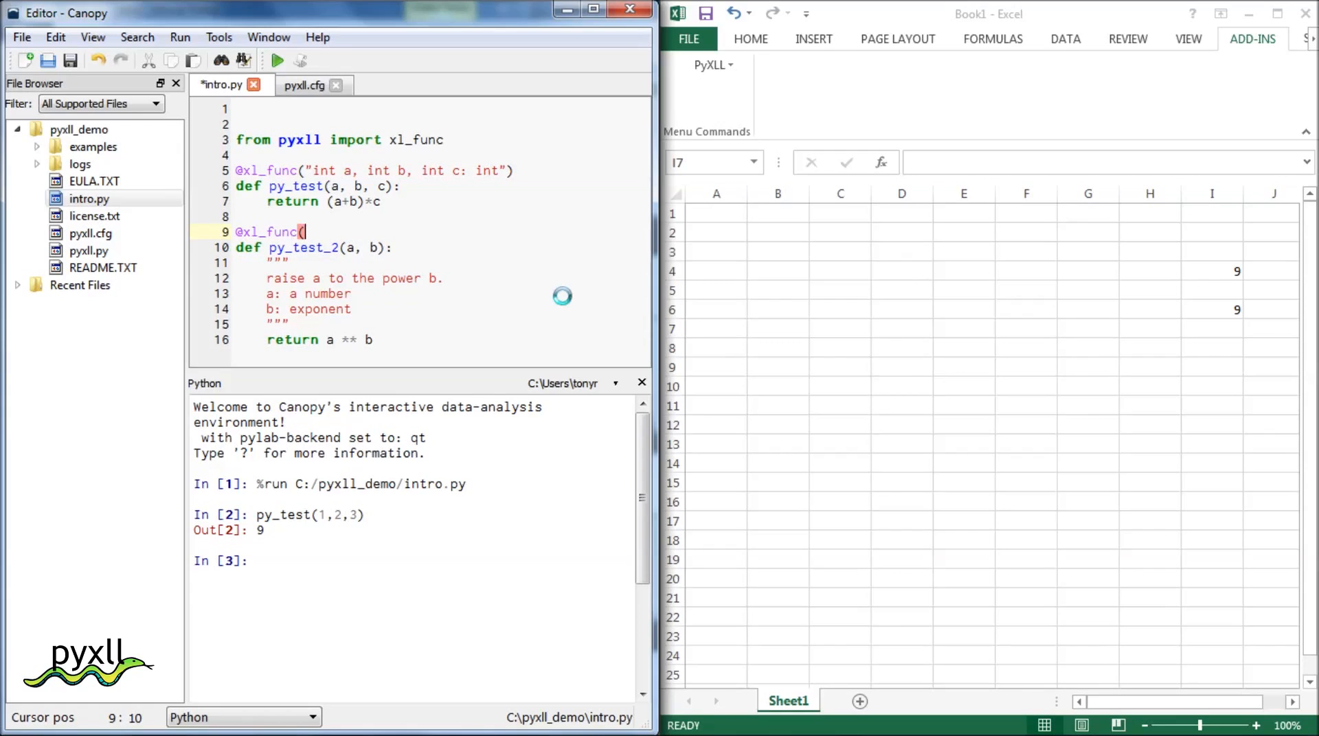
pyautogui.write('"')
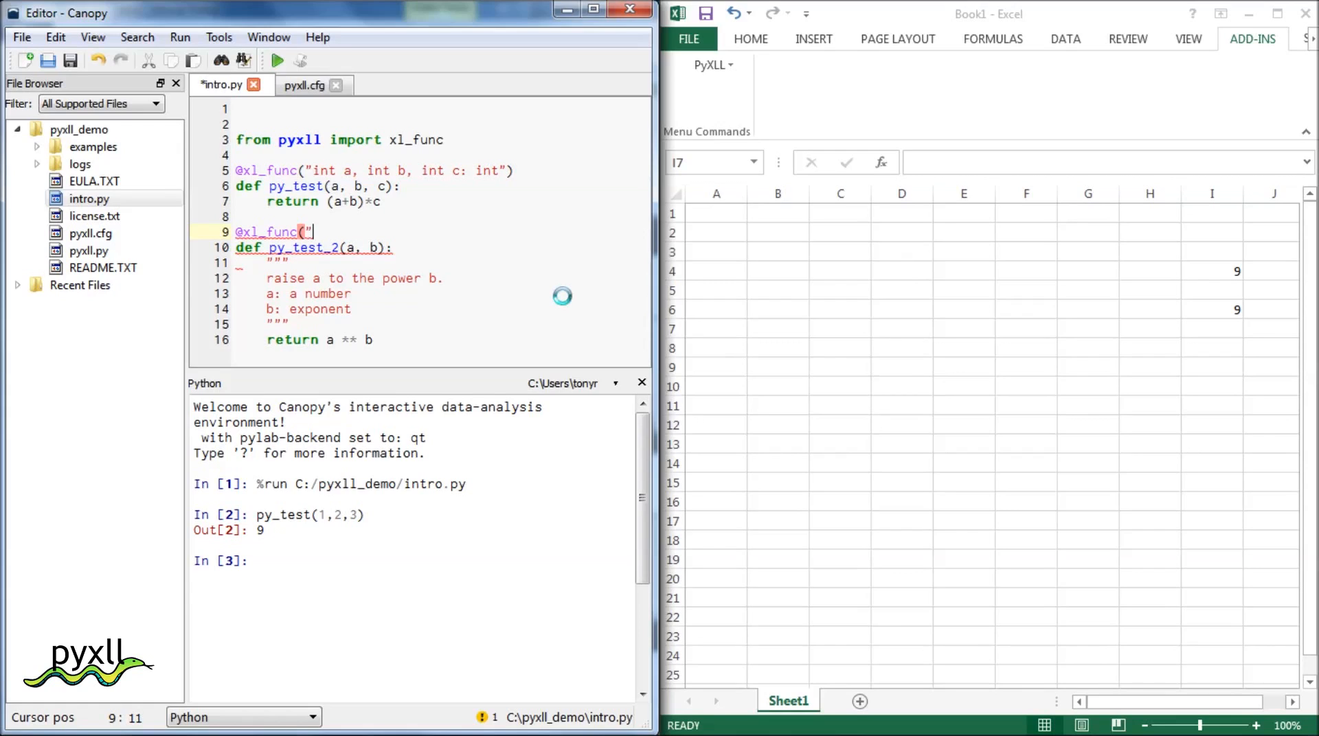
pyautogui.write('float a, float b: float')
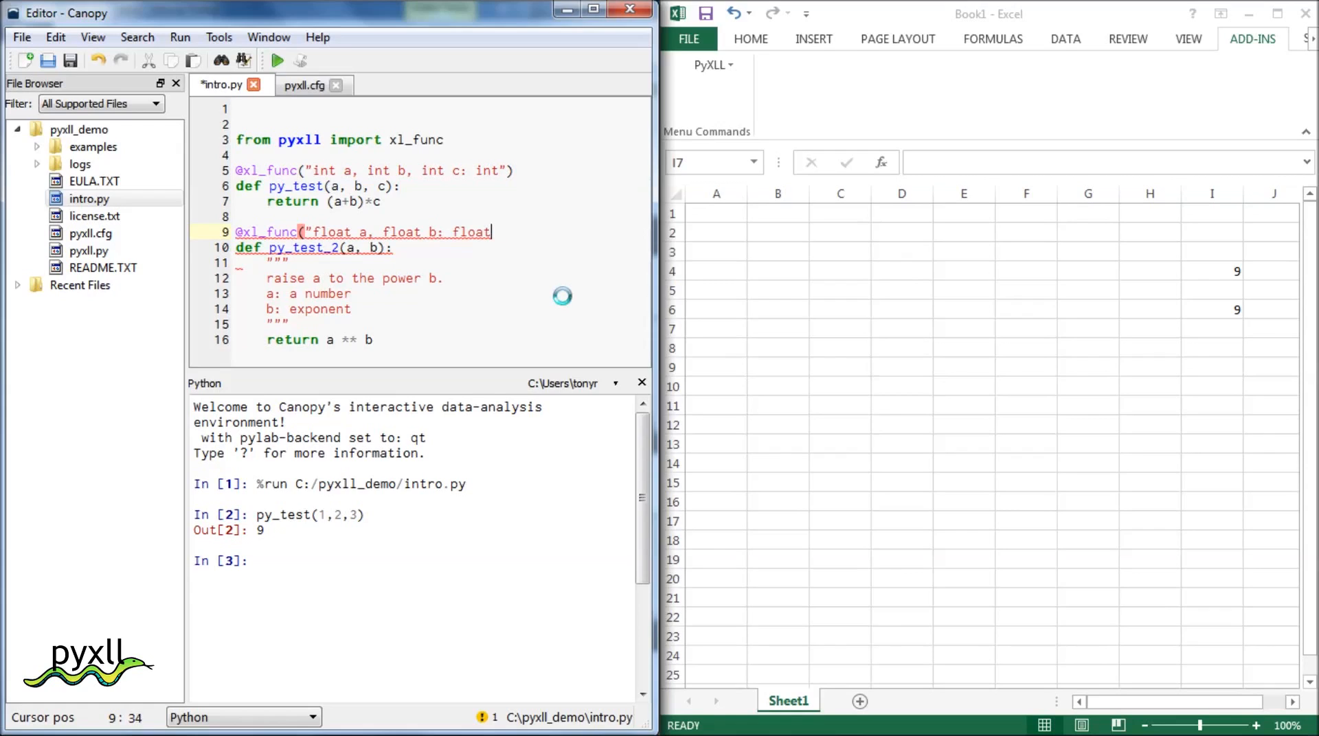
pyautogui.write(')')
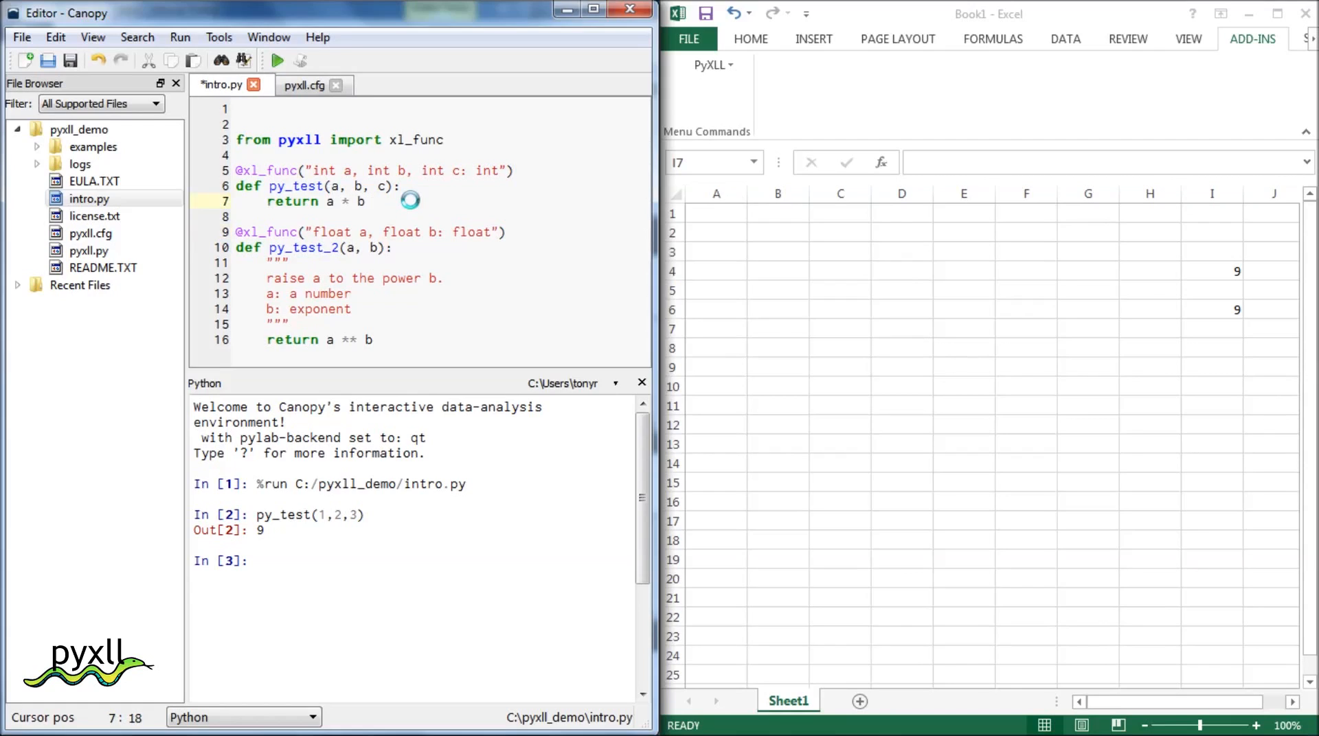
# Step: Change py_test's return expression, then reload PyXLL to pick up the edits
pyautogui.write('* c')
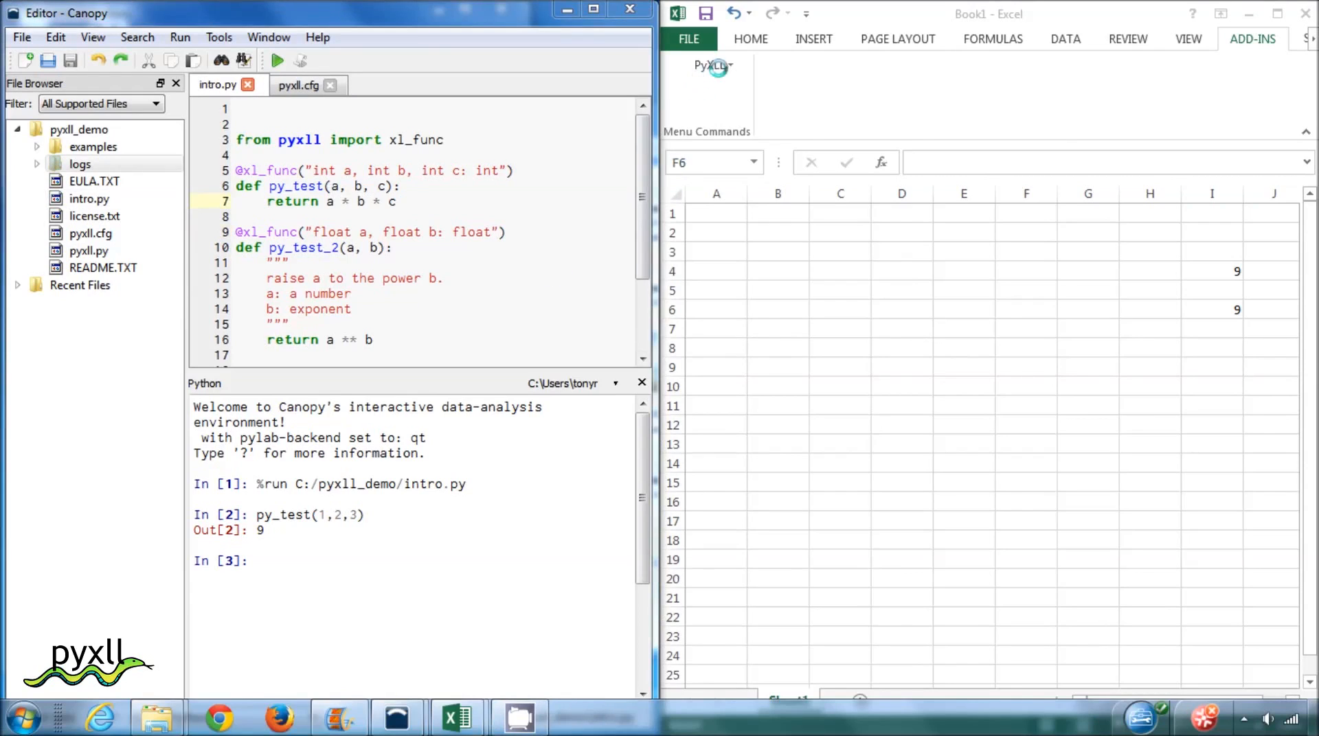
pyautogui.click(1025, 309)
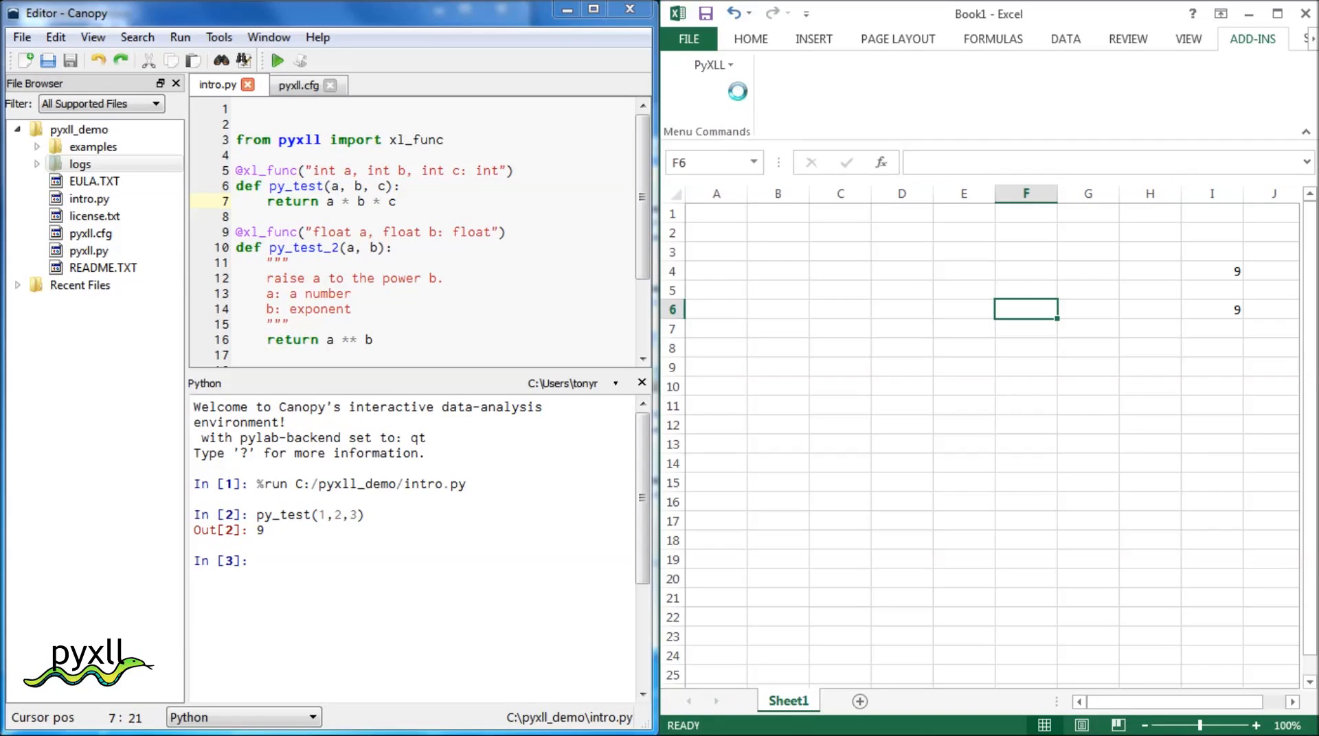
pyautogui.click(1212, 271)
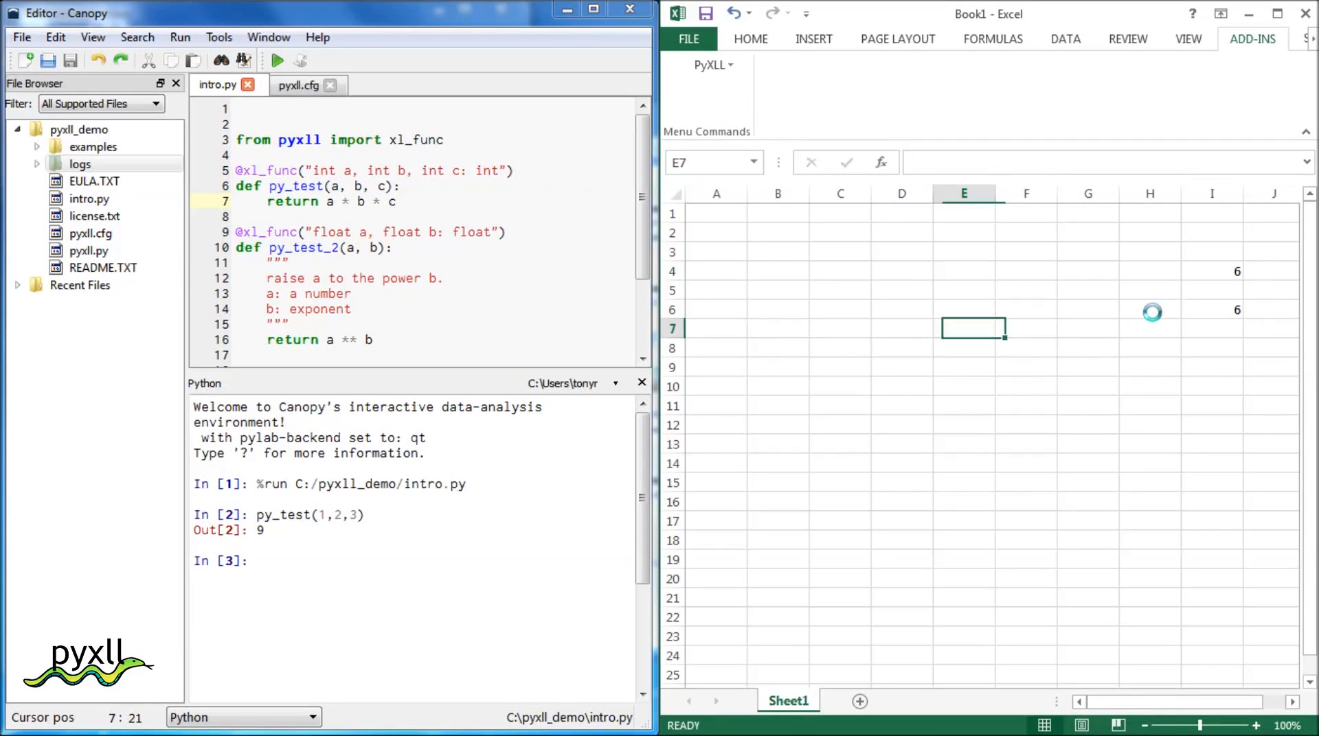
# Step: Enter =py_test_2(2,4) in G5 via the Function Arguments dialog, showing 16
pyautogui.write('=')
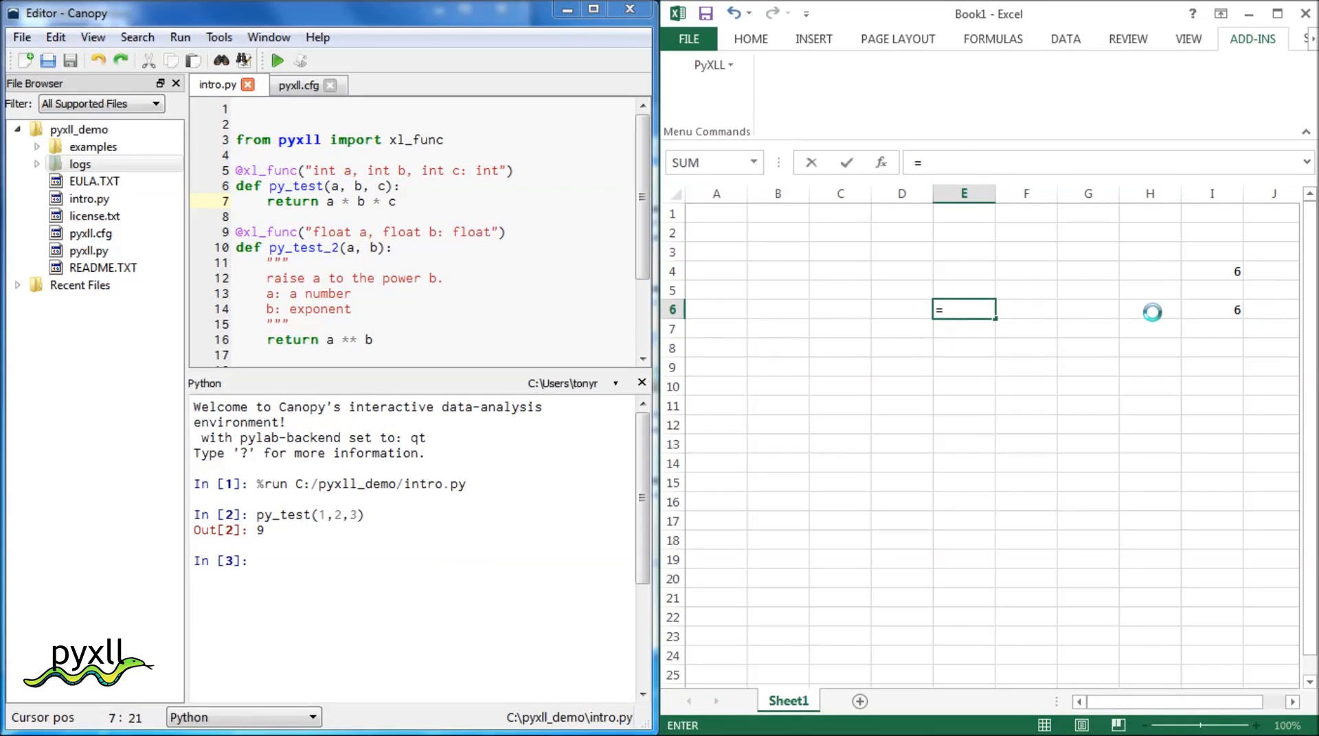
pyautogui.write('=py_test_2(')
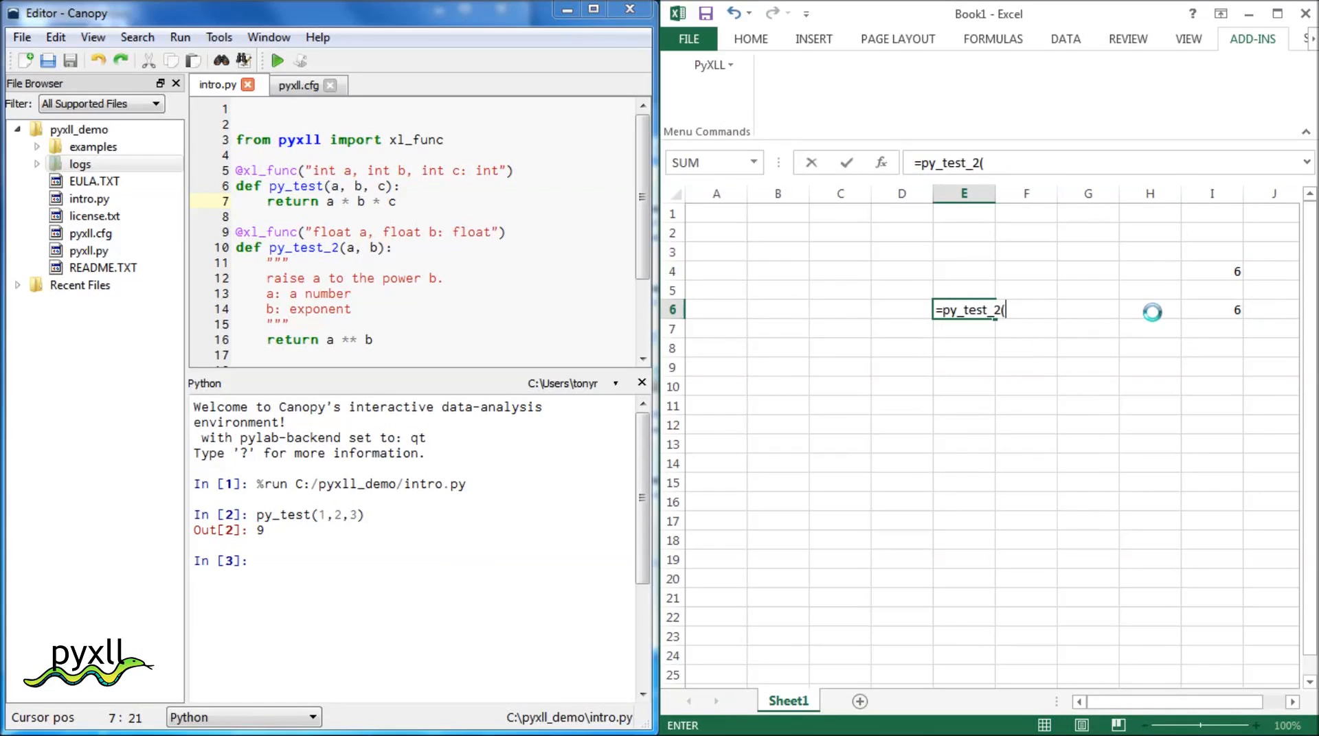
pyautogui.write('2,6')
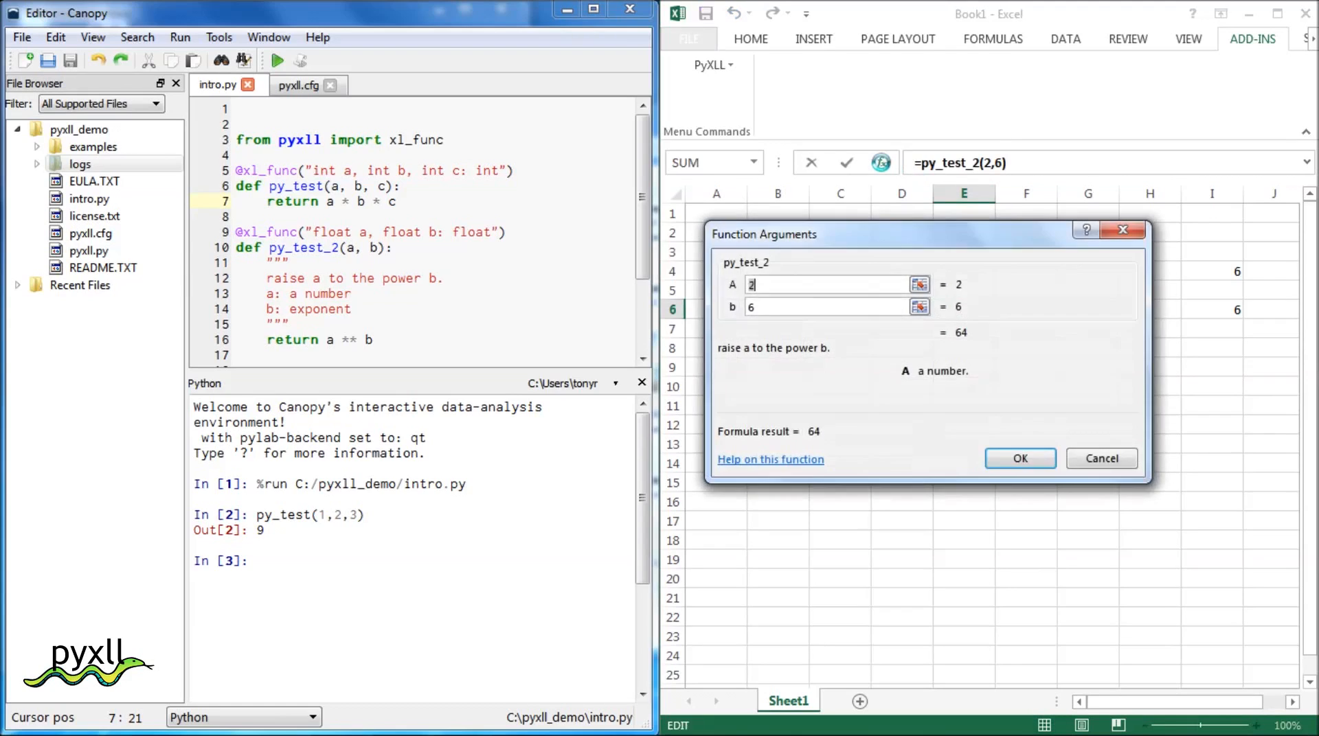
pyautogui.click(820, 306)
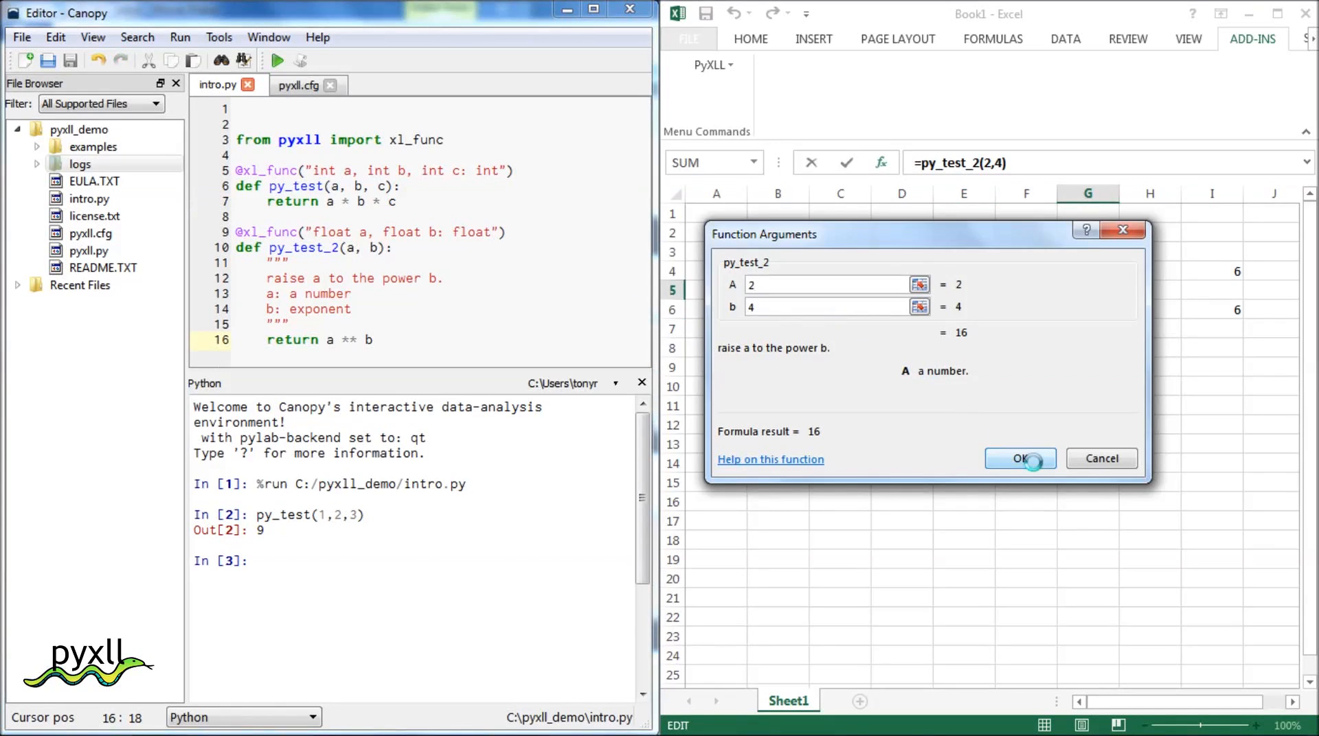
pyautogui.click(1018, 458)
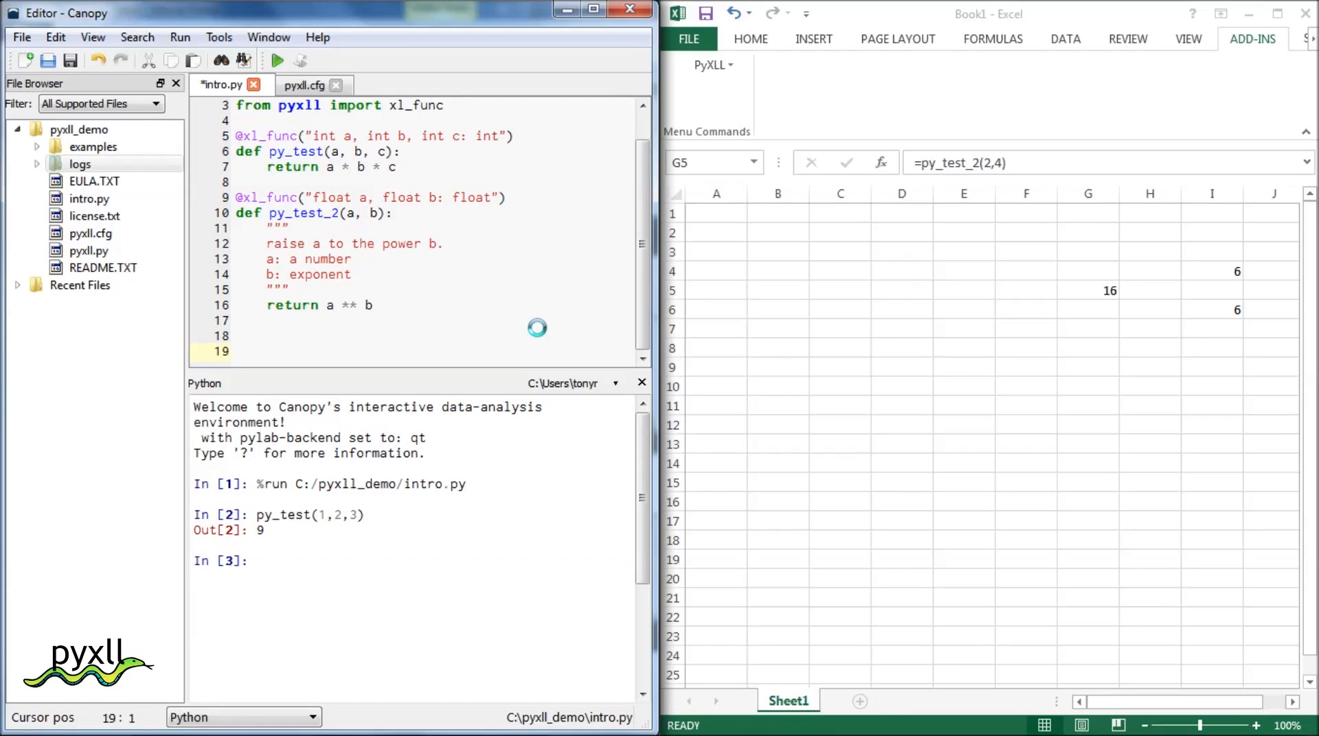
# Step: Import xl_menu and xlcAlert from pyxll in intro.py
pyautogui.write('from pyxll')
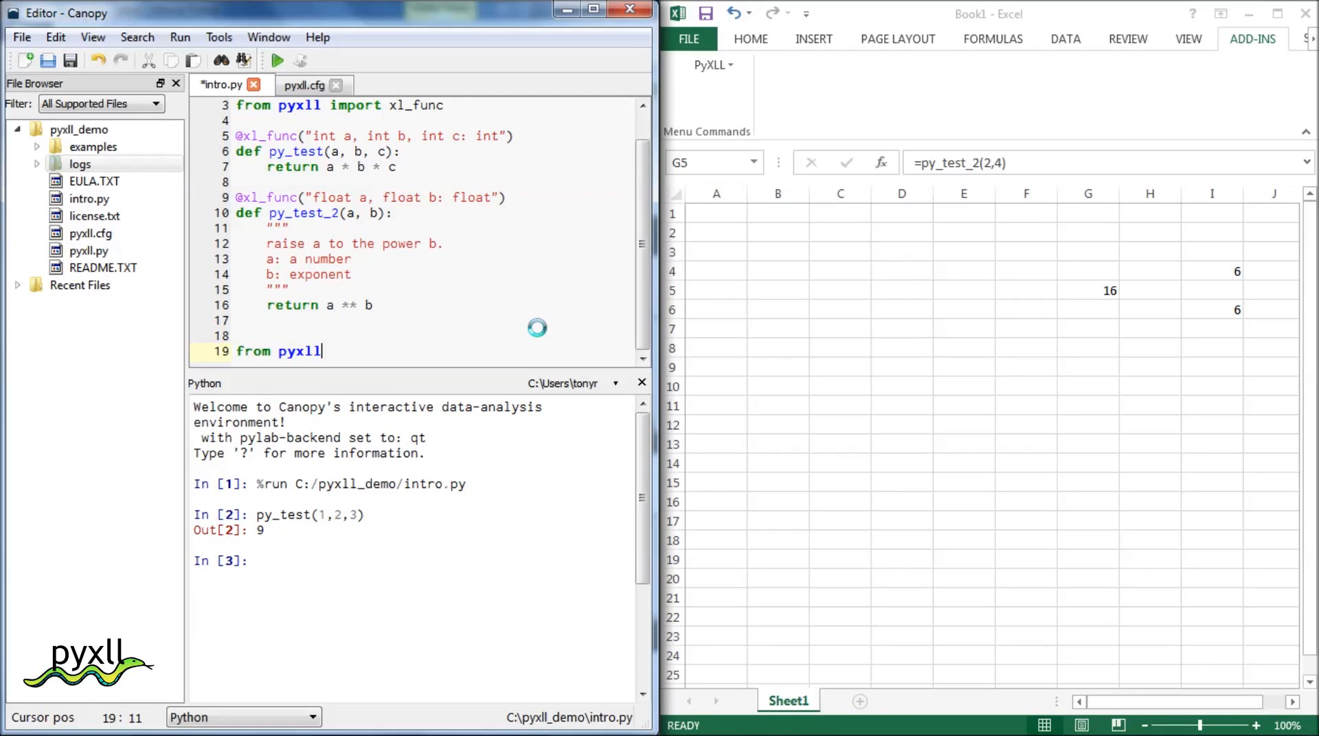
pyautogui.write('import xl_menu')
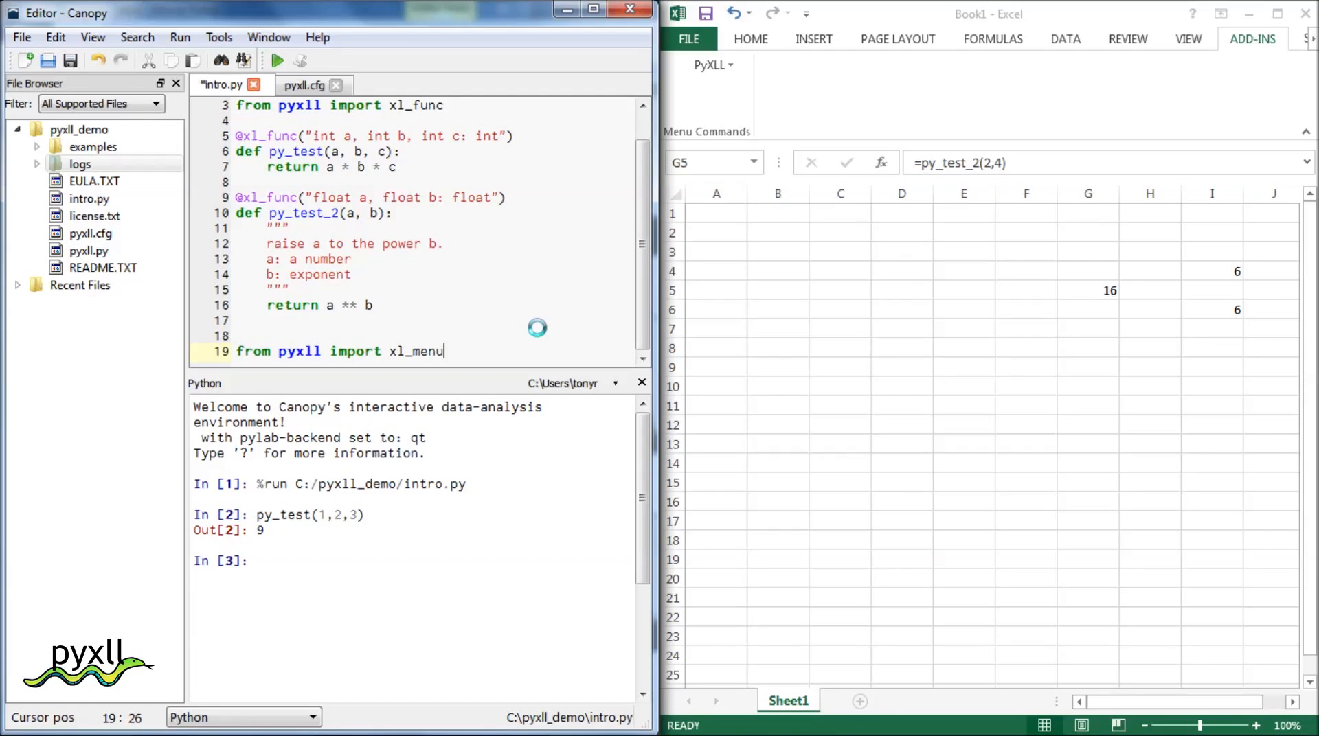
pyautogui.write(', xlcAlert')
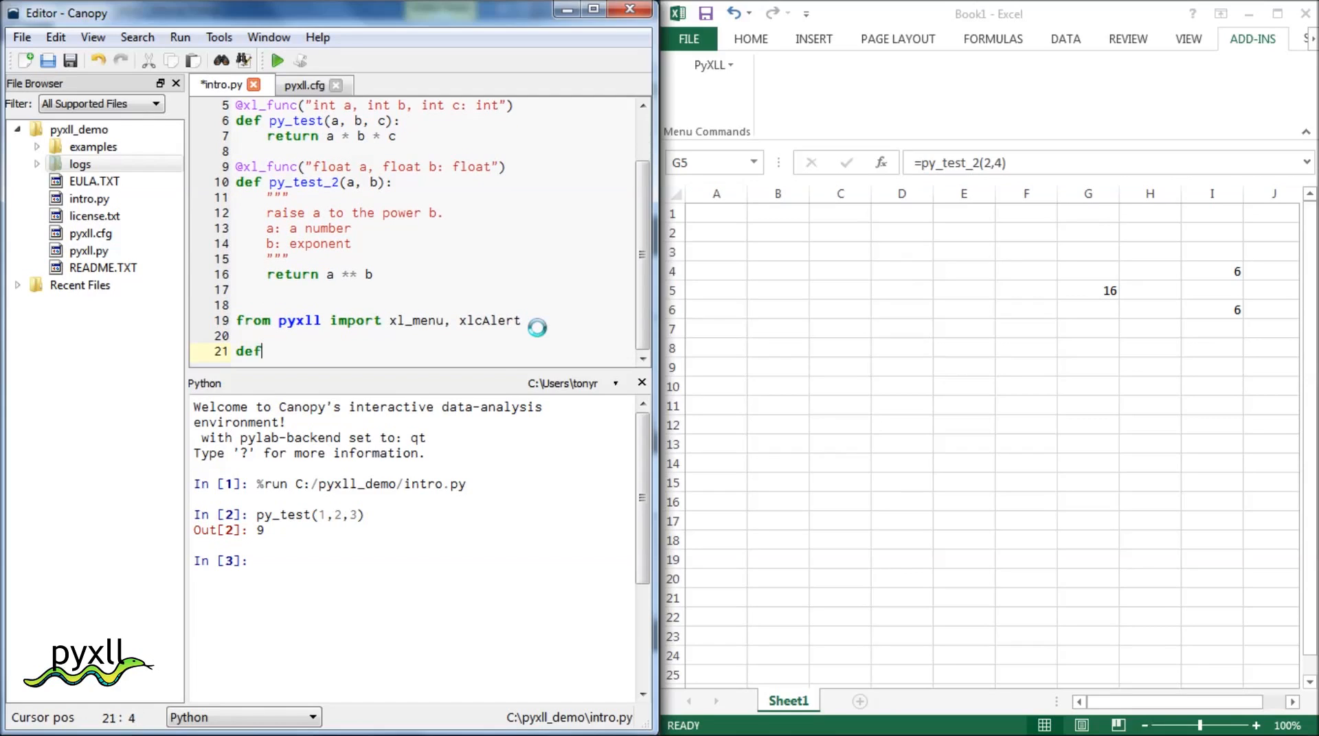
pyautogui.write('menu_test():')
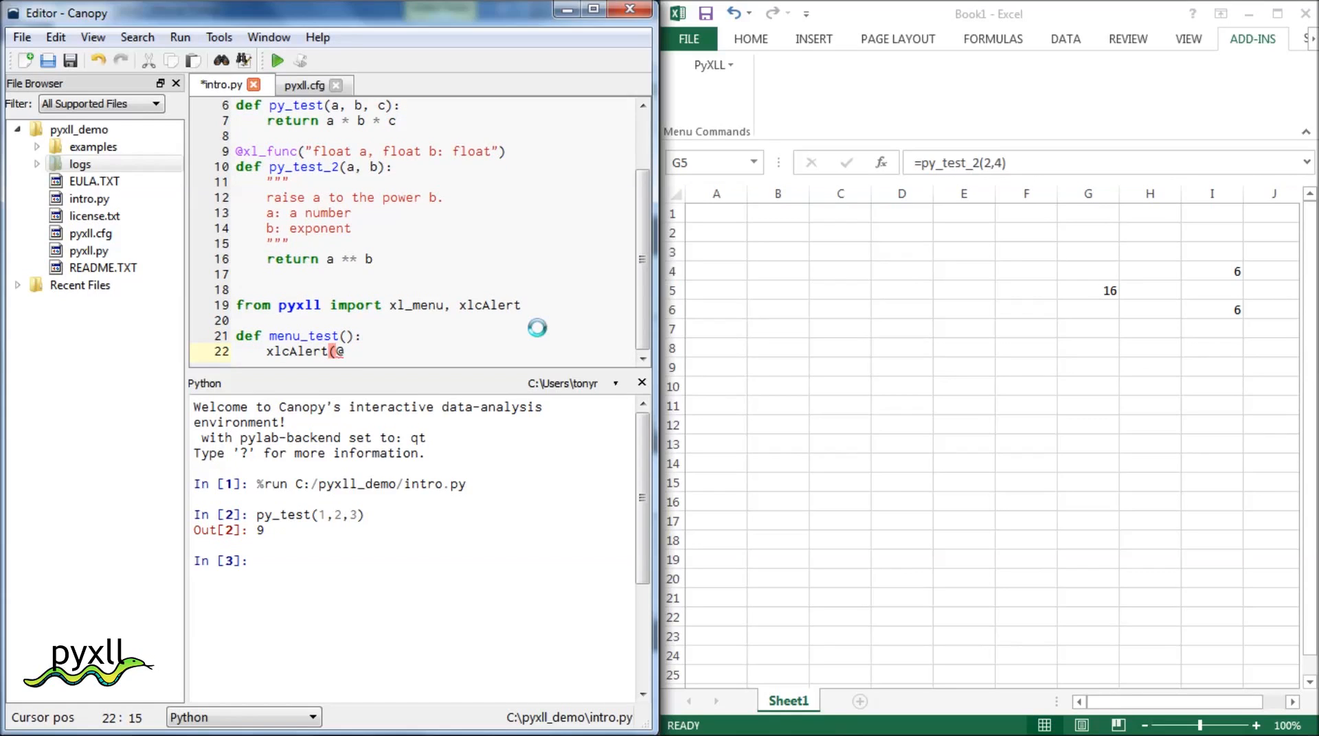
pyautogui.write('OK")')
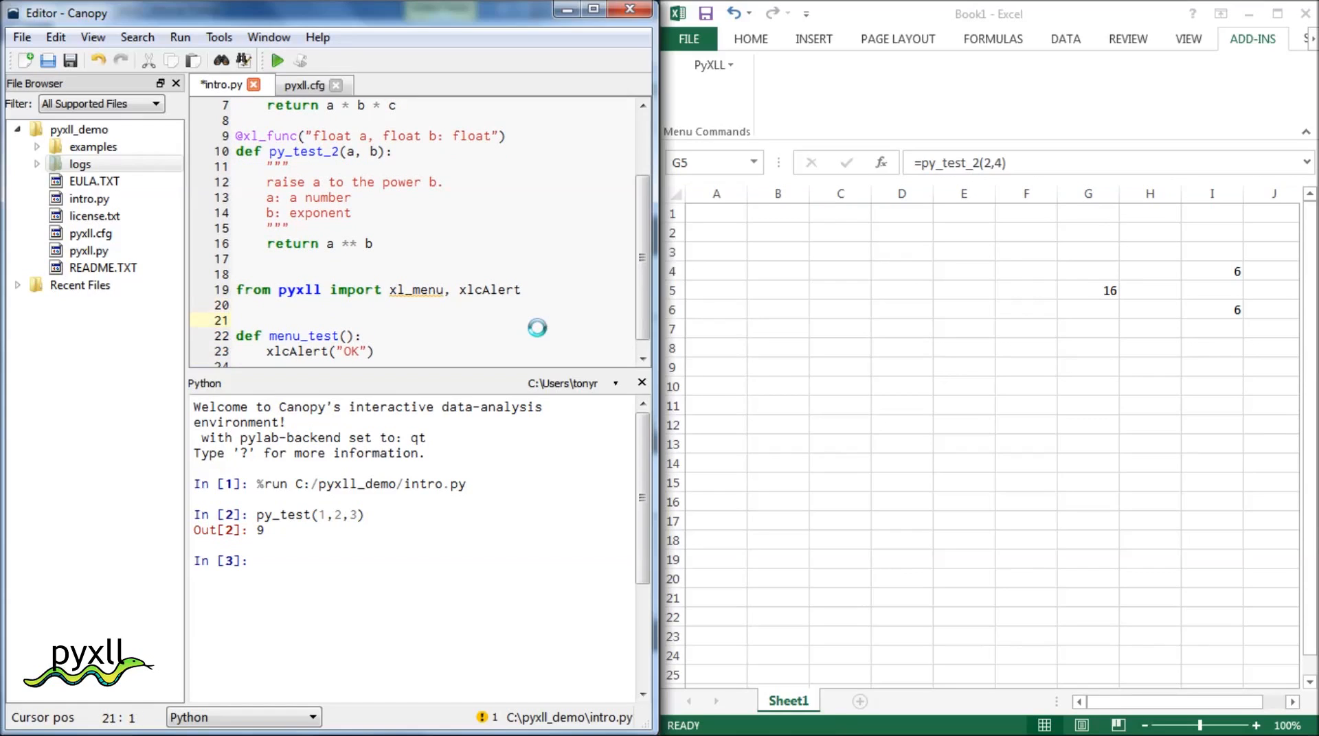
pyautogui.write('@xl_menu(')
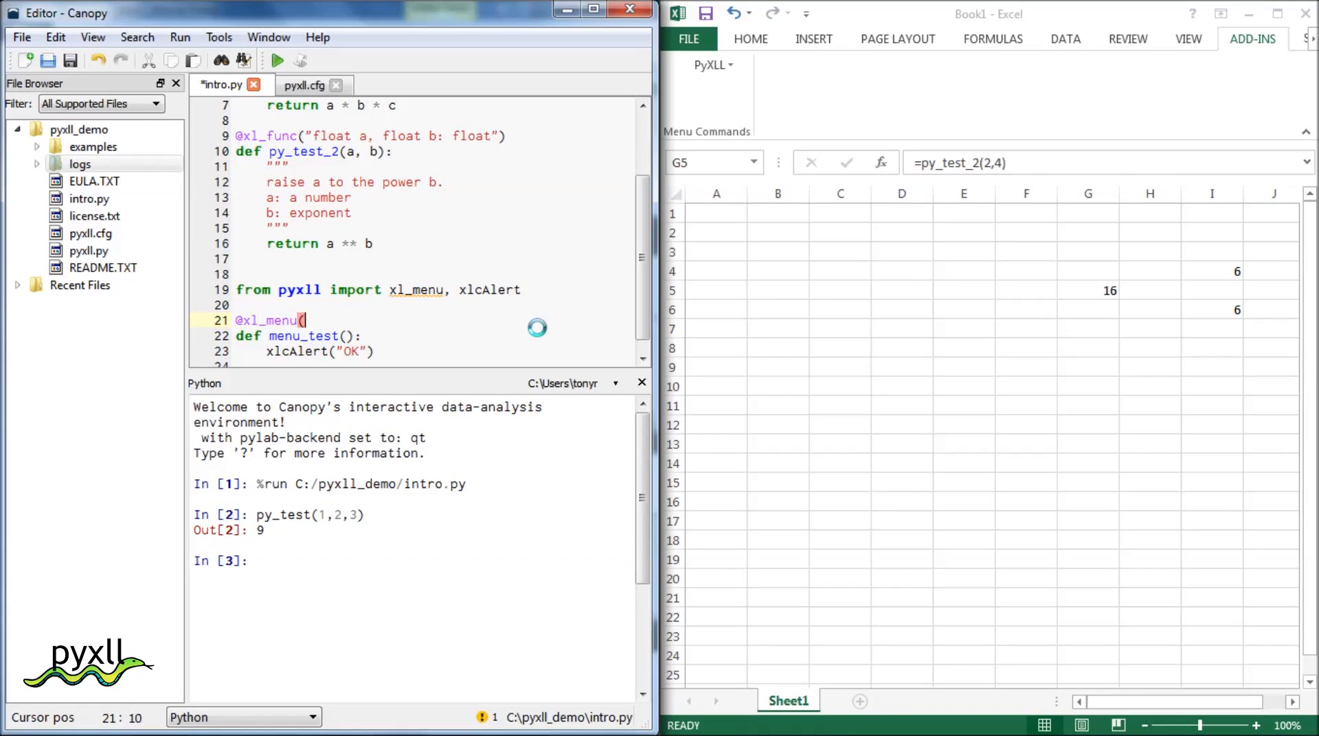
pyautogui.write('"test menu item")')
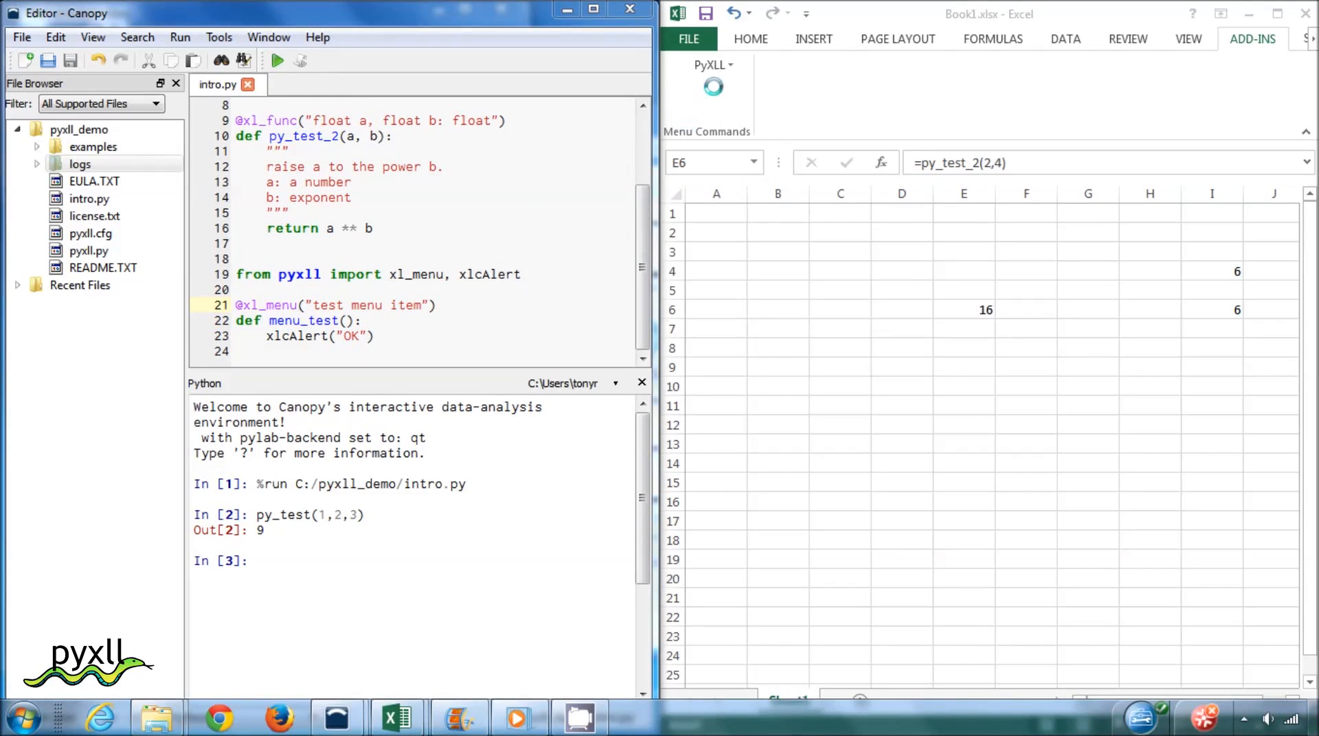
# Step: Reload PyXLL and run the new 'test menu item' from the PyXLL menu
pyautogui.click(963, 309)
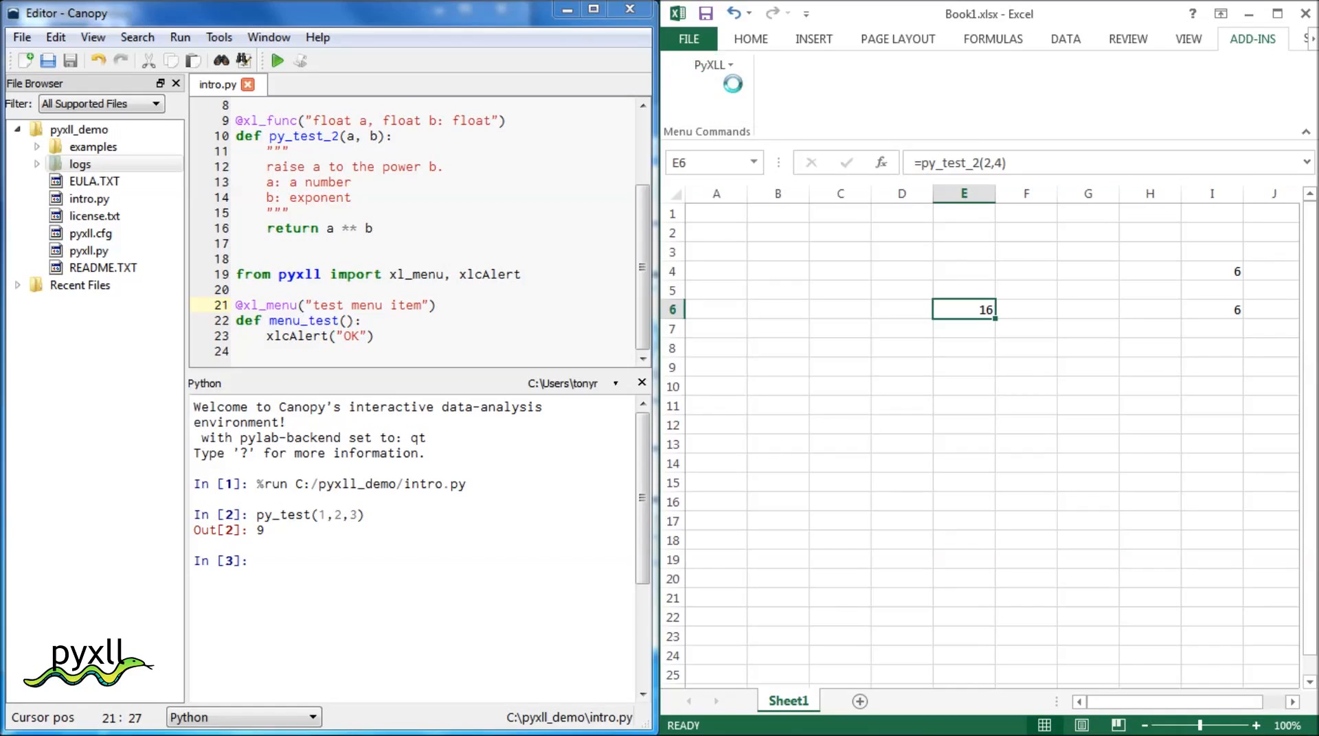
pyautogui.click(707, 64)
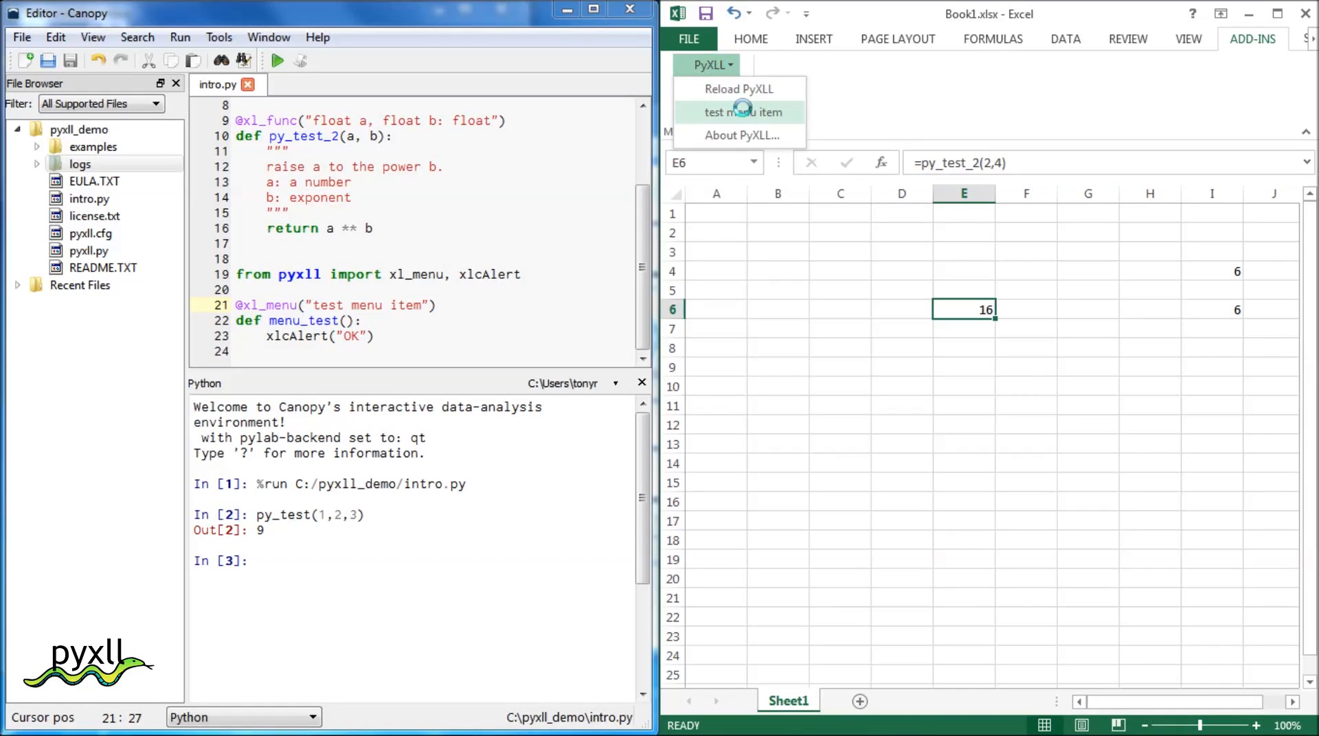
pyautogui.click(742, 112)
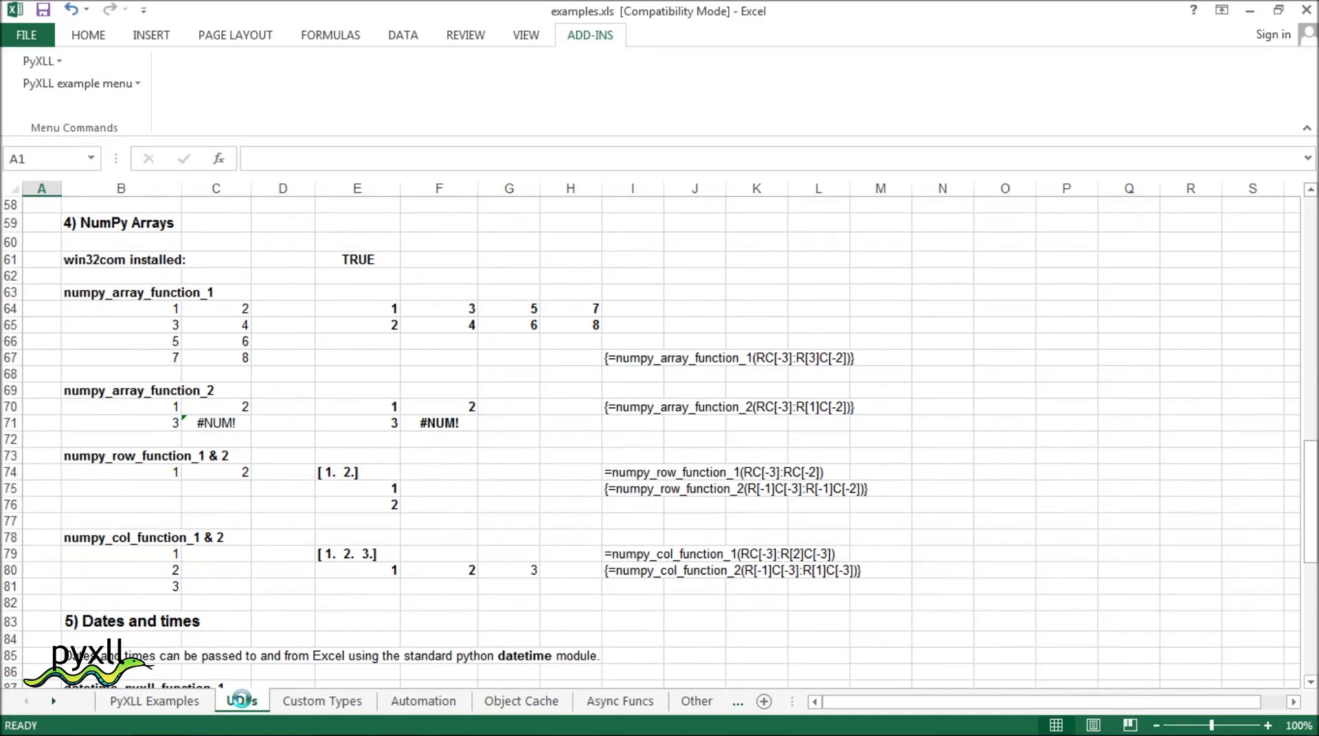
# Step: Browse the UDFs, Custom Types and Automation sheets, click Click Me, then show Async Funcs
pyautogui.click(242, 701)
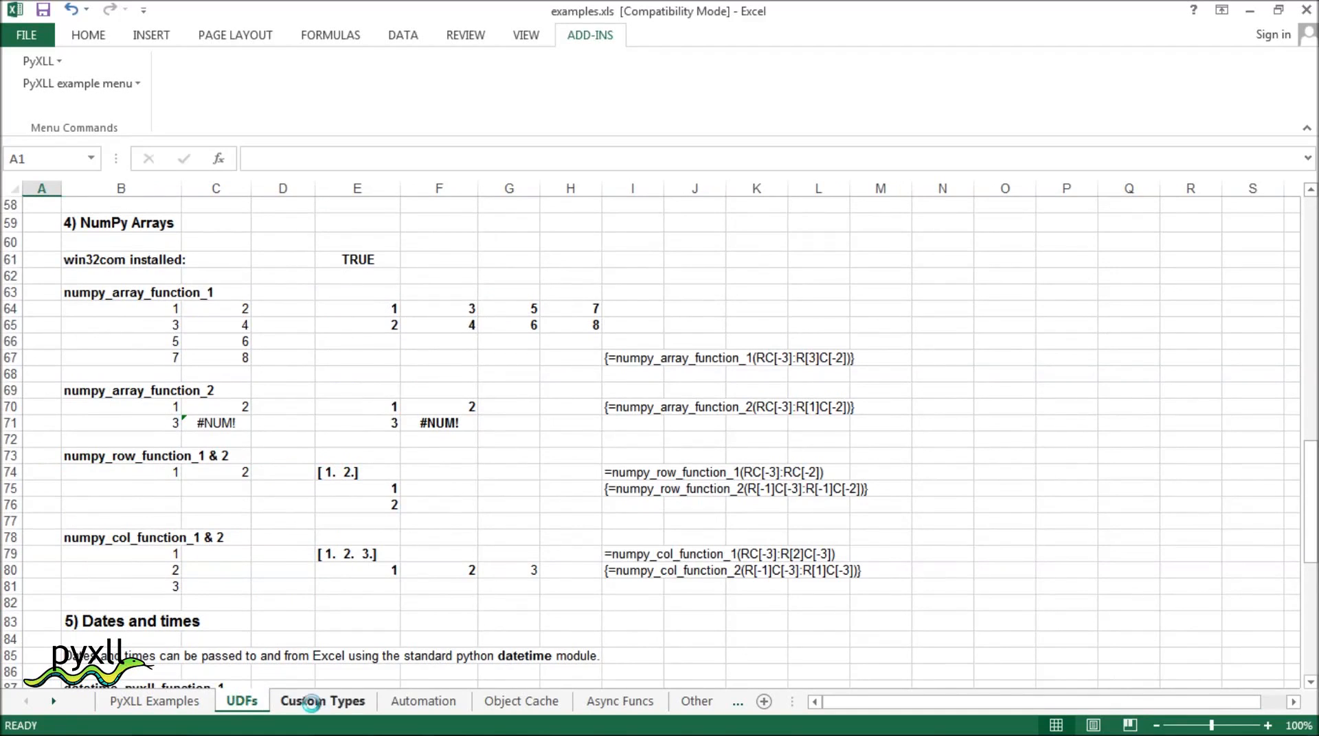
pyautogui.click(321, 701)
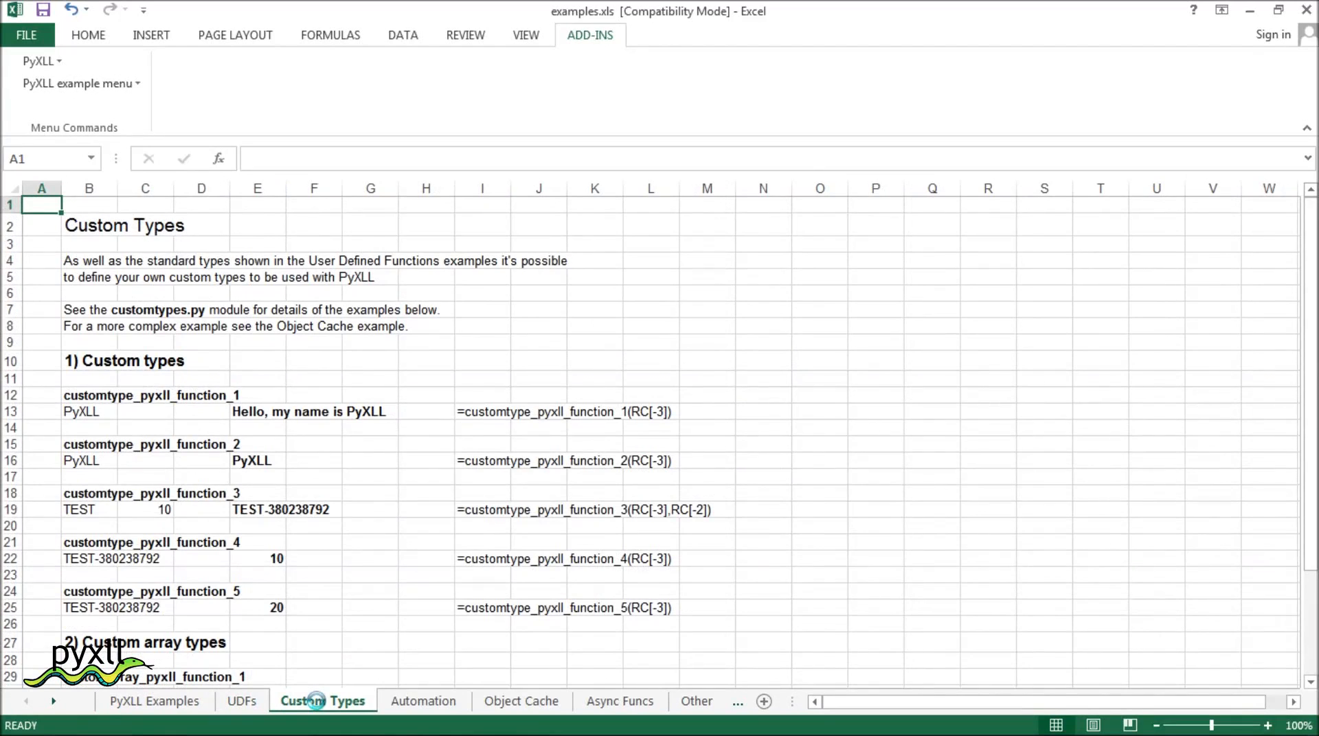
pyautogui.click(424, 701)
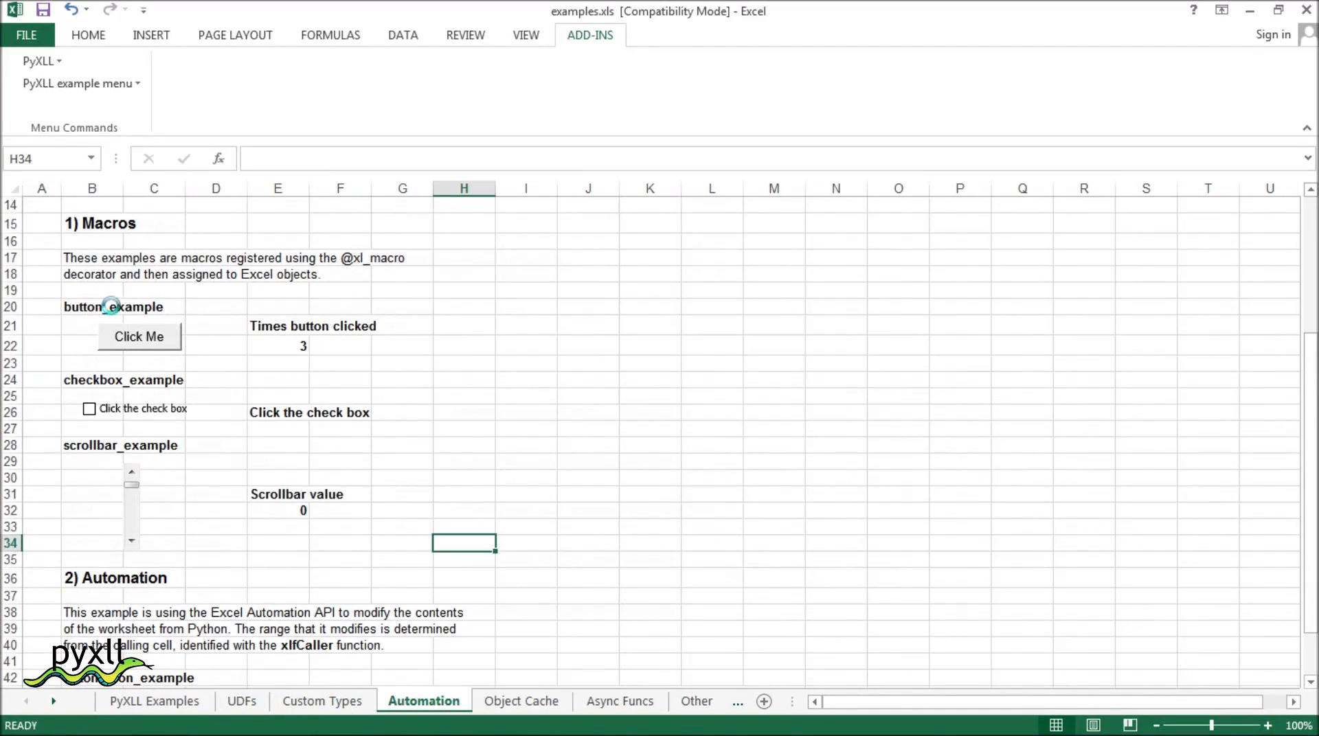
pyautogui.click(138, 337)
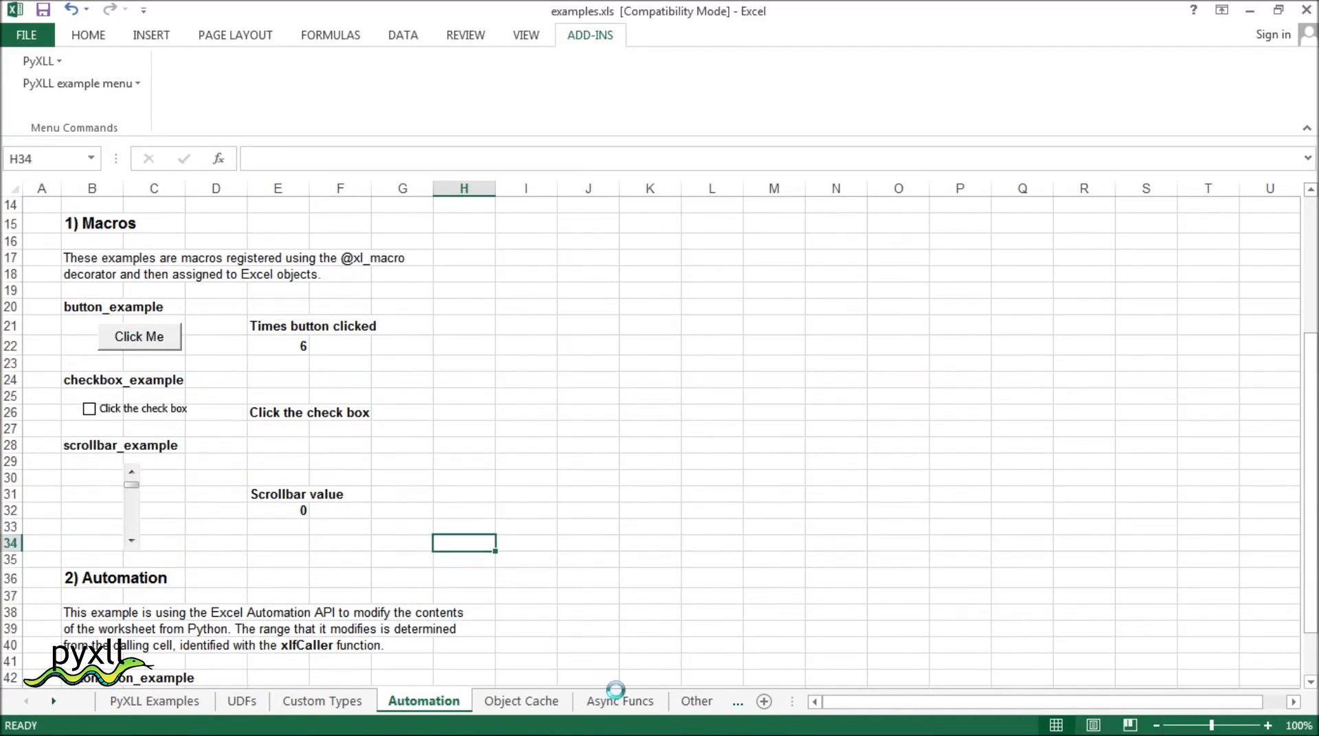
pyautogui.click(620, 700)
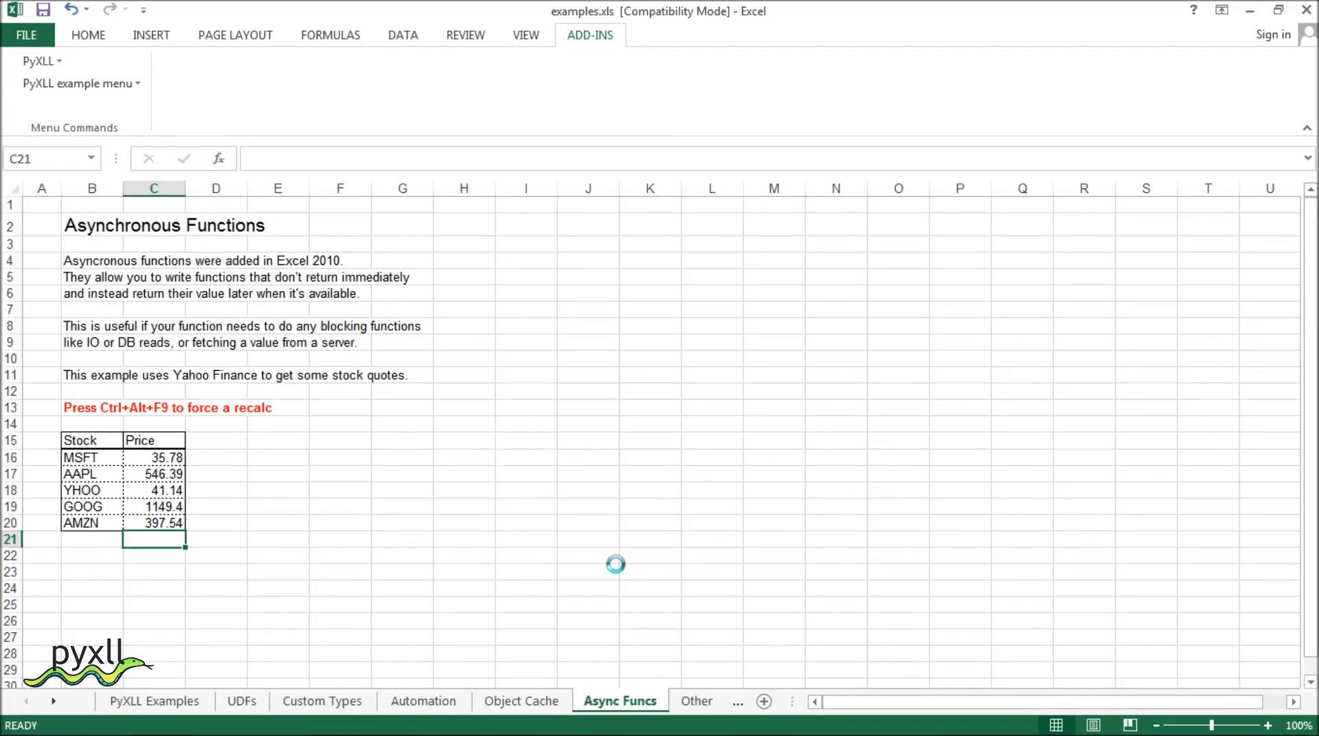